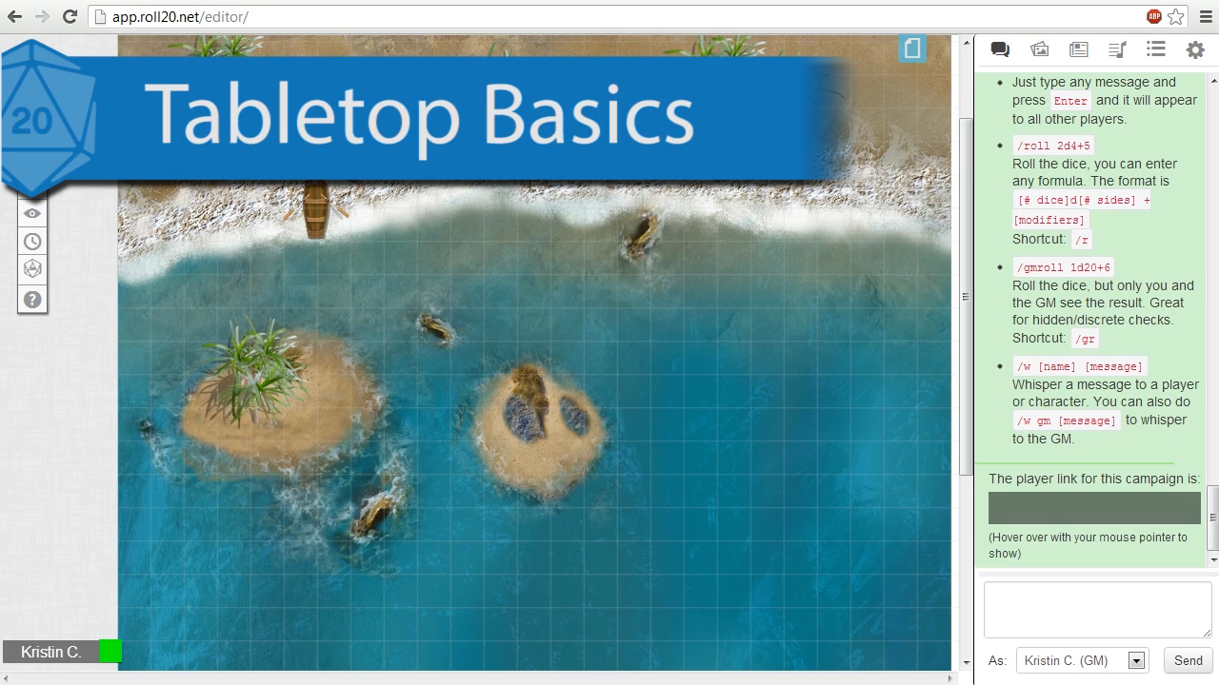
# - View the sea map at 100% zoom and pan around it
pyautogui.click(31, 160)
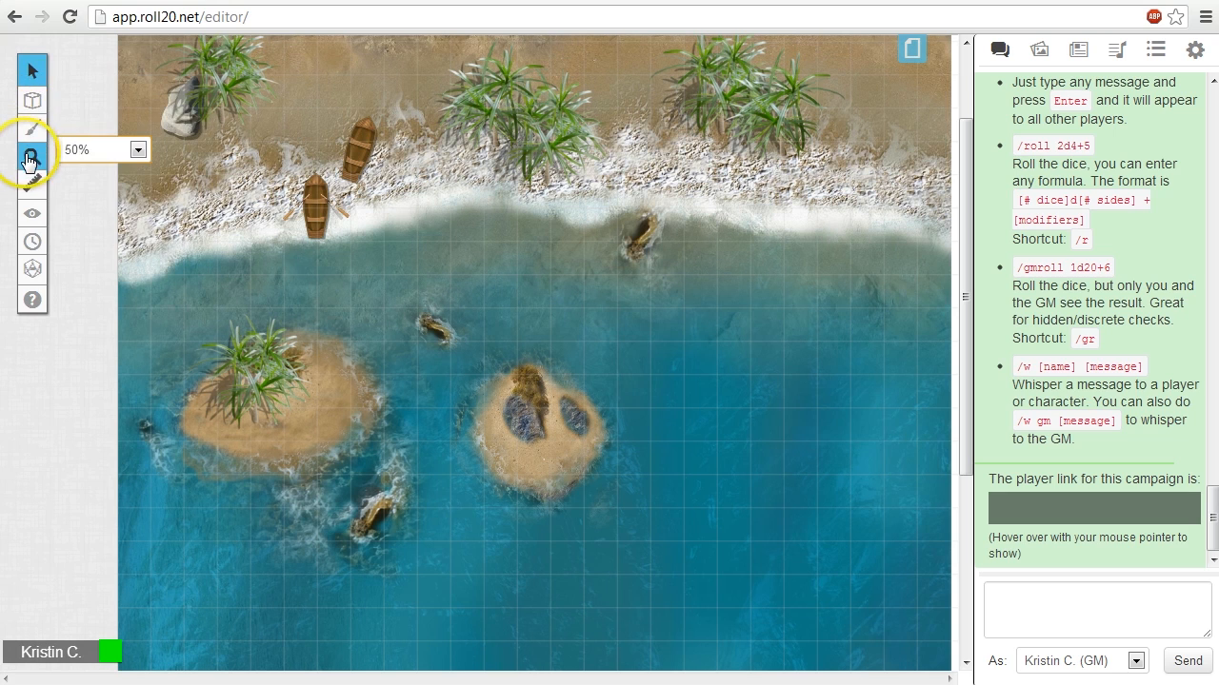
pyautogui.click(137, 148)
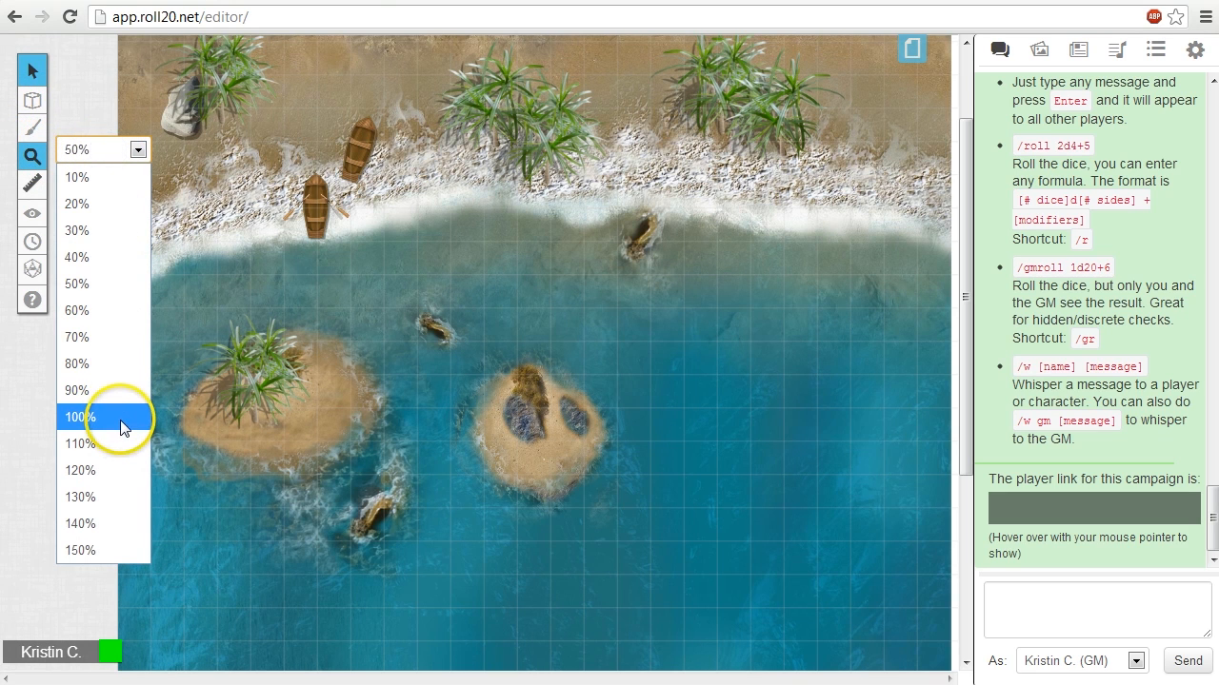
pyautogui.click(80, 417)
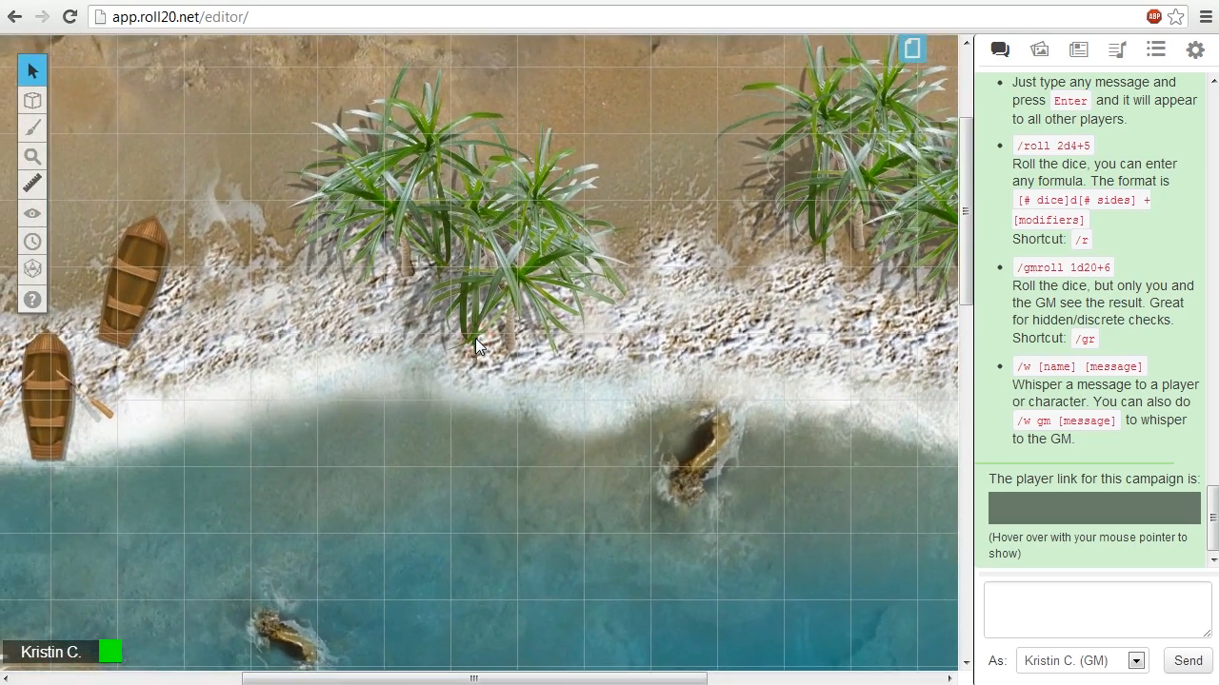
pyautogui.scroll(-3)
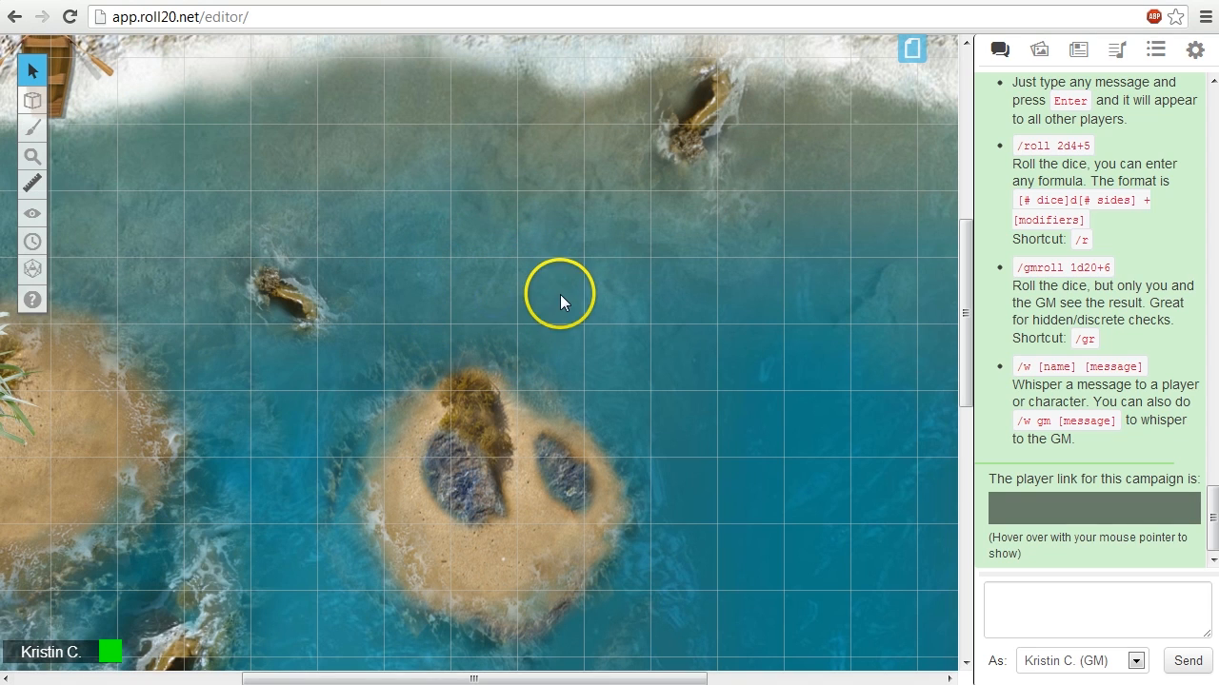
# - Ping a spot in the open water between the islands for the players
pyautogui.click(560, 294)
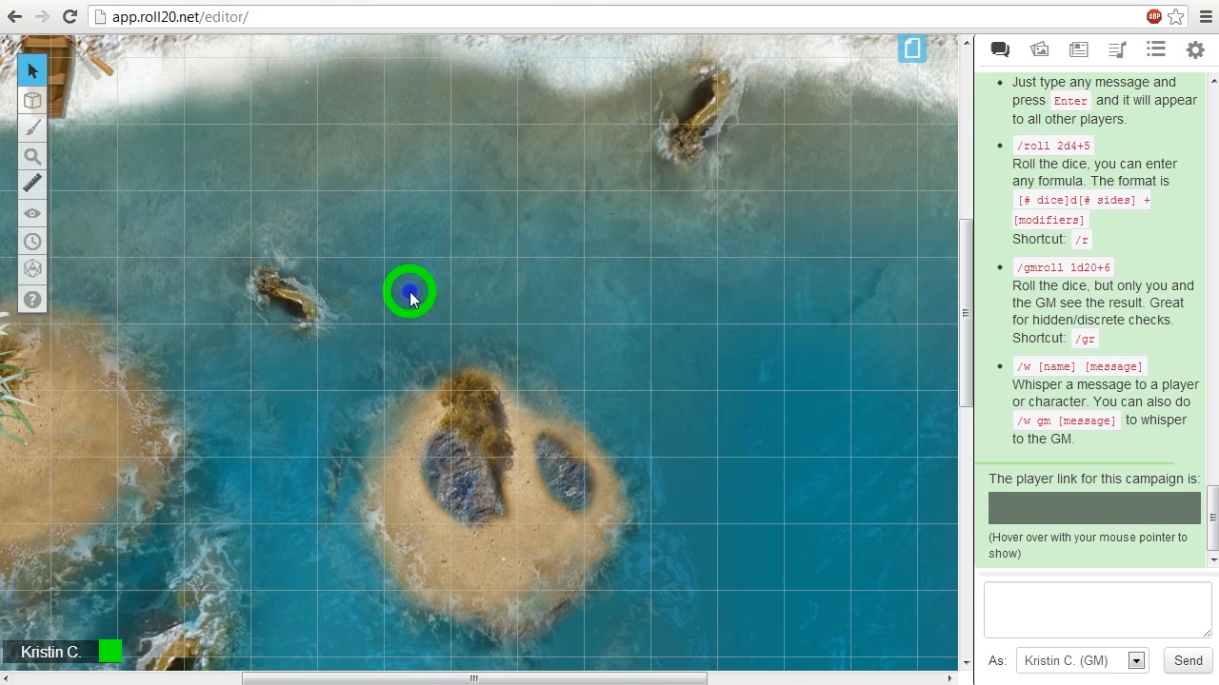
pyautogui.click(409, 290)
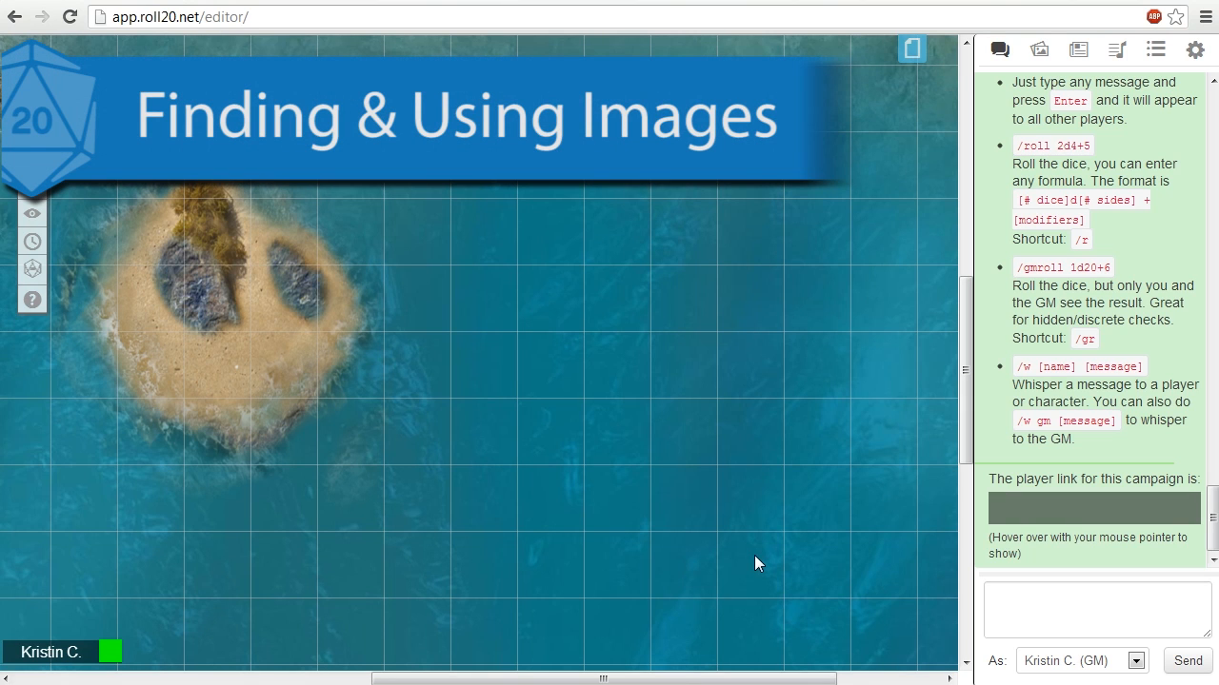
# - Create a new blank campaign page and name it 'Sea Scene'
pyautogui.click(910, 50)
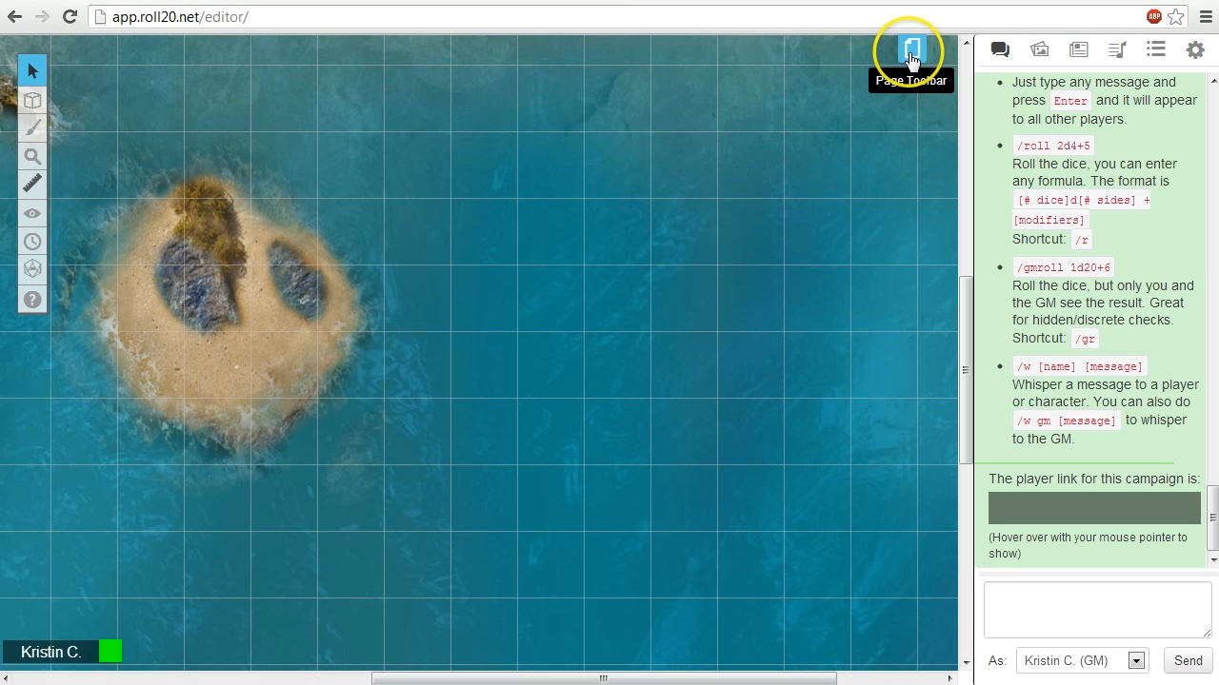
pyautogui.click(910, 49)
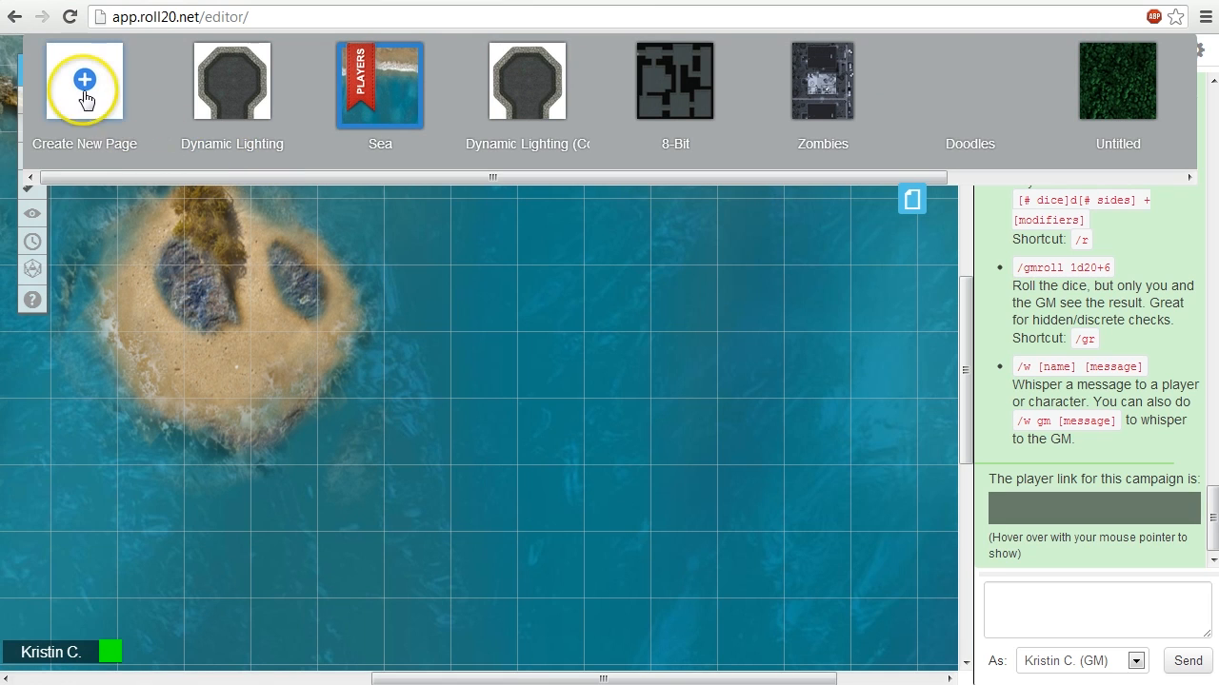
pyautogui.moveTo(257, 162)
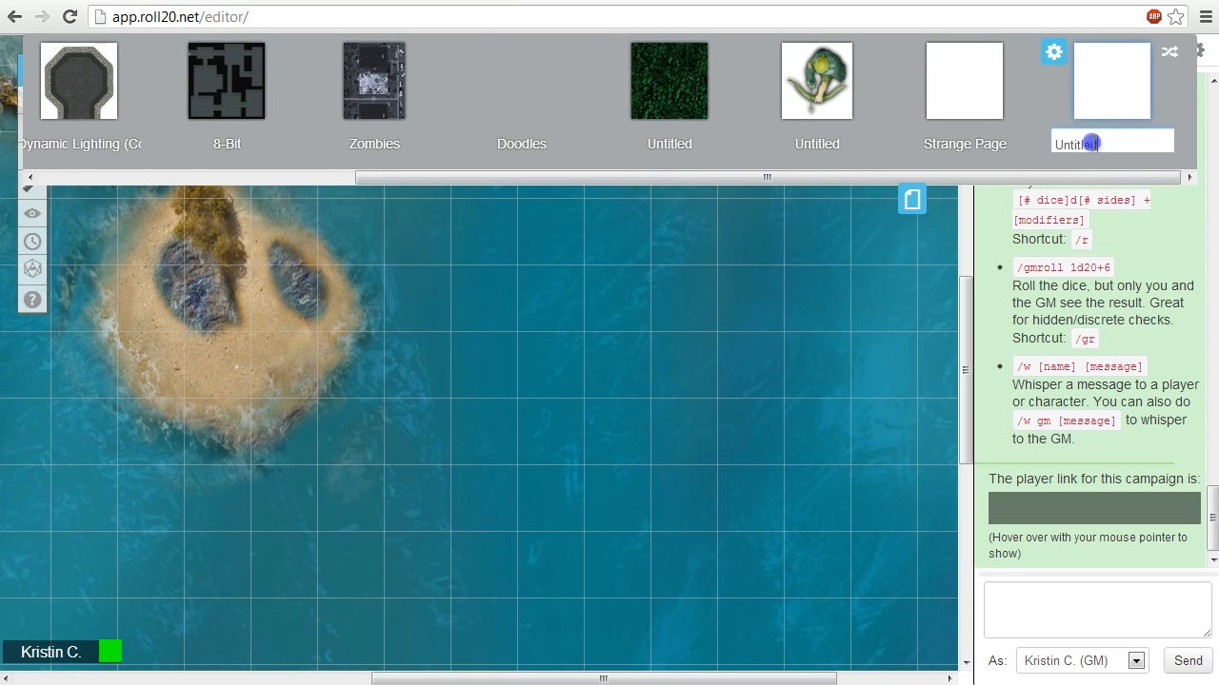
pyautogui.write('S')
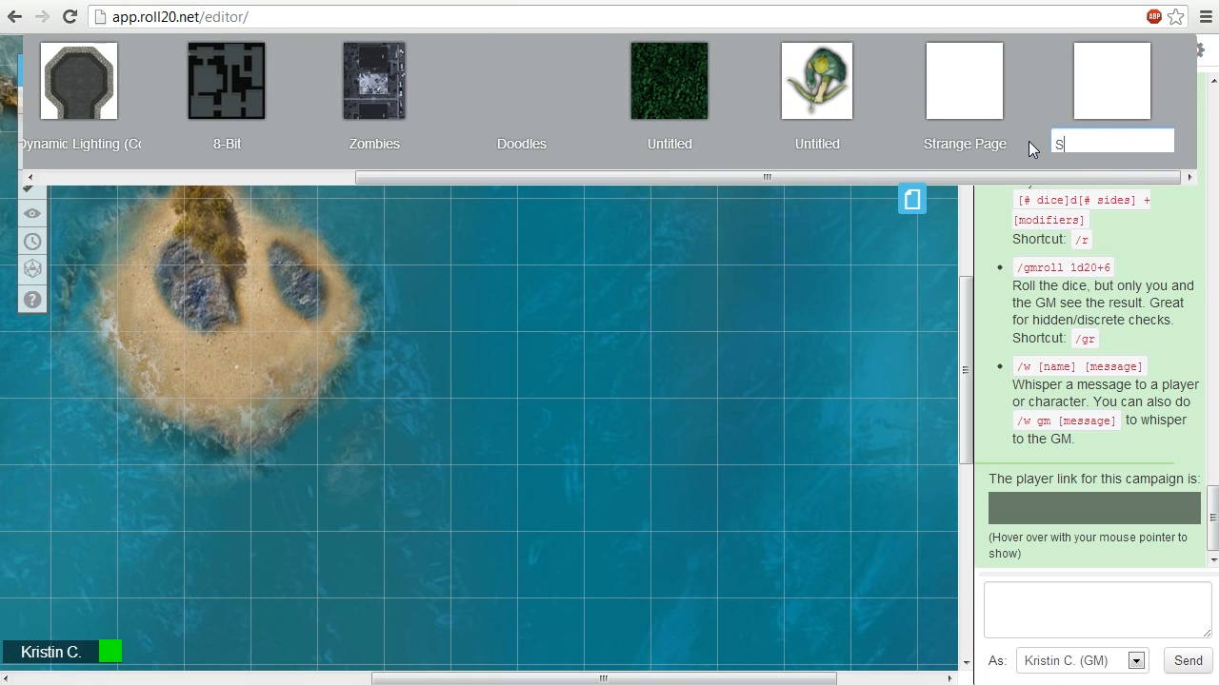
pyautogui.write('Sea Scene')
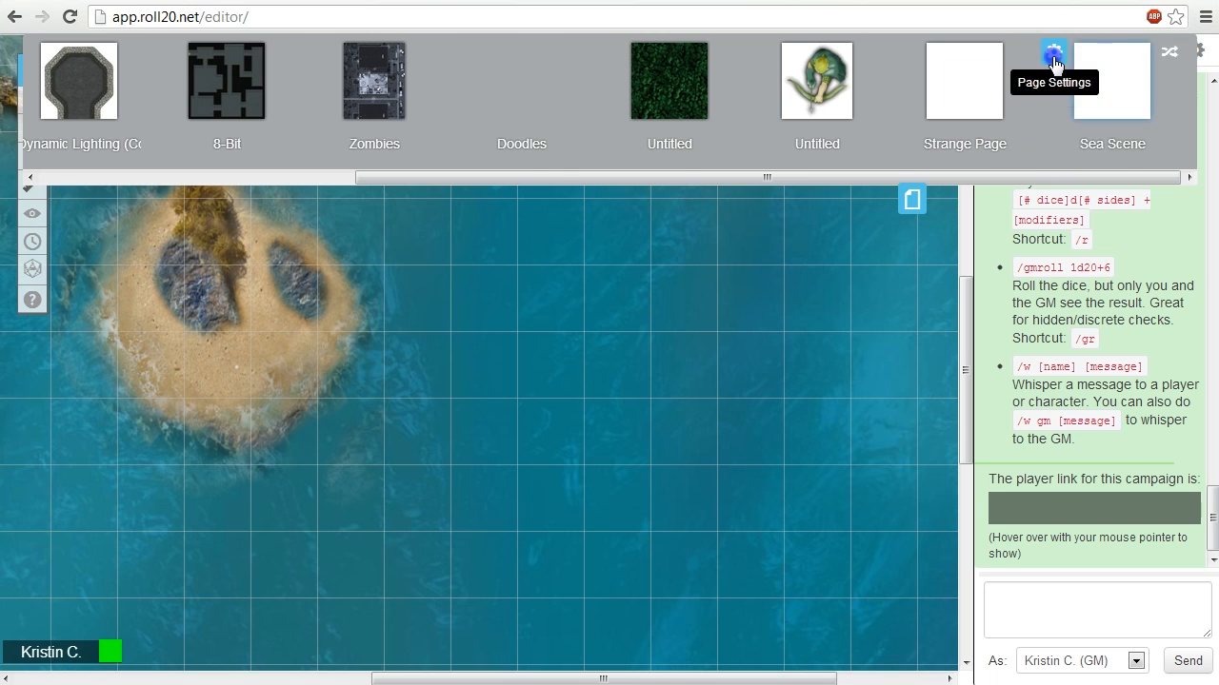
# - Review the Sea Scene page settings, keeping 25 by 25 units and a square grid
pyautogui.click(1053, 53)
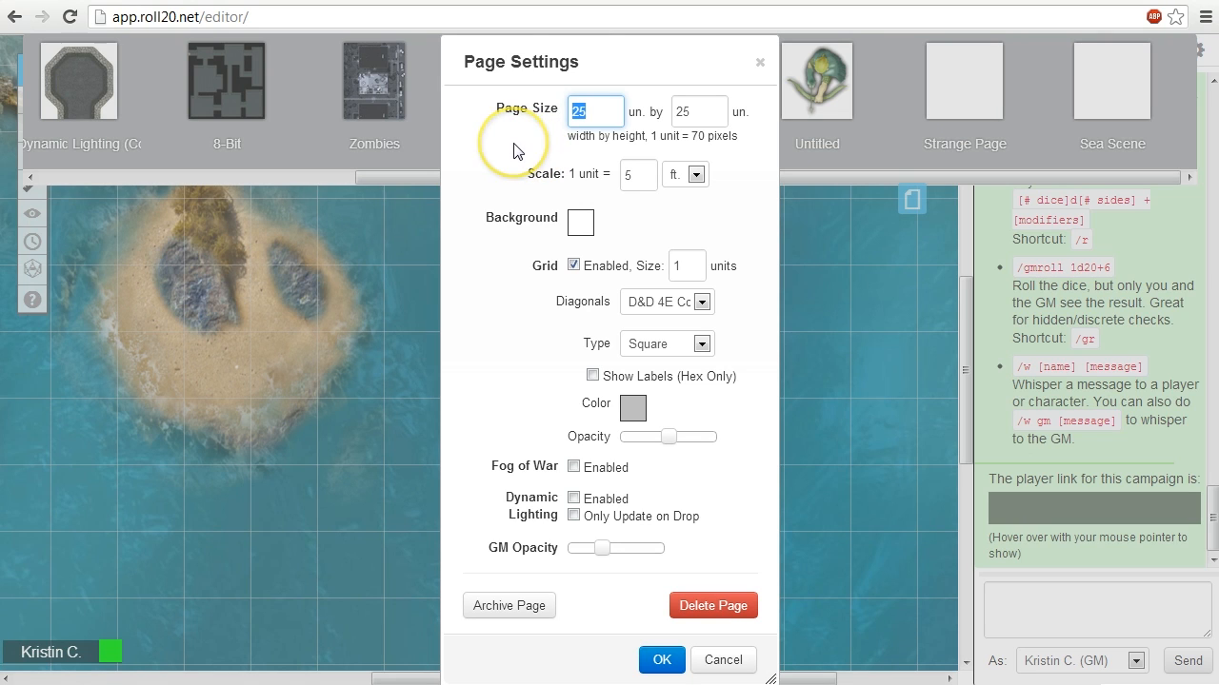
pyautogui.moveTo(531, 153)
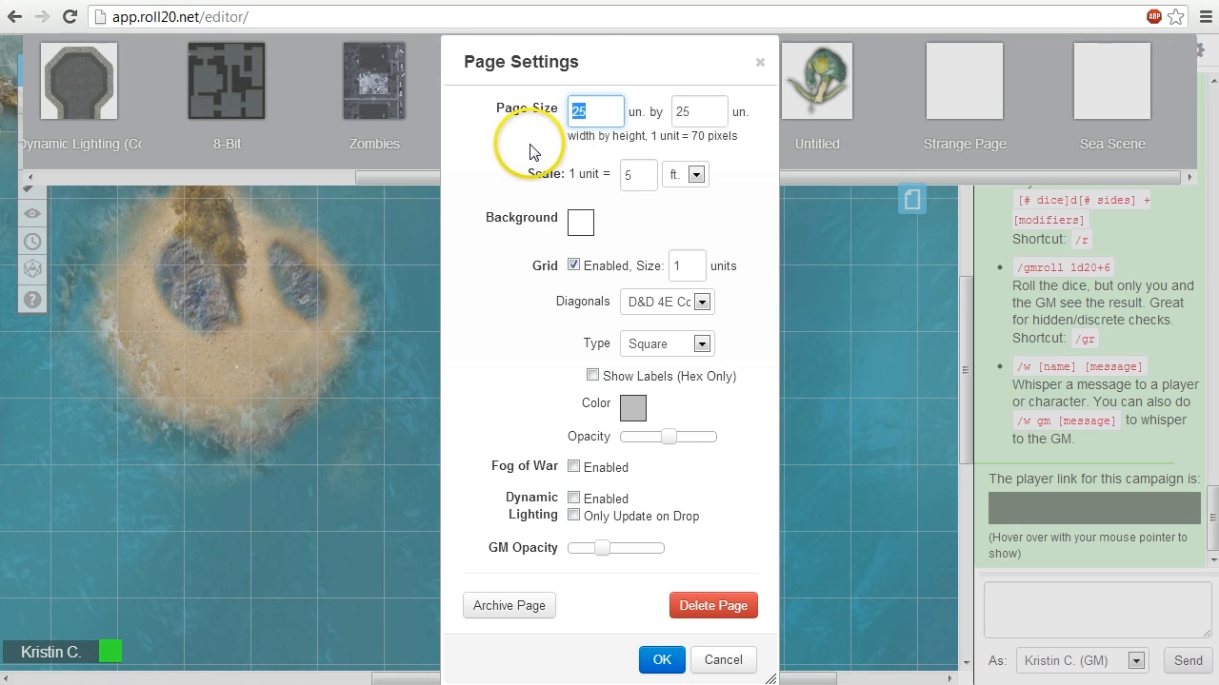
pyautogui.moveTo(495, 251)
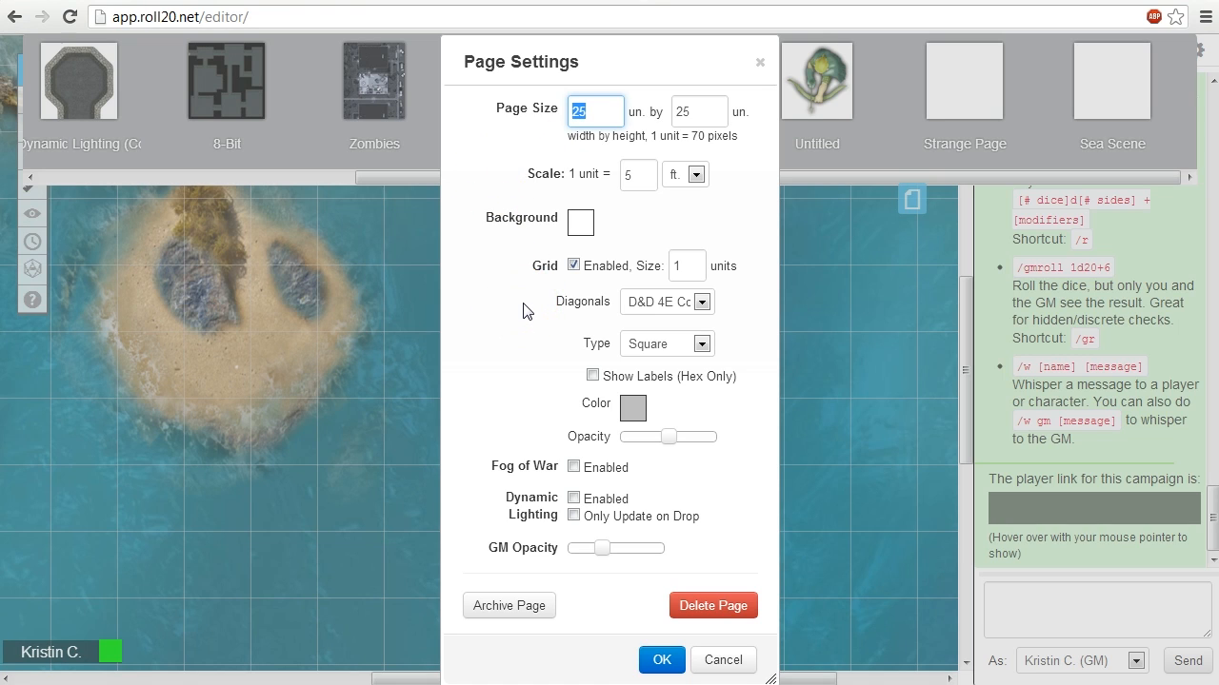
pyautogui.moveTo(525, 327)
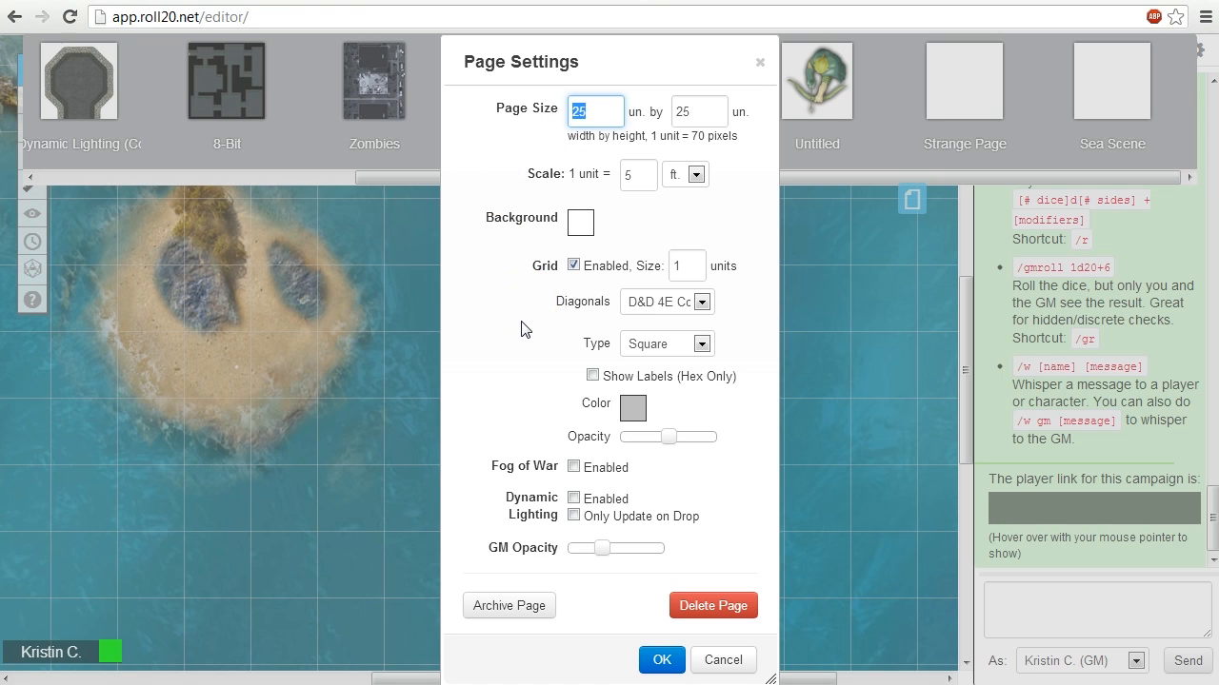
pyautogui.click(661, 659)
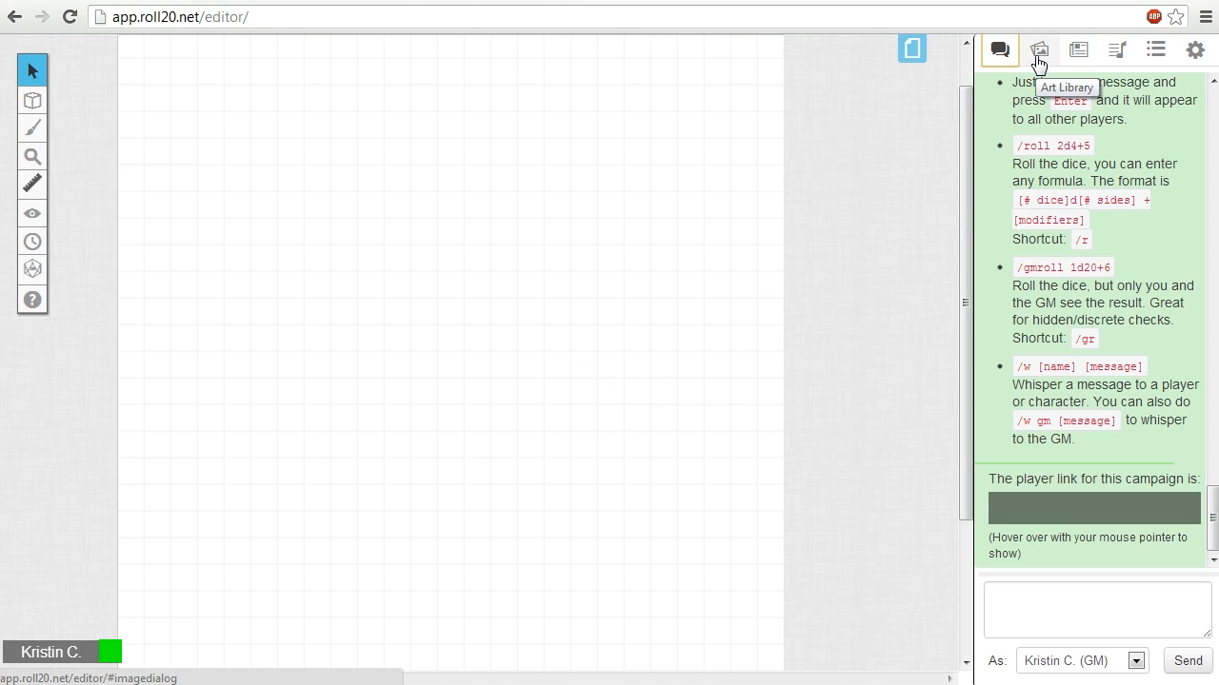
# - Search the art library across every category for 'Wynne Sea'
pyautogui.click(1040, 50)
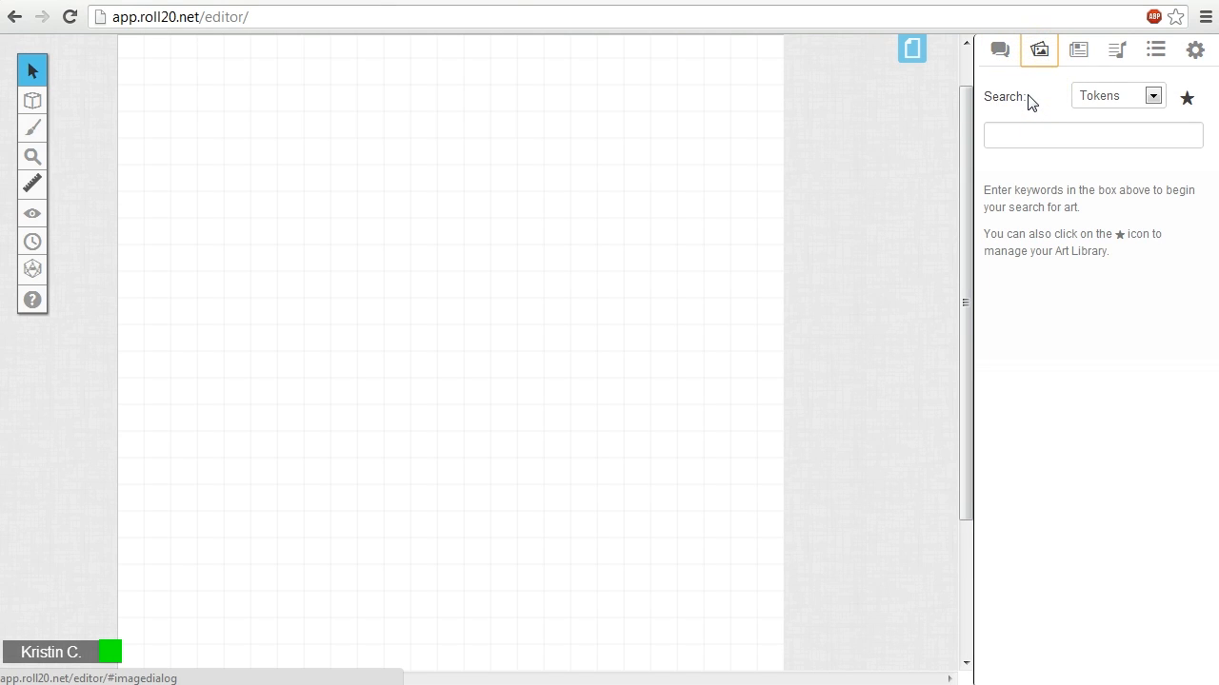
pyautogui.click(1154, 95)
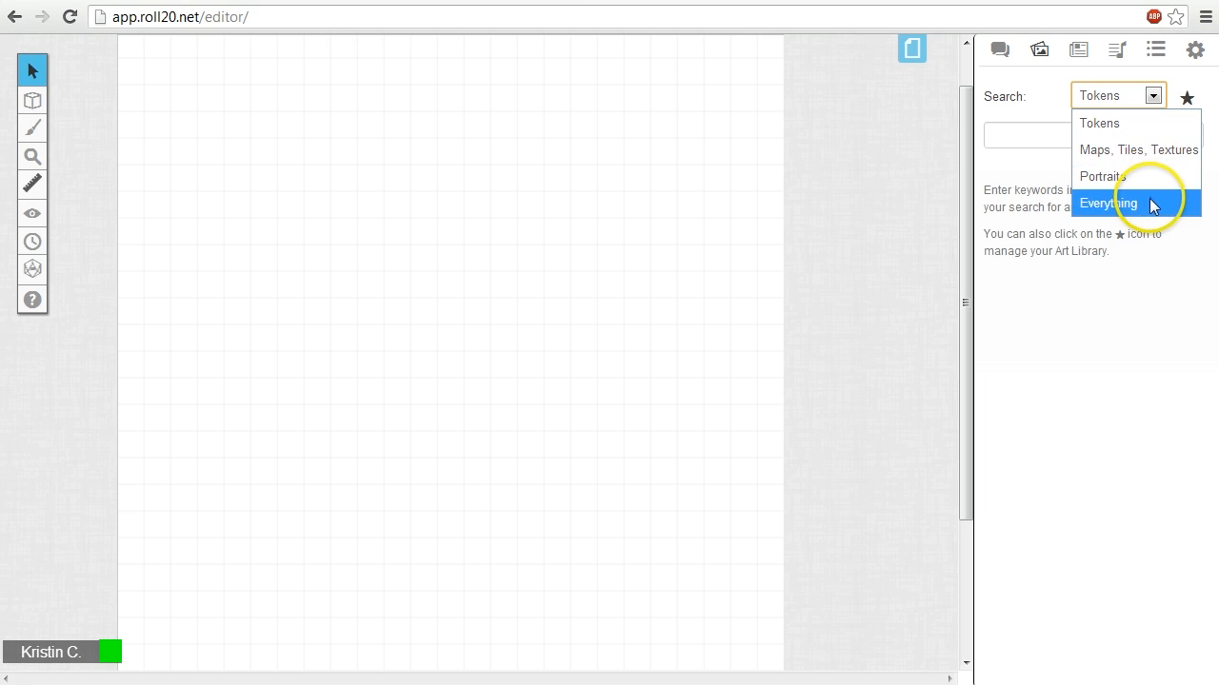
pyautogui.moveTo(1125, 181)
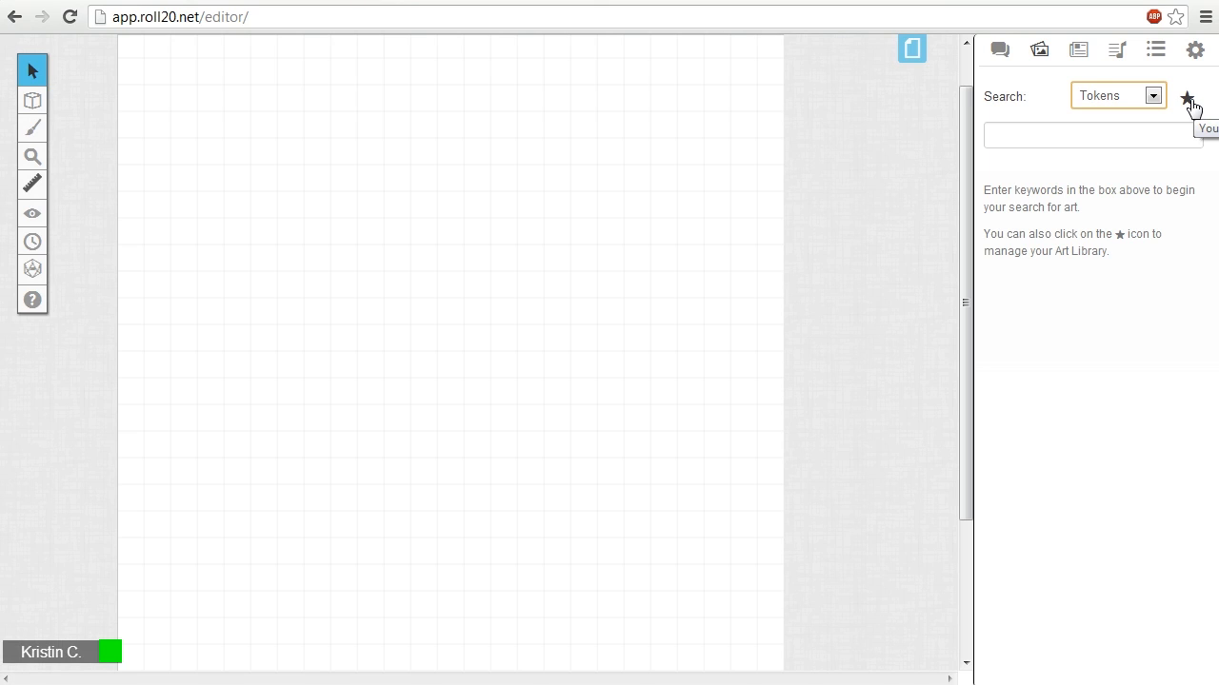
pyautogui.moveTo(1154, 190)
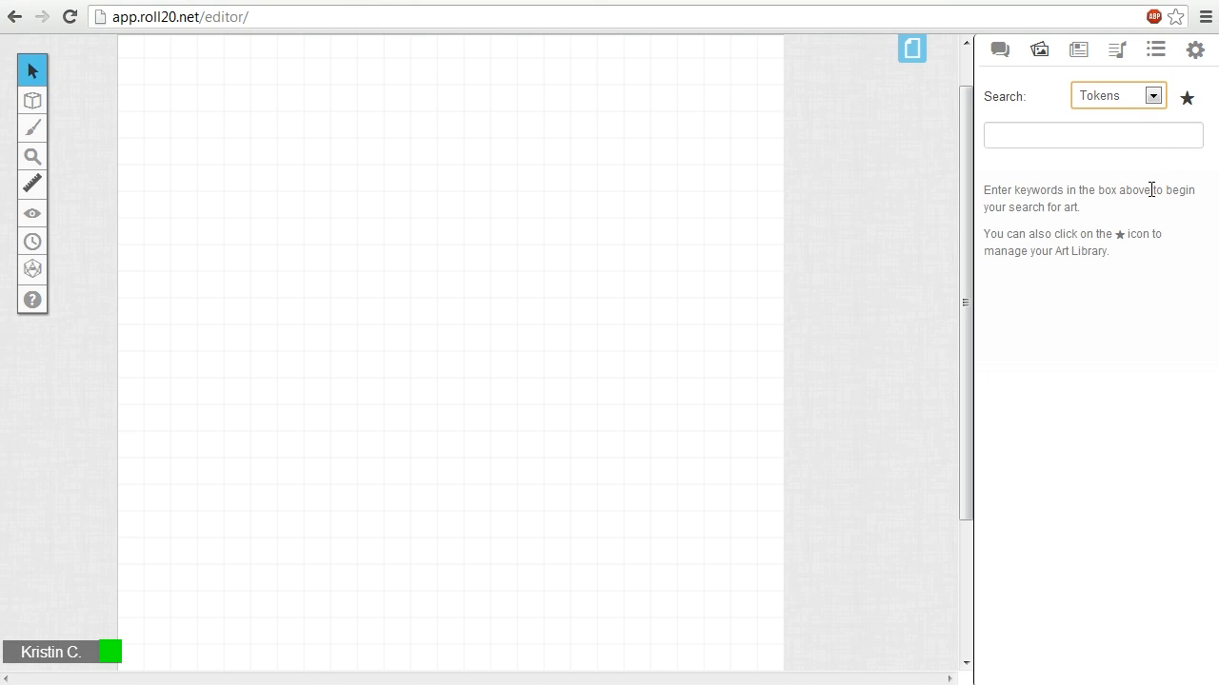
pyautogui.click(1152, 95)
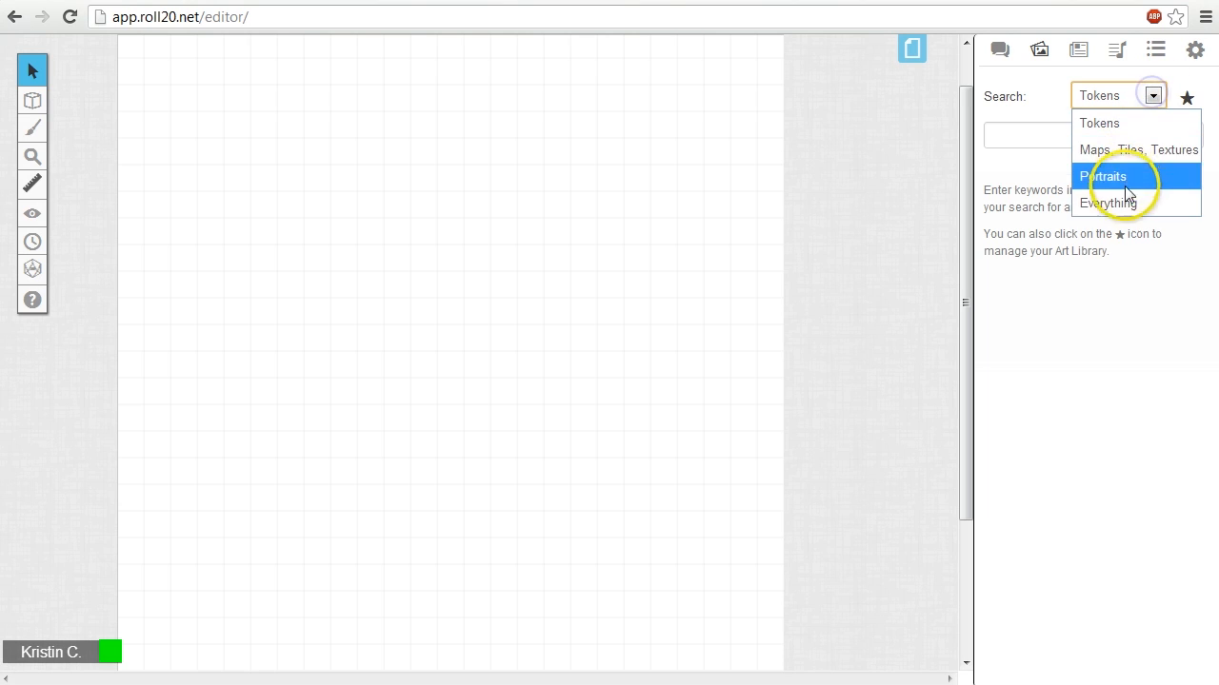
pyautogui.click(1108, 202)
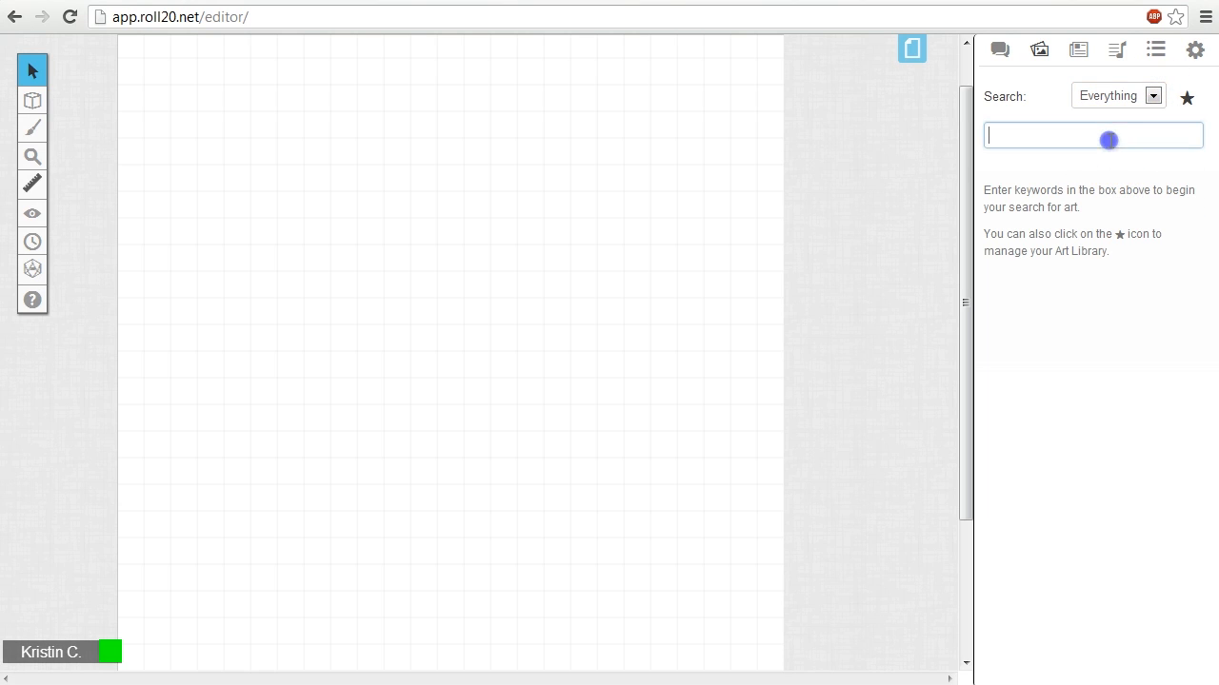
pyautogui.write('Wynne Sea')
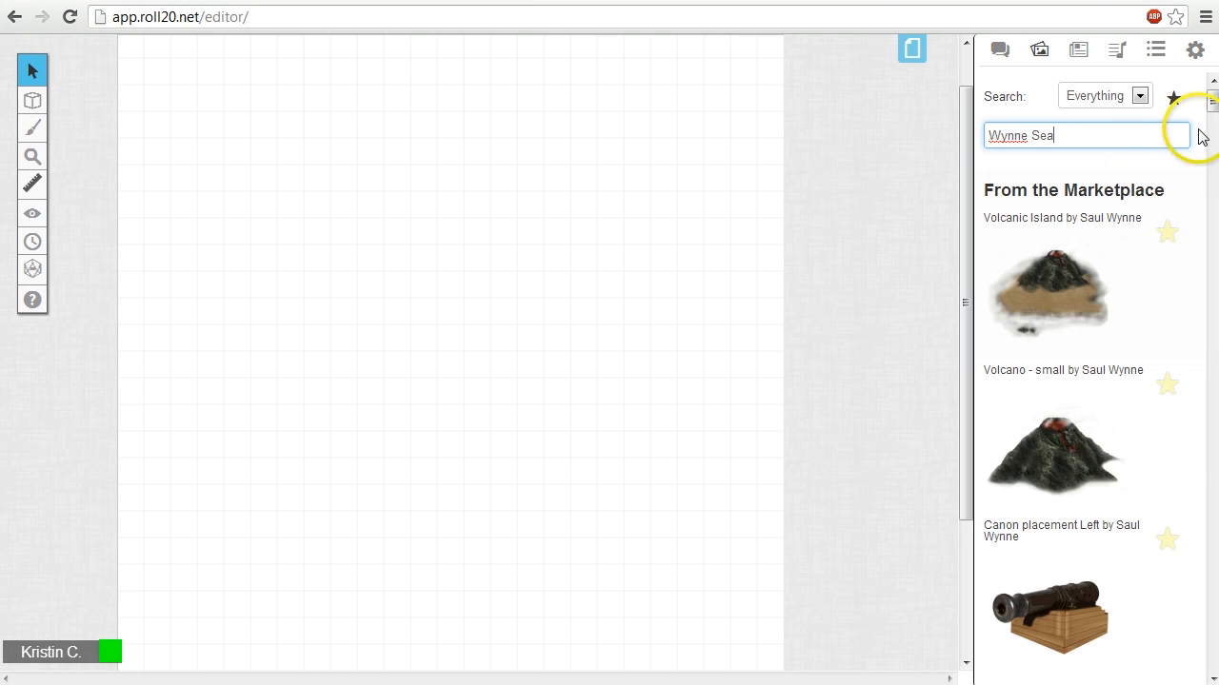
# - Scroll through the results down to the sea map artwork
pyautogui.scroll(-3)
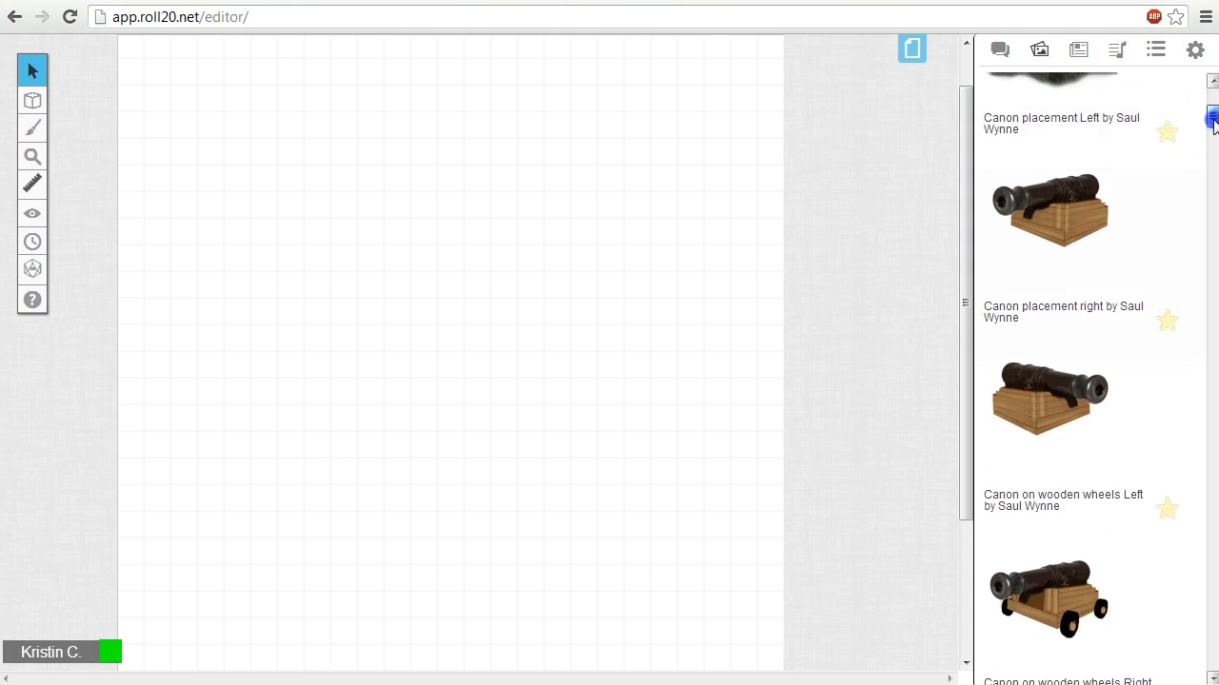
pyautogui.scroll(-3)
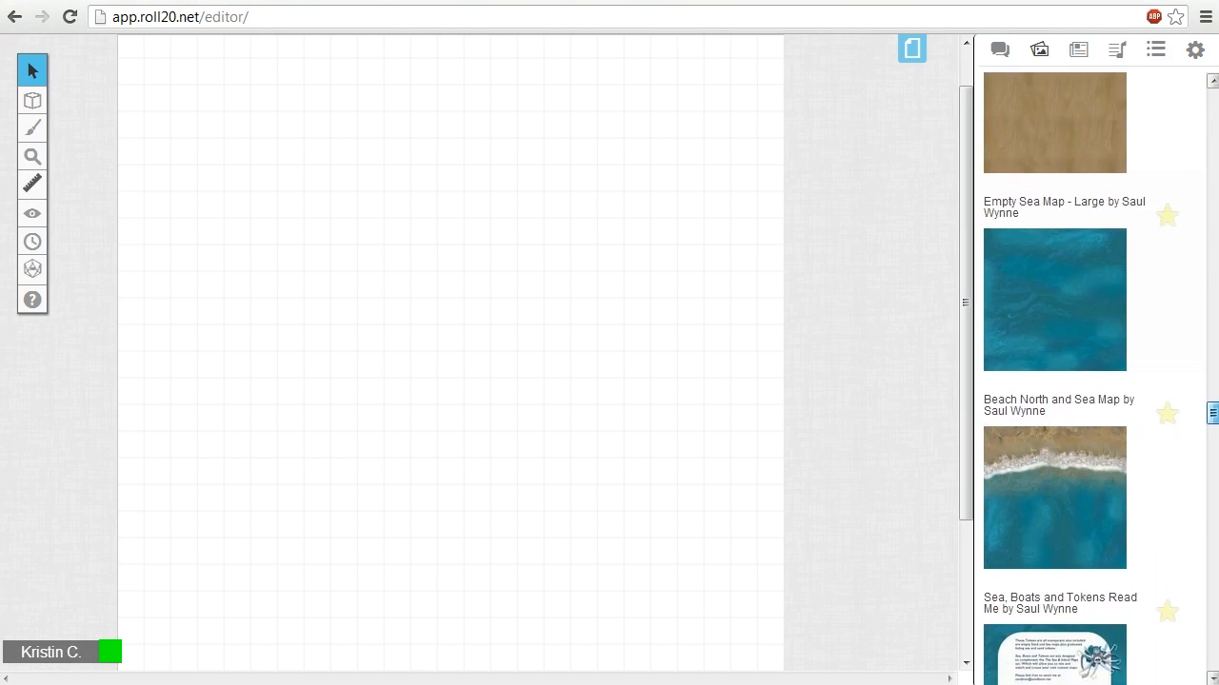
pyautogui.scroll(-3)
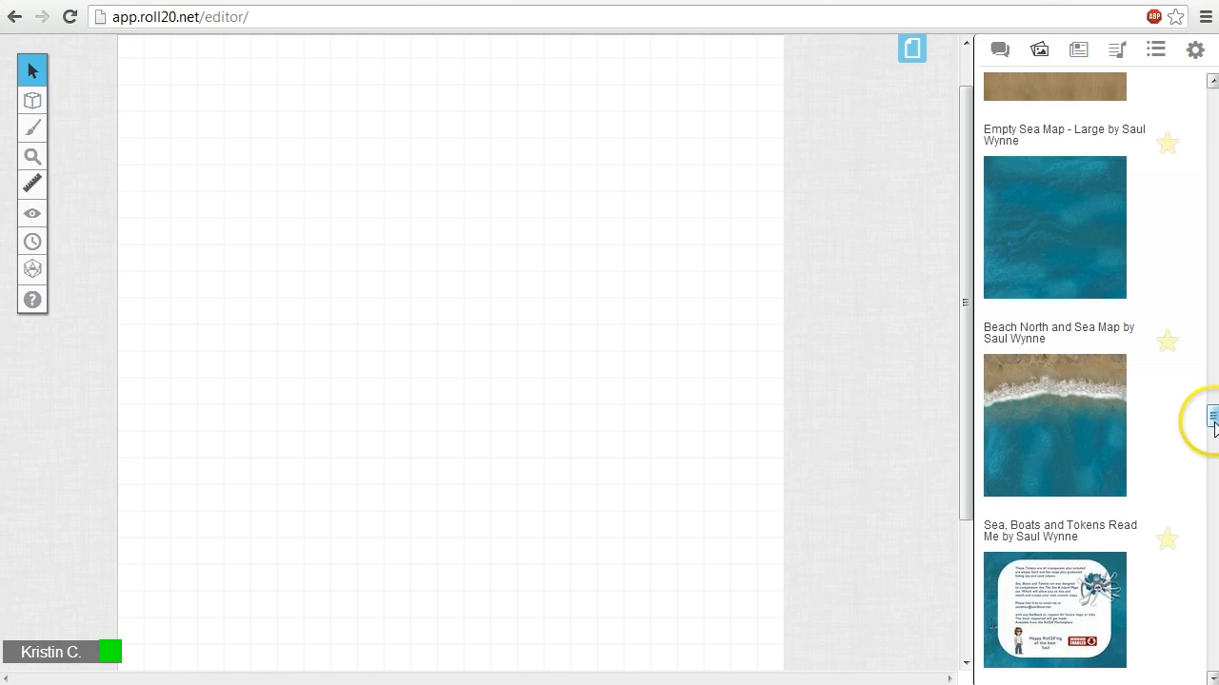
pyautogui.moveTo(1078, 421)
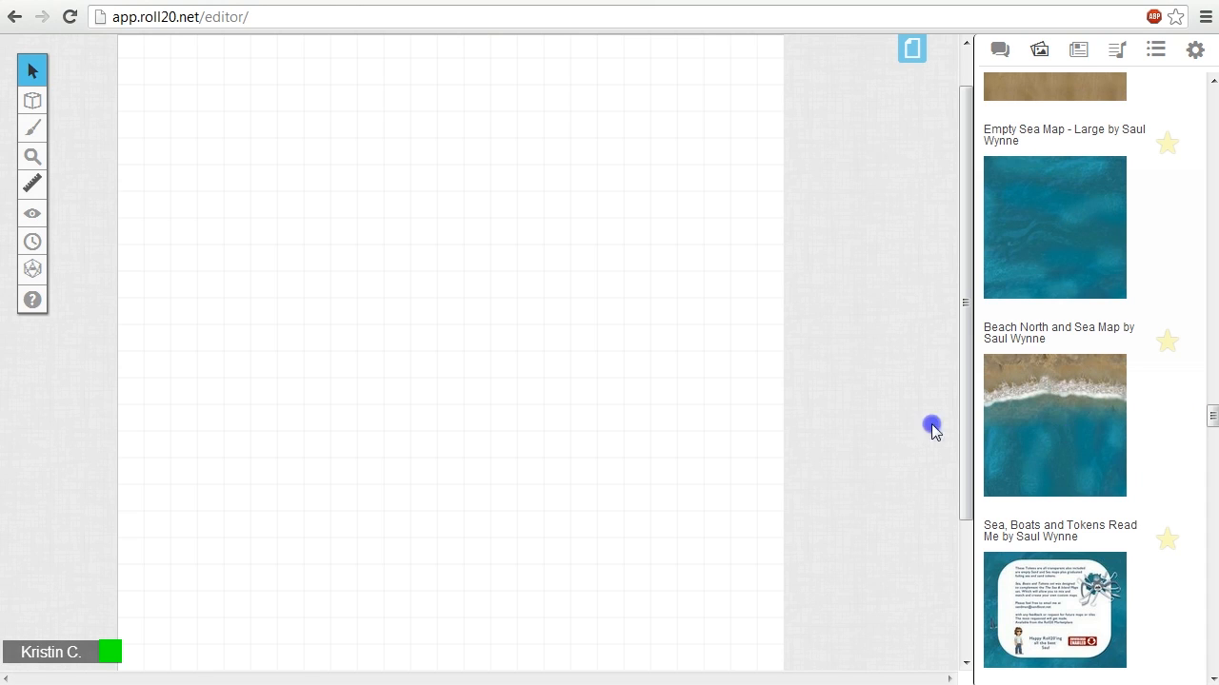
# - Place the Beach North and Sea Map from the library onto the page
pyautogui.moveTo(1055, 427); pyautogui.dragTo(476, 392)
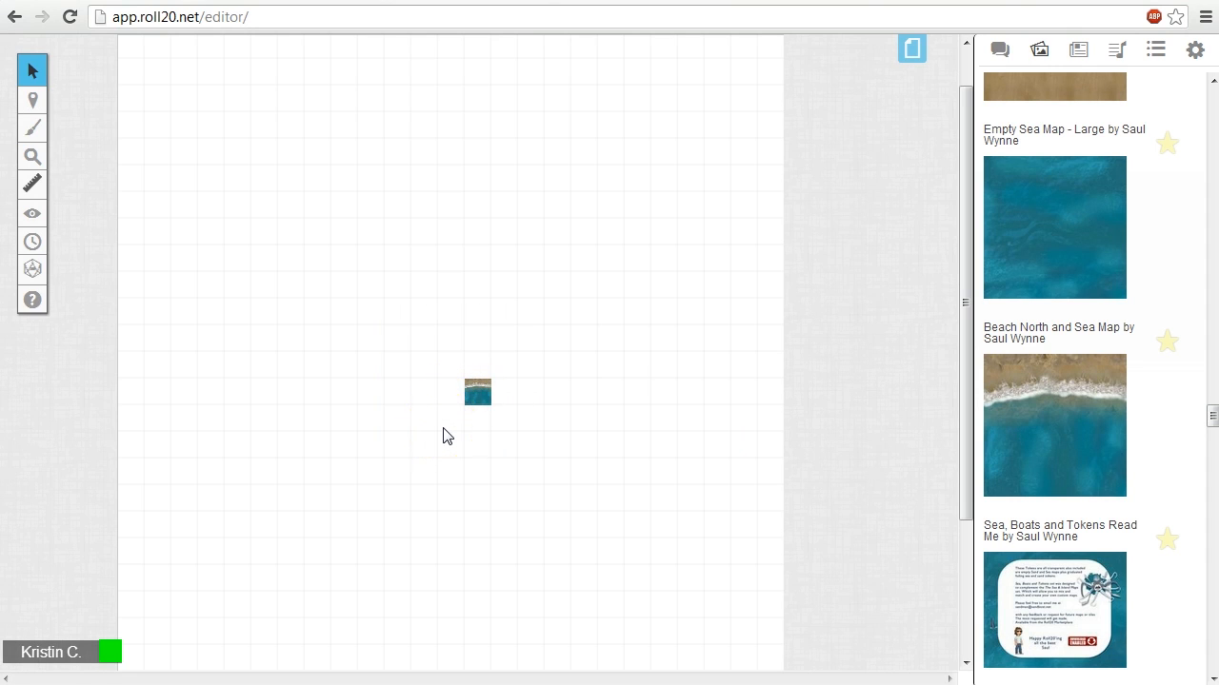
pyautogui.moveTo(476, 392); pyautogui.dragTo(440, 340)
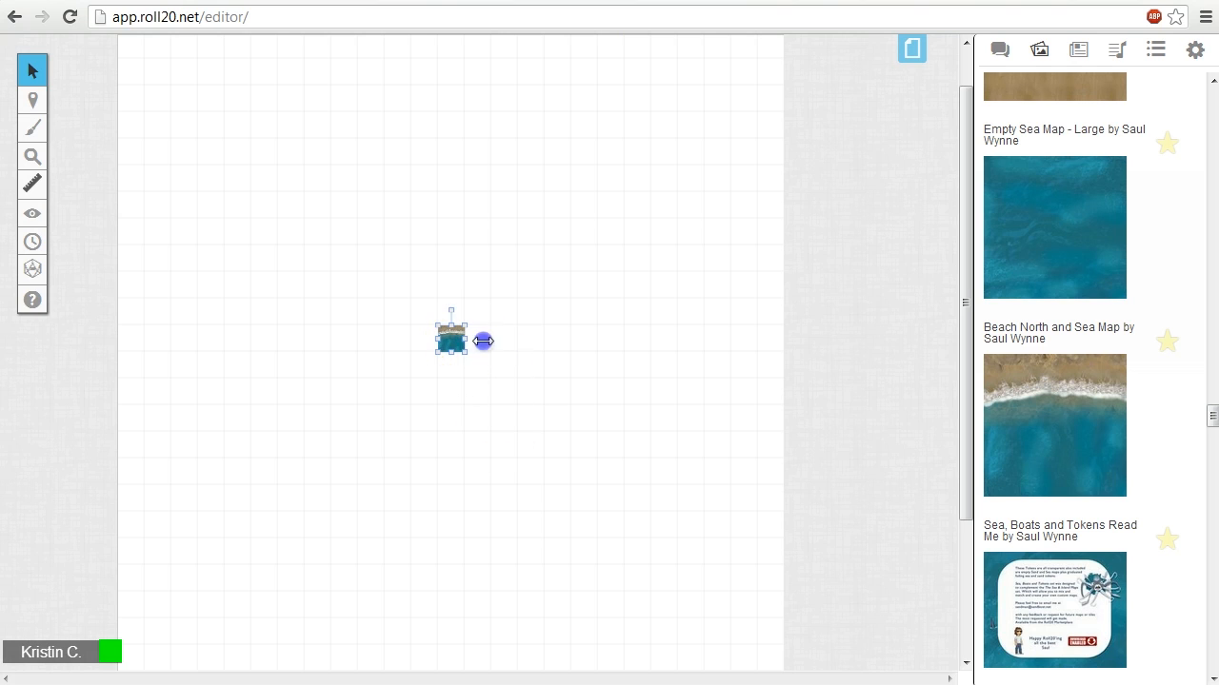
pyautogui.moveTo(484, 341); pyautogui.dragTo(502, 447)
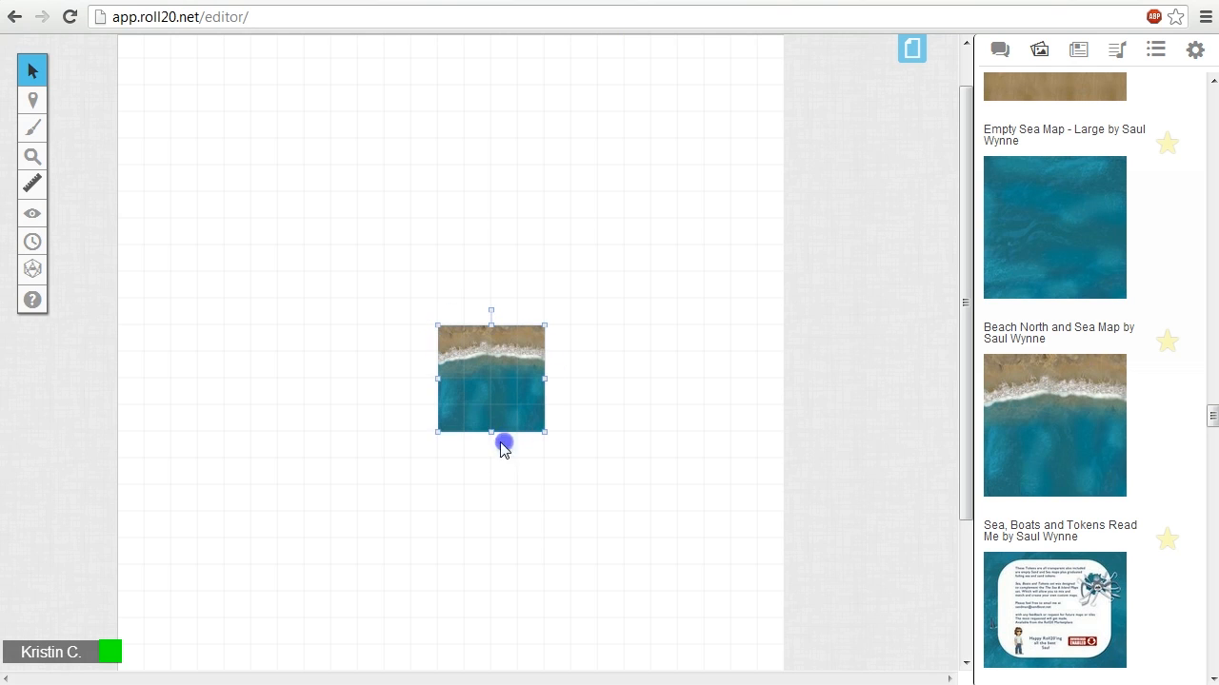
# - Enlarge the beach map into a larger rectangle with its resize handles
pyautogui.moveTo(505, 446); pyautogui.dragTo(320, 550)
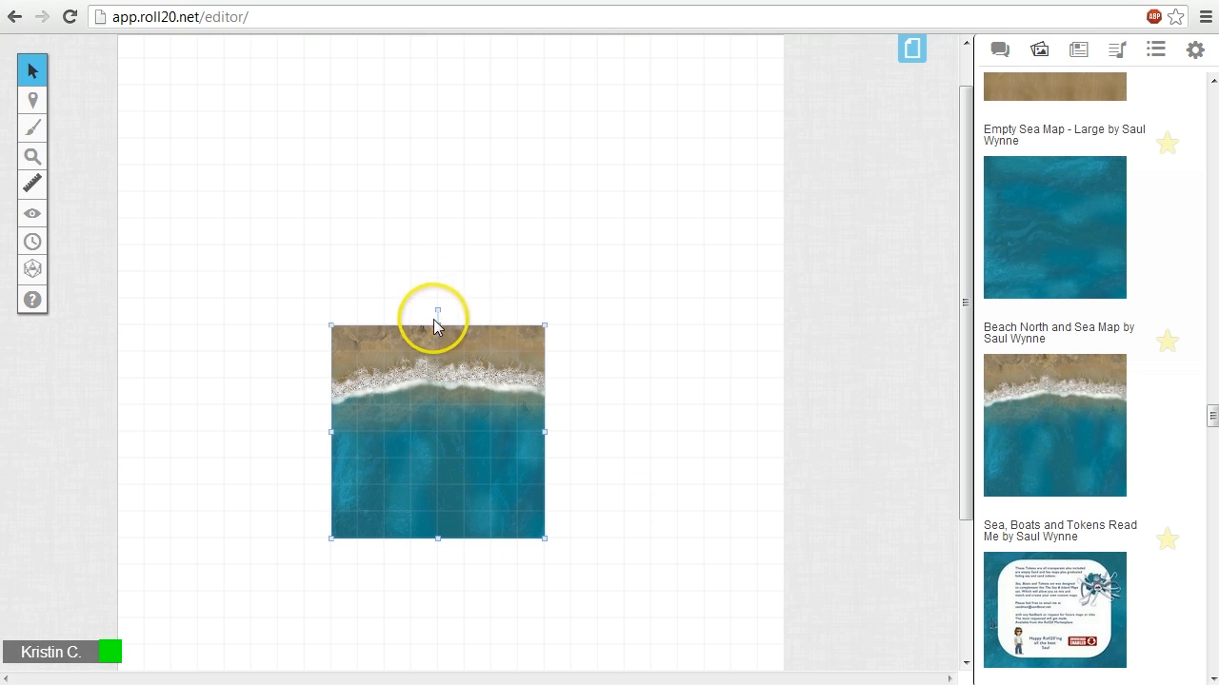
pyautogui.moveTo(455, 314)
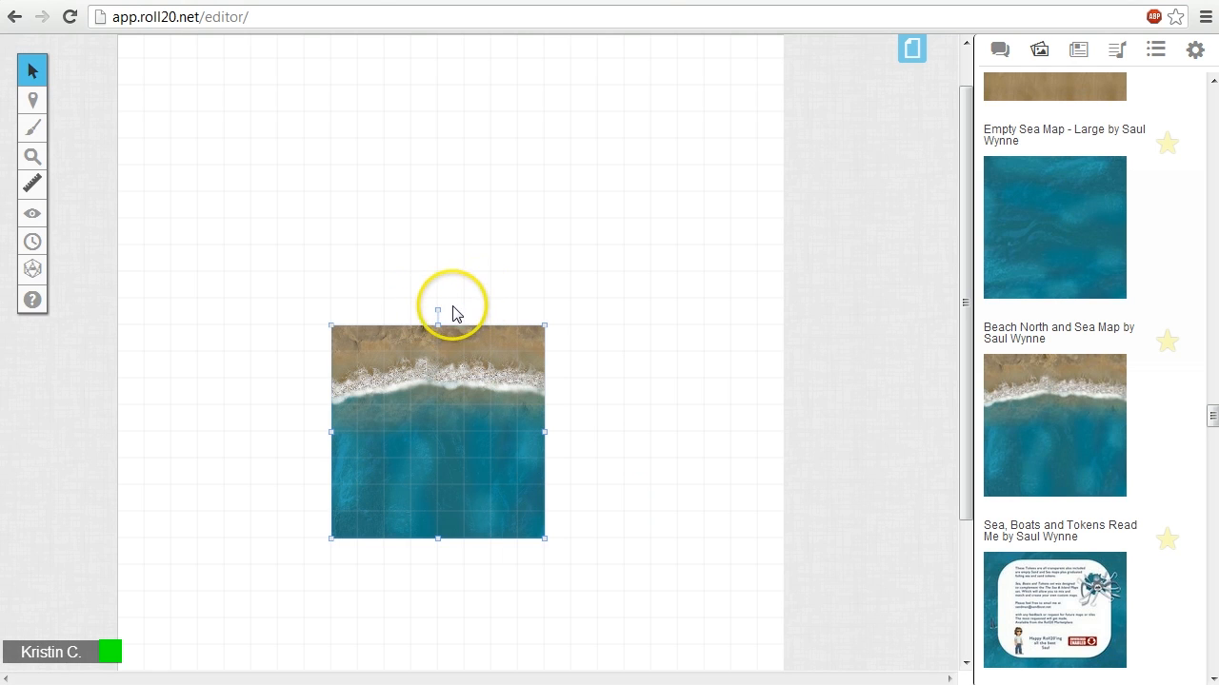
pyautogui.moveTo(438, 313); pyautogui.dragTo(610, 388)
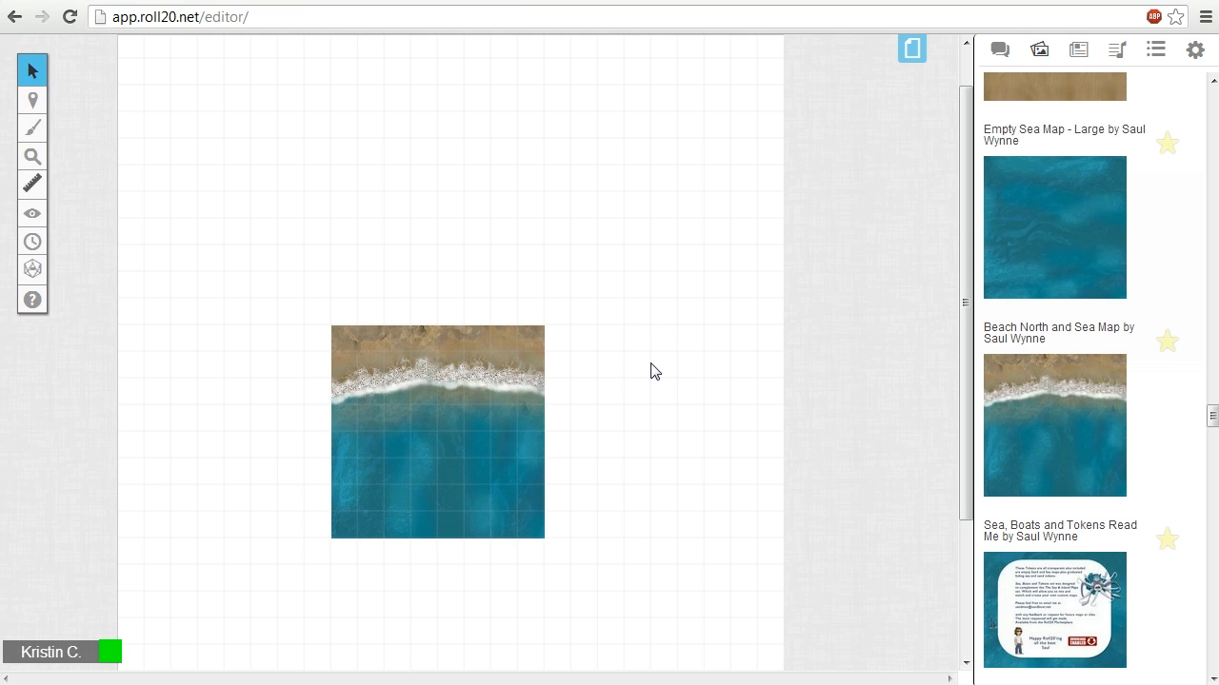
pyautogui.moveTo(659, 491)
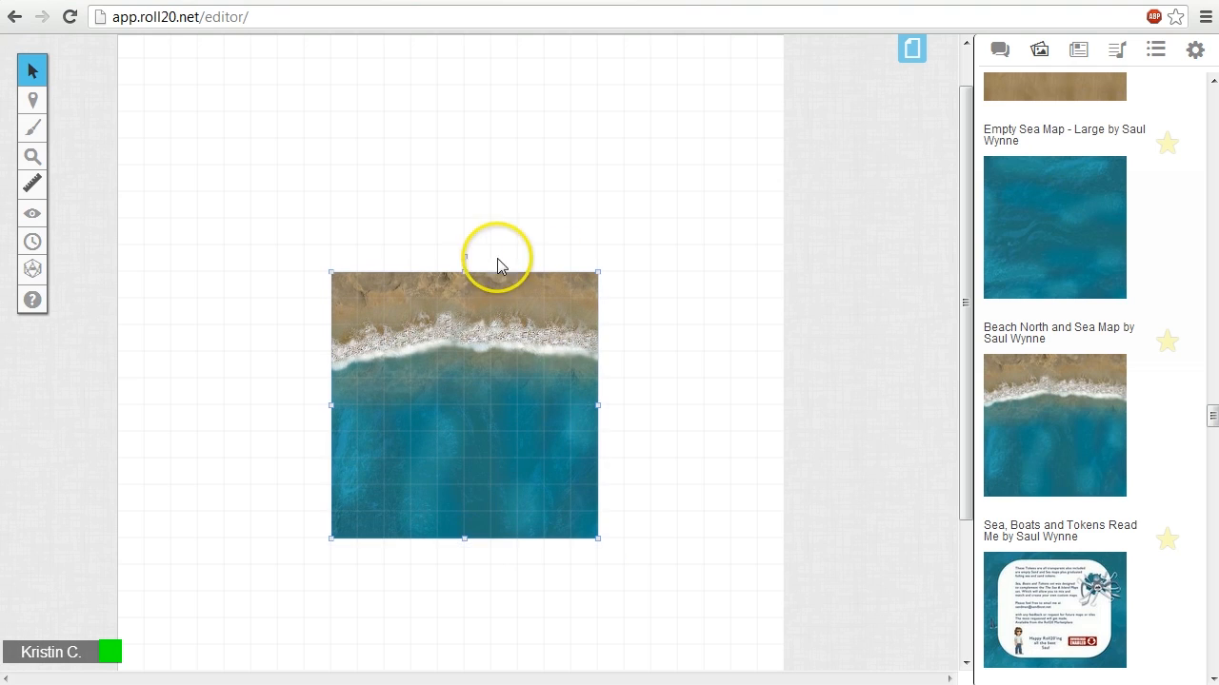
pyautogui.moveTo(681, 394)
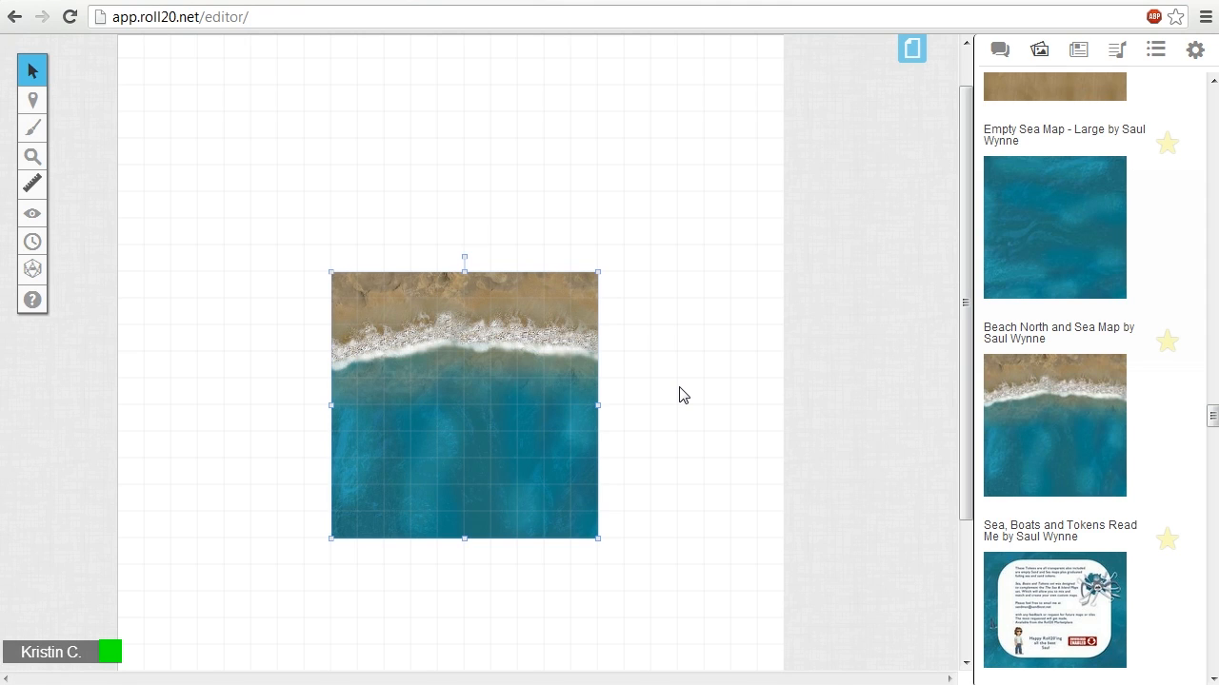
pyautogui.moveTo(533, 424)
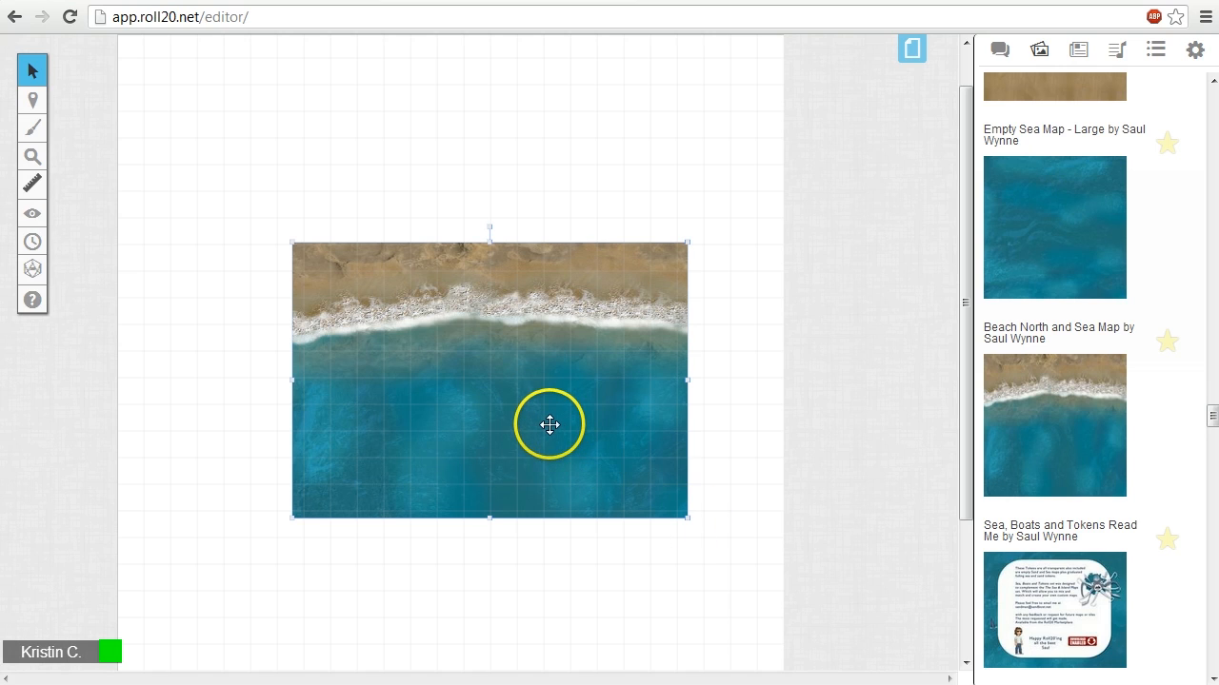
# - Open the beach map's Set Dimensions settings from its advanced options
pyautogui.rightClick(549, 425)
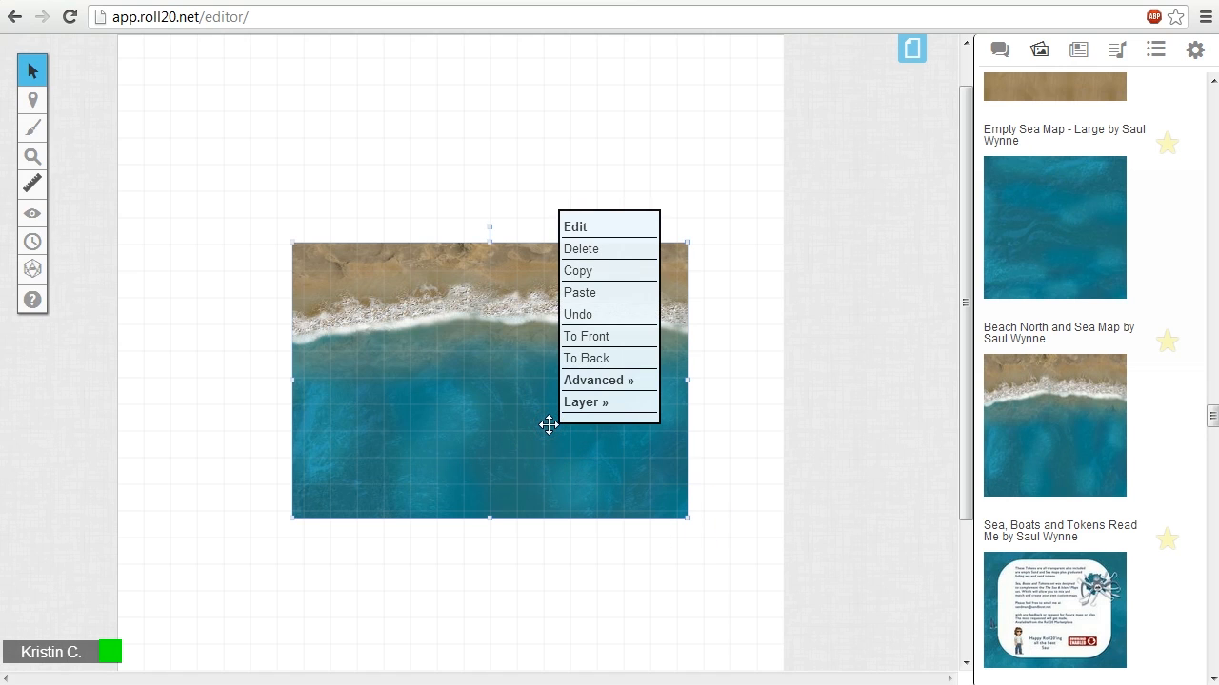
pyautogui.click(598, 381)
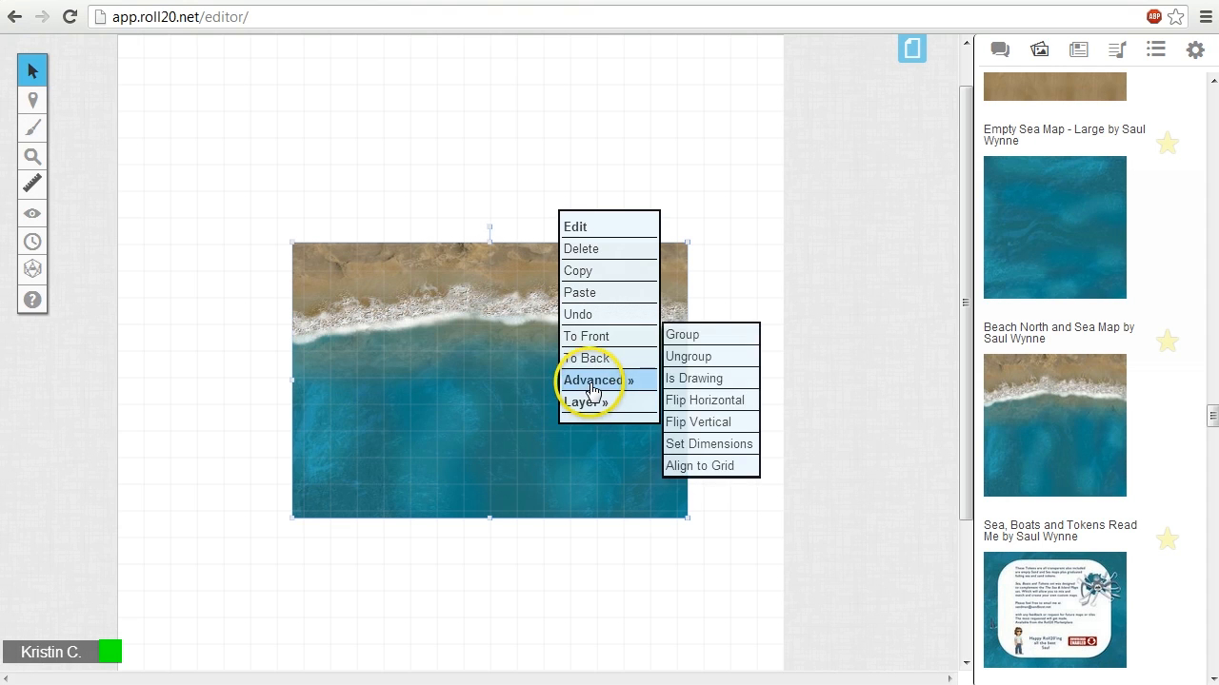
pyautogui.click(709, 443)
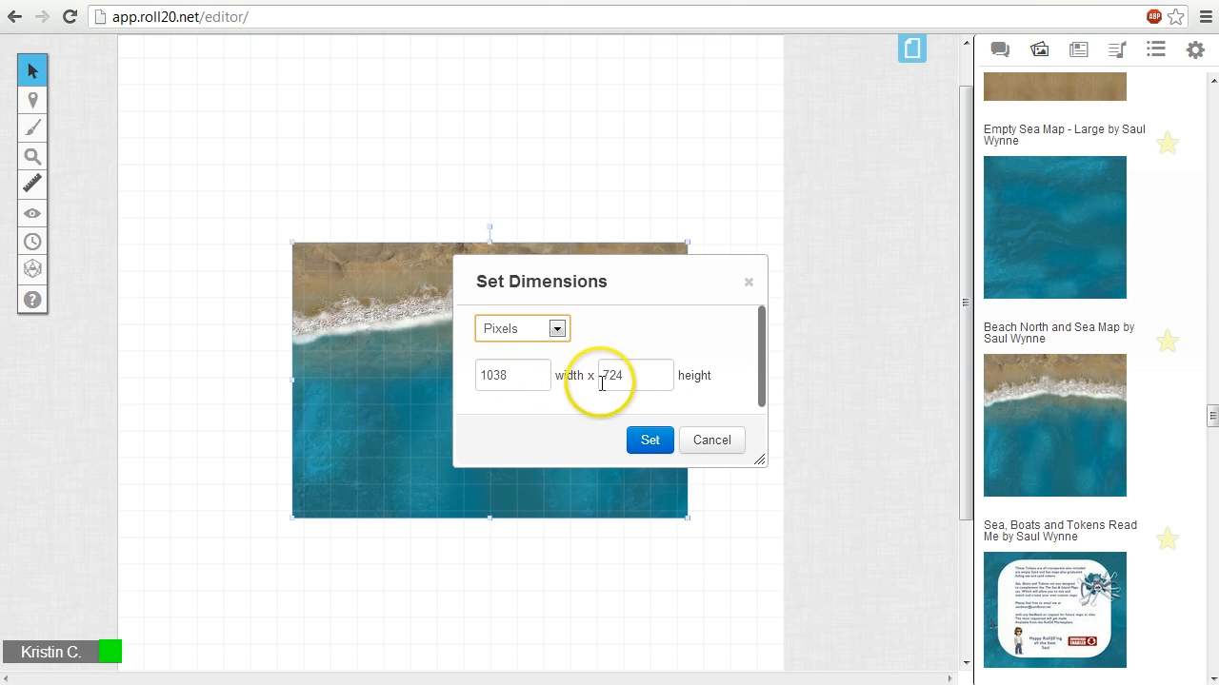
# - Set the map size to 25 by 25 grid units and apply it
pyautogui.click(556, 328)
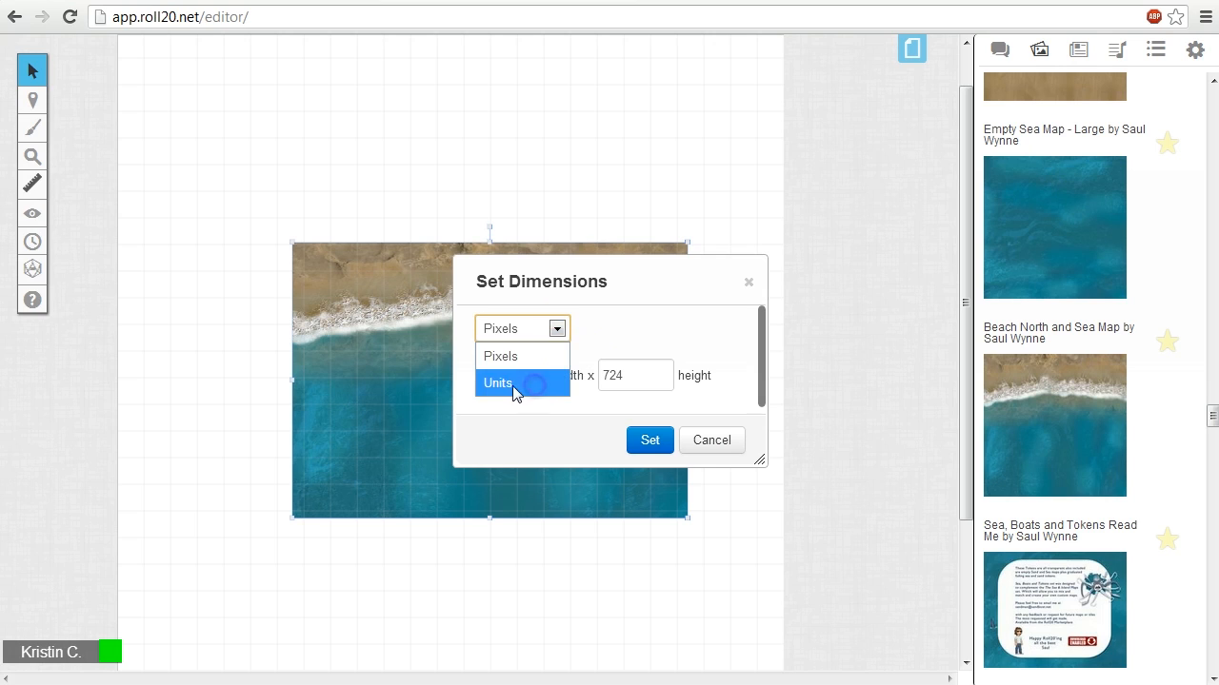
pyautogui.click(497, 382)
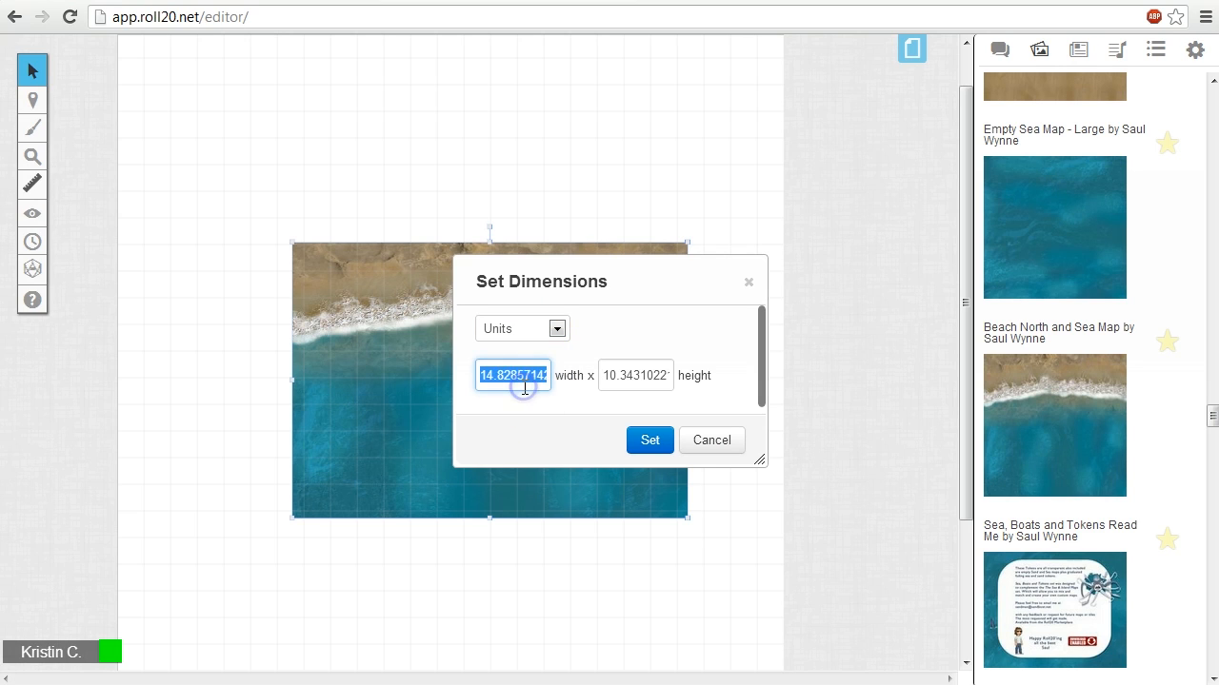
pyautogui.write('25')
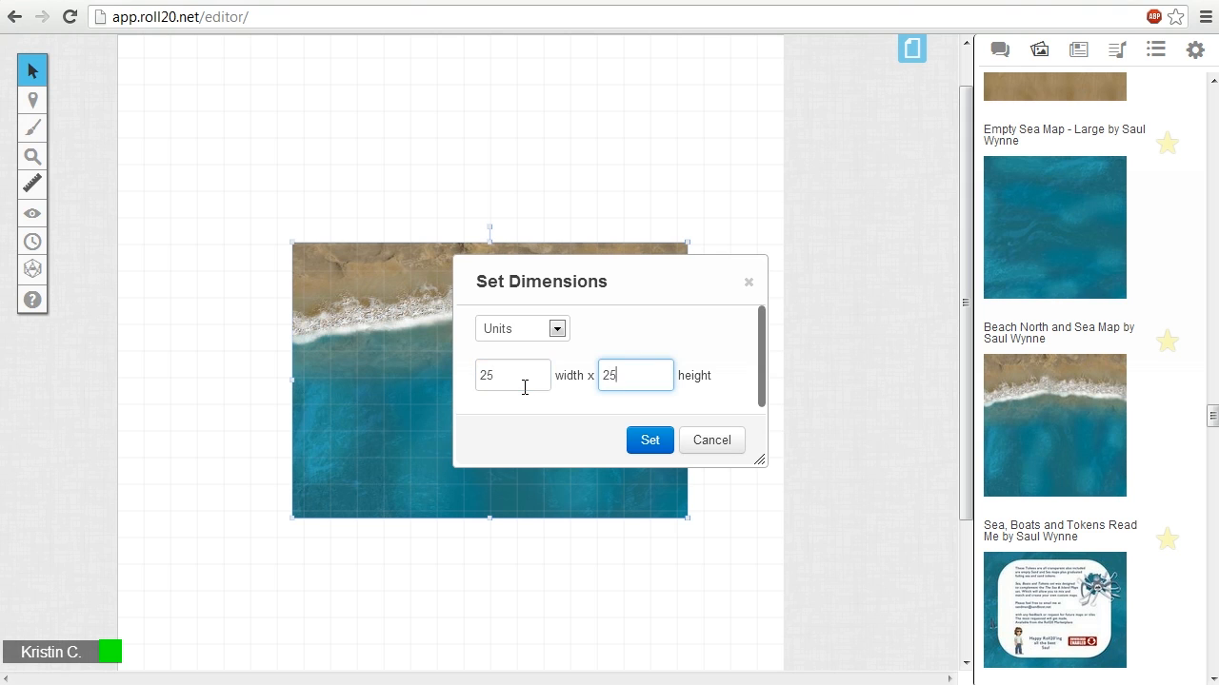
pyautogui.click(649, 440)
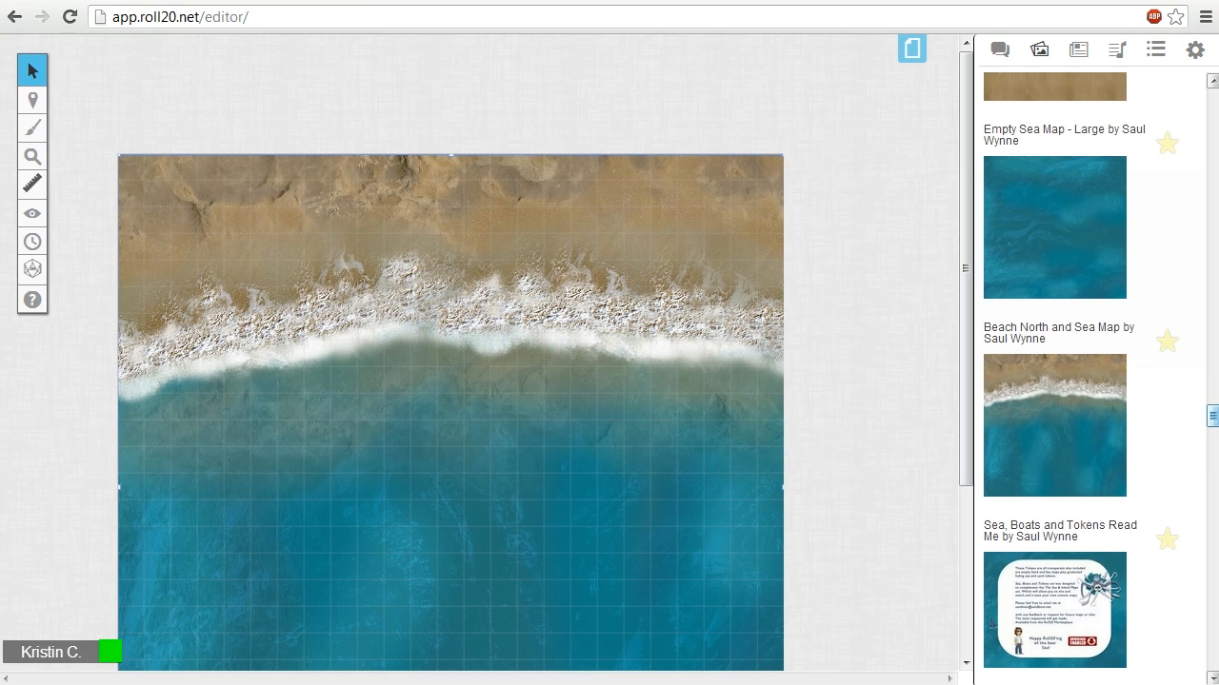
# - Search the art library for 'Wynne is' to list Saul Wynne's island assets
pyautogui.write('Wynne is')
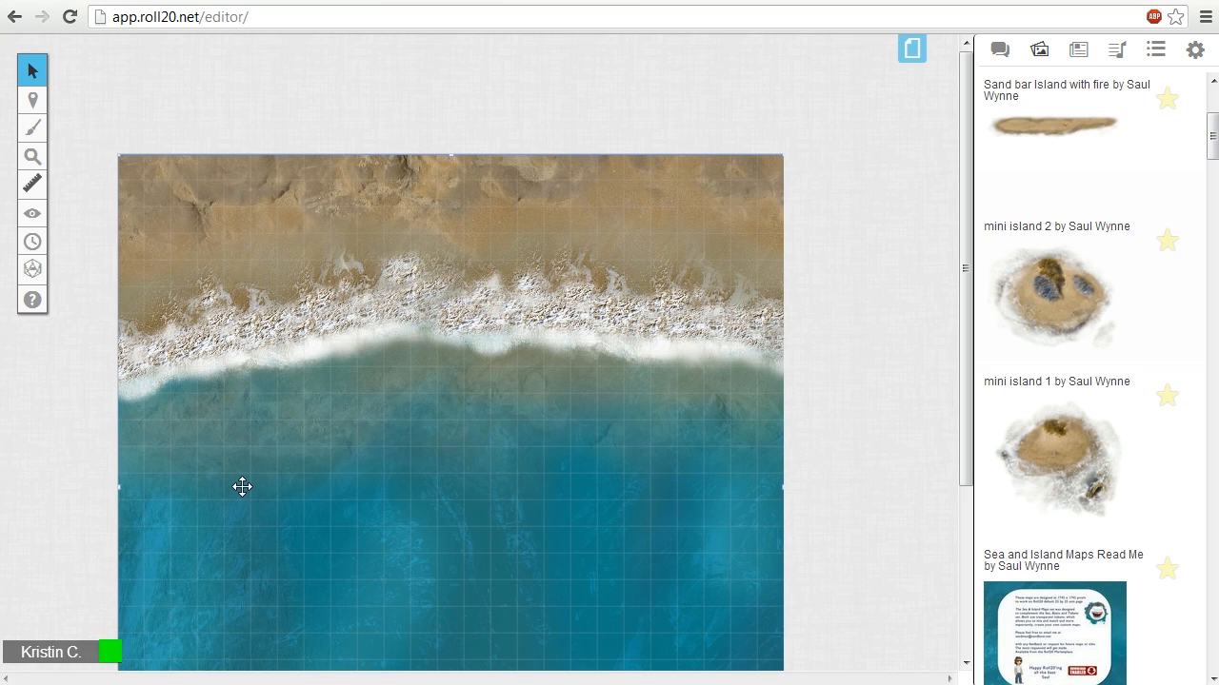
pyautogui.moveTo(213, 457)
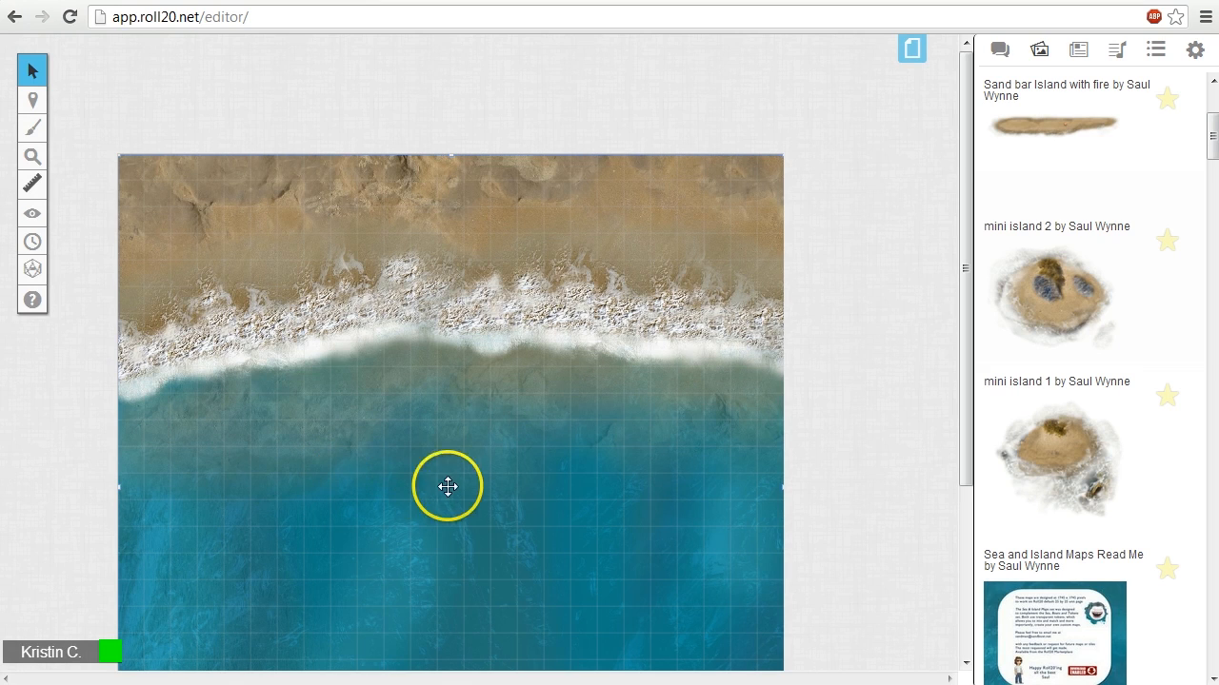
# - Send the beach map to the back, behind everything else on the page
pyautogui.rightClick(488, 415)
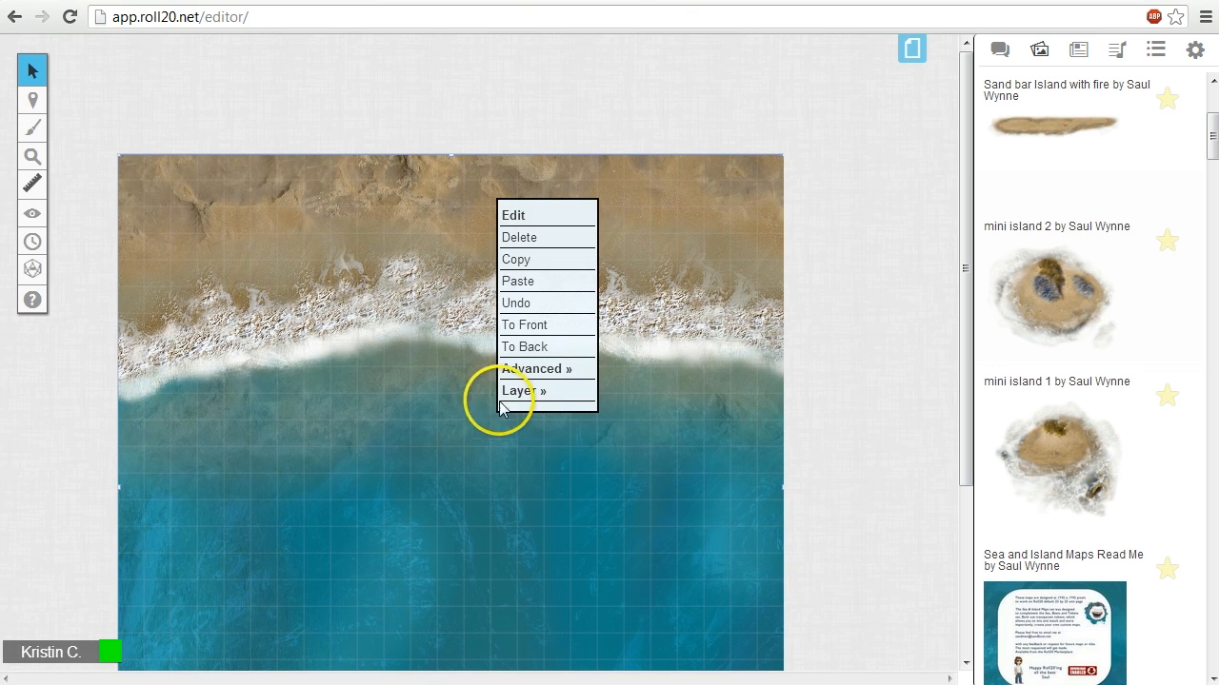
pyautogui.moveTo(537, 346)
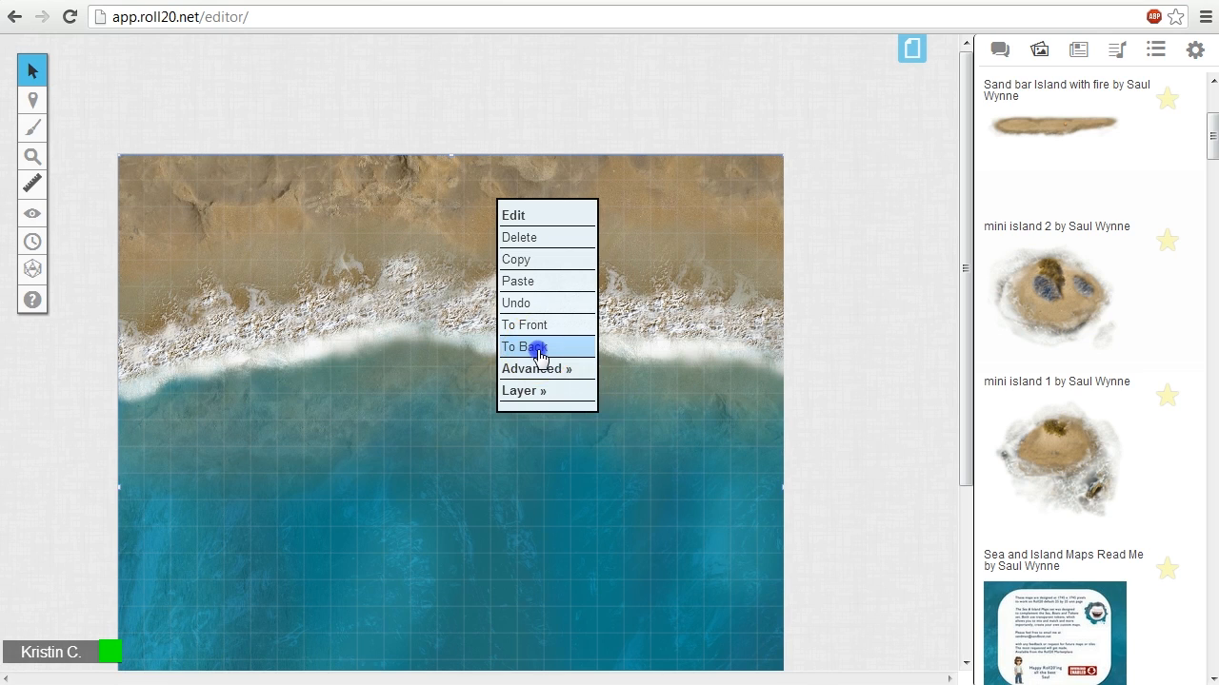
pyautogui.click(523, 347)
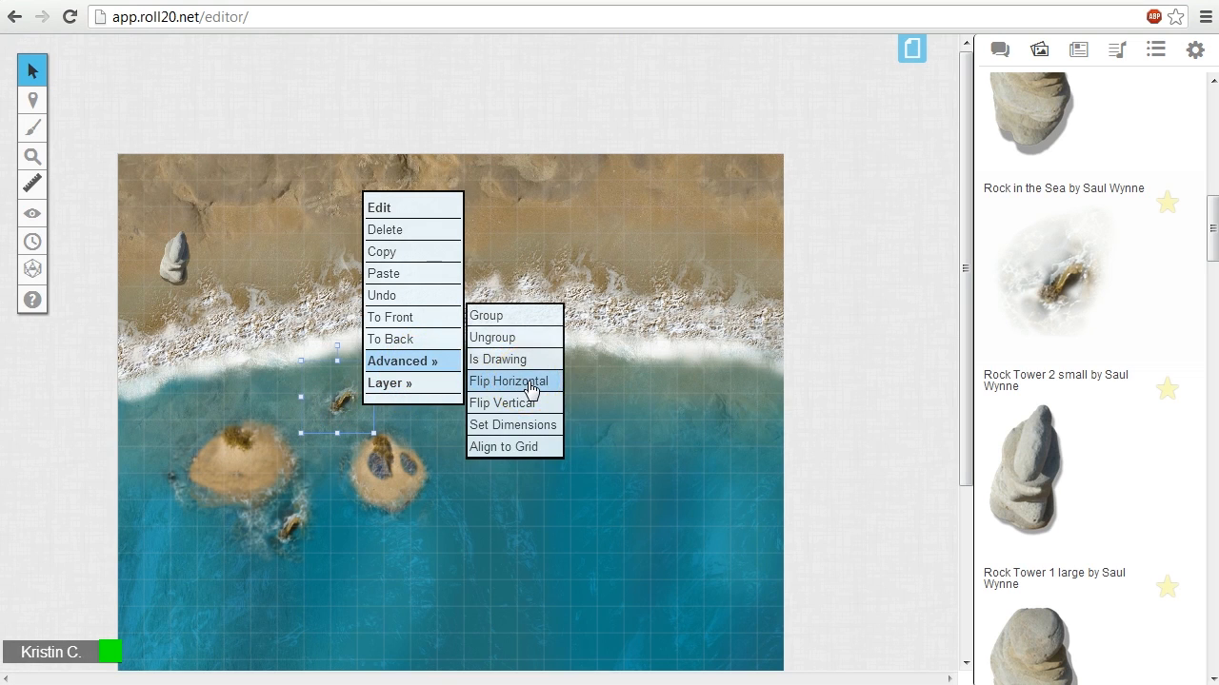
# - Flip one small sea rock horizontally to mirror it
pyautogui.click(506, 381)
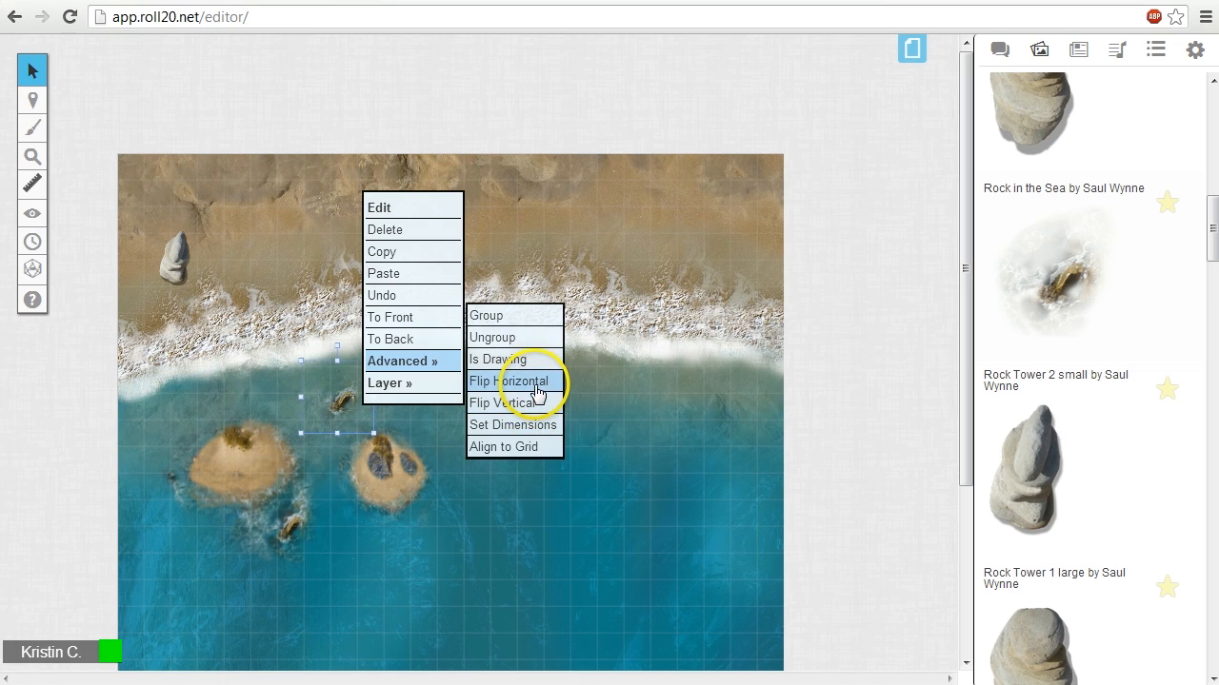
pyautogui.click(510, 381)
pyautogui.write('Wynne palm tree')
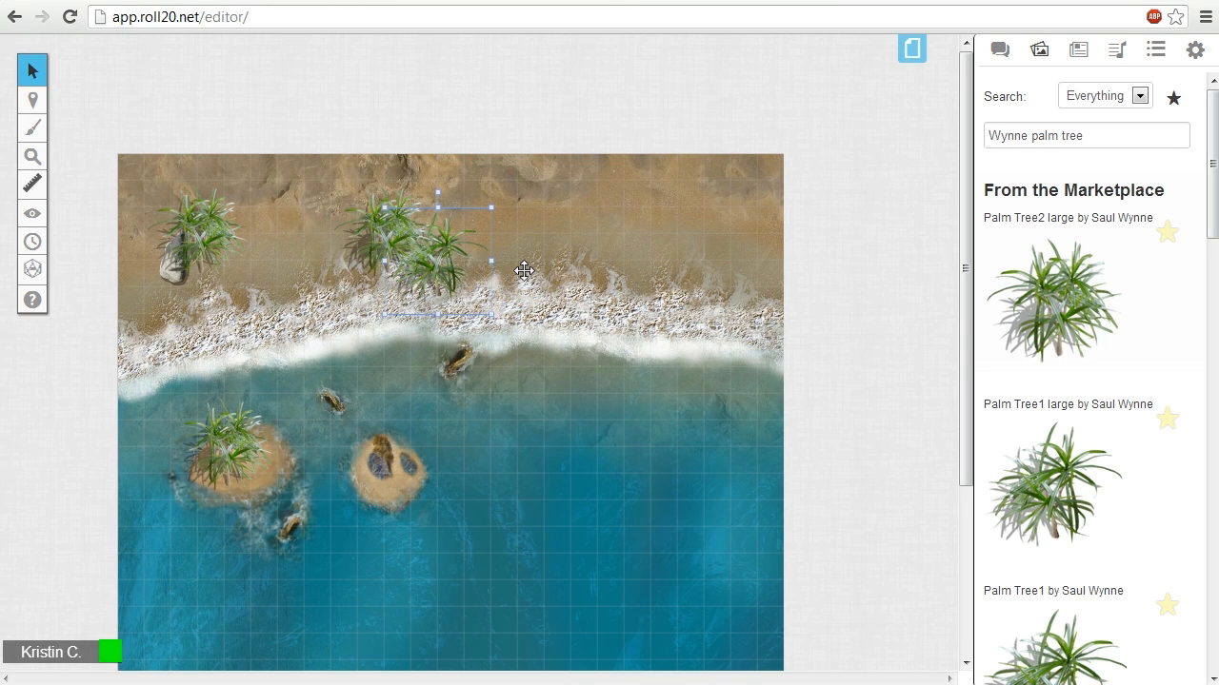
pyautogui.moveTo(347, 240)
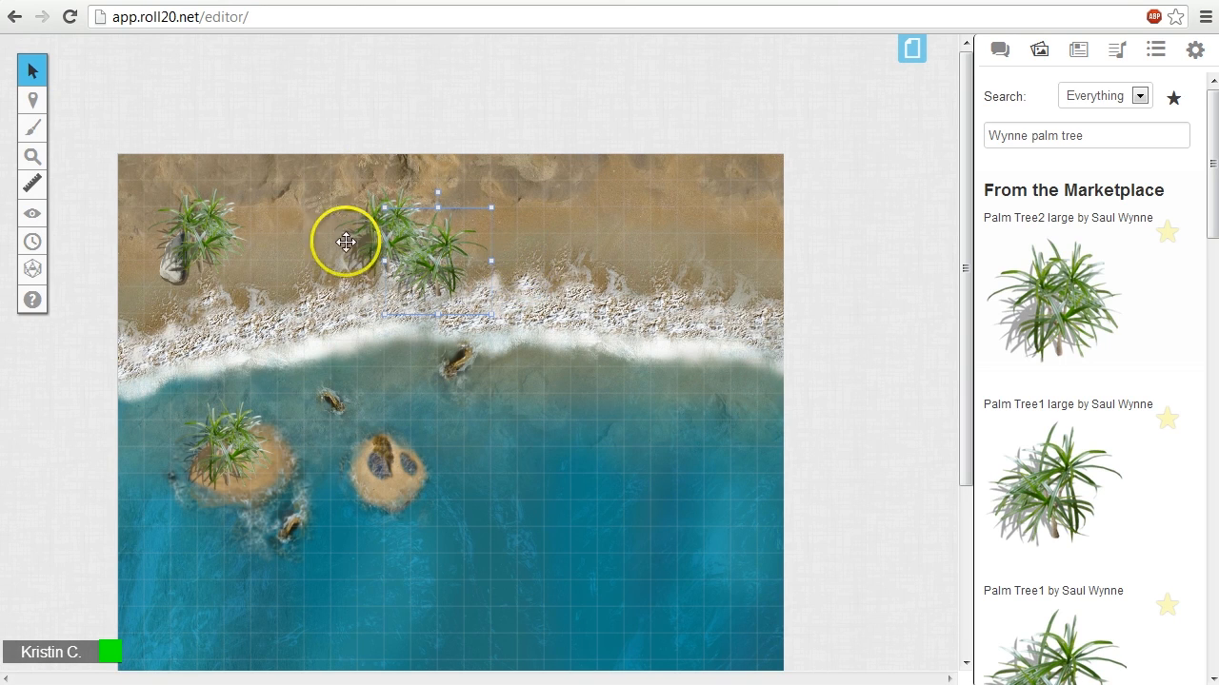
pyautogui.moveTo(620, 259)
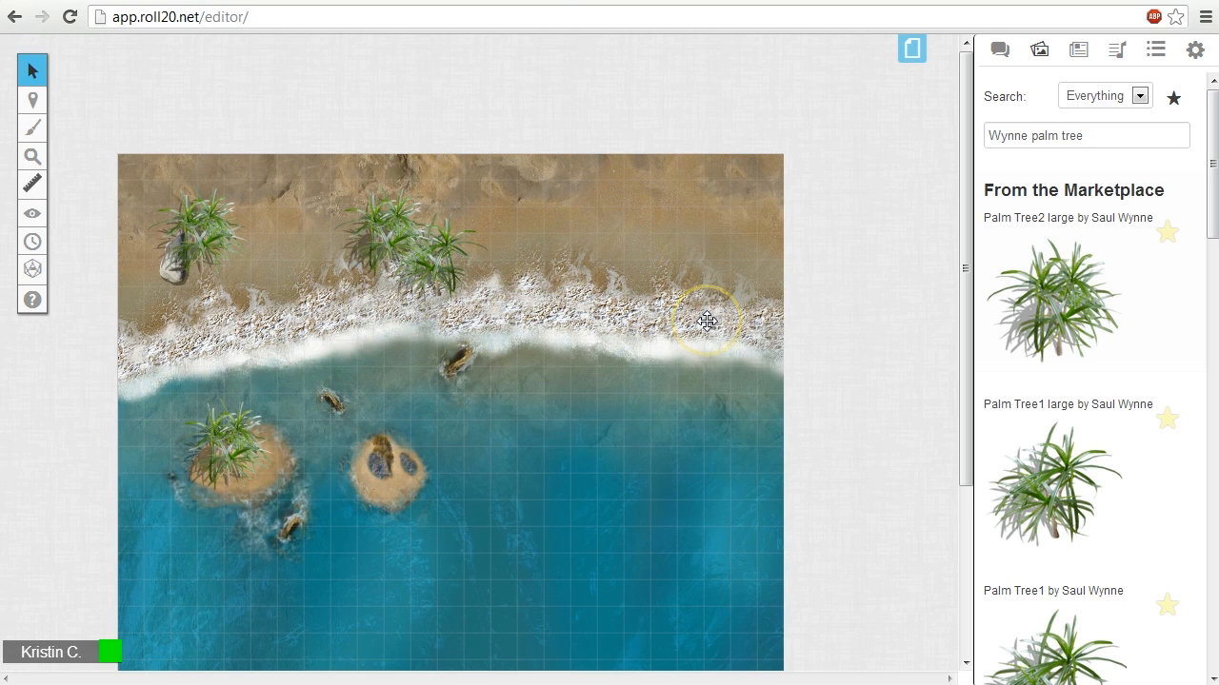
pyautogui.moveTo(564, 293)
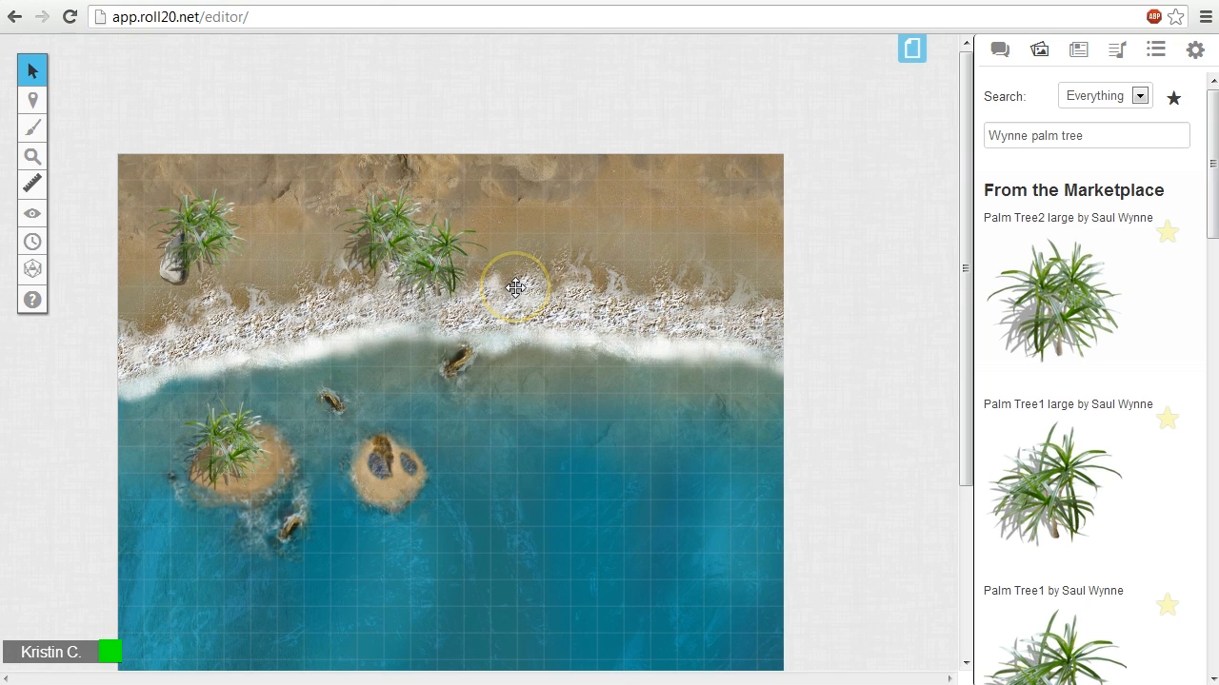
# - Place a palm tree on the sandy beach
pyautogui.click(434, 243)
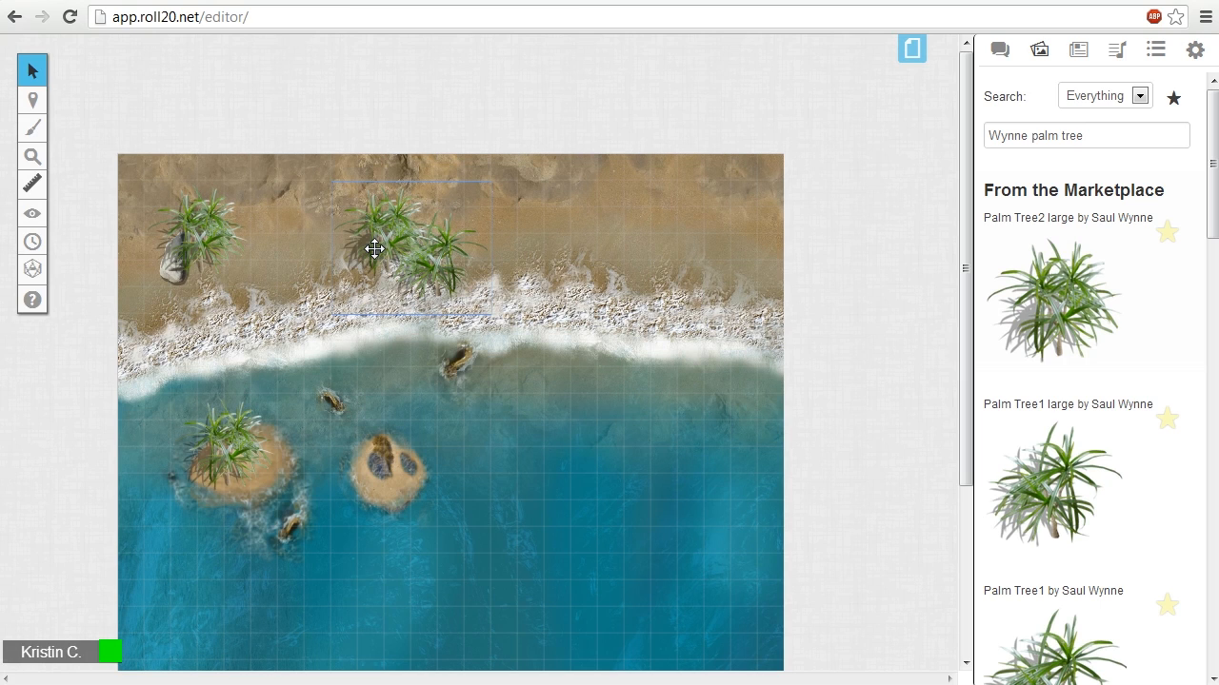
# - Group the clustered palm trees and place another palm tree in the middle of the beach
pyautogui.rightClick(373, 250)
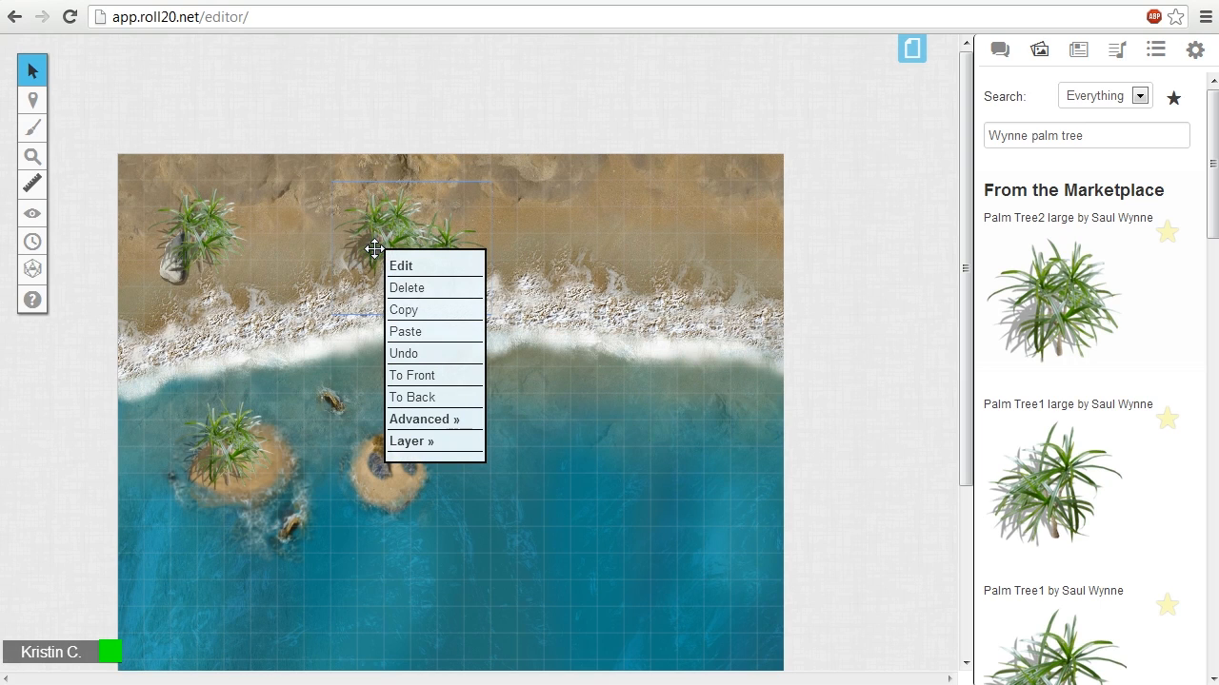
pyautogui.moveTo(454, 412)
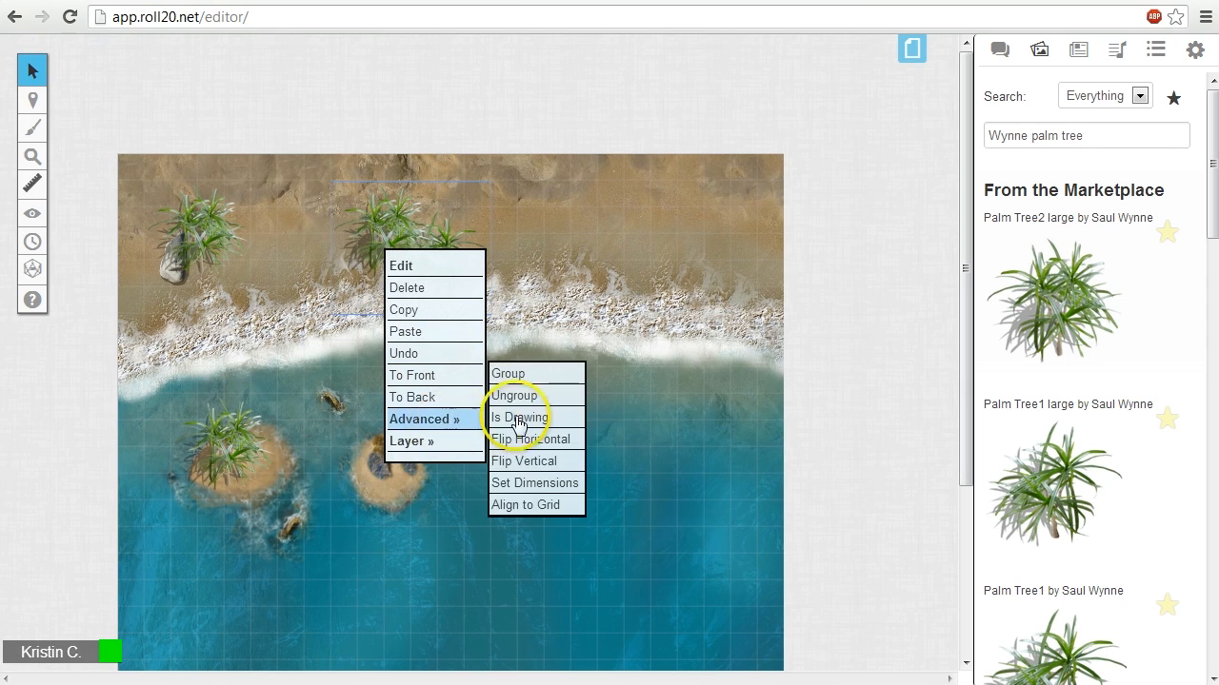
pyautogui.click(518, 417)
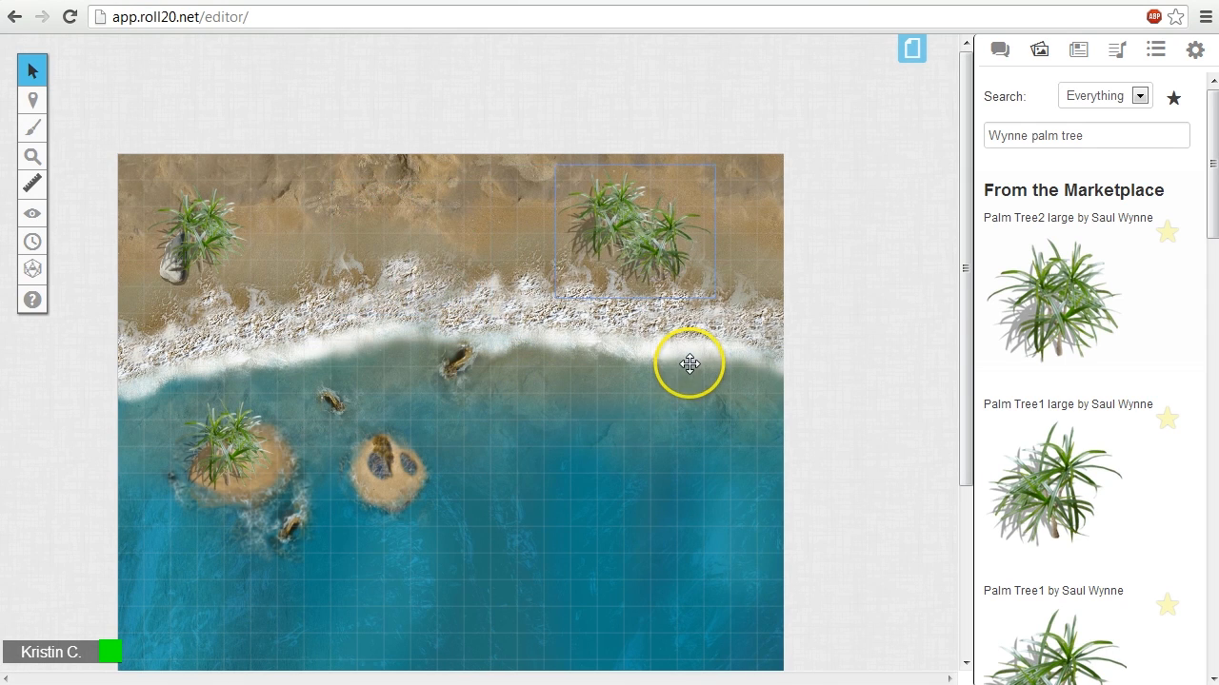
pyautogui.moveTo(446, 258)
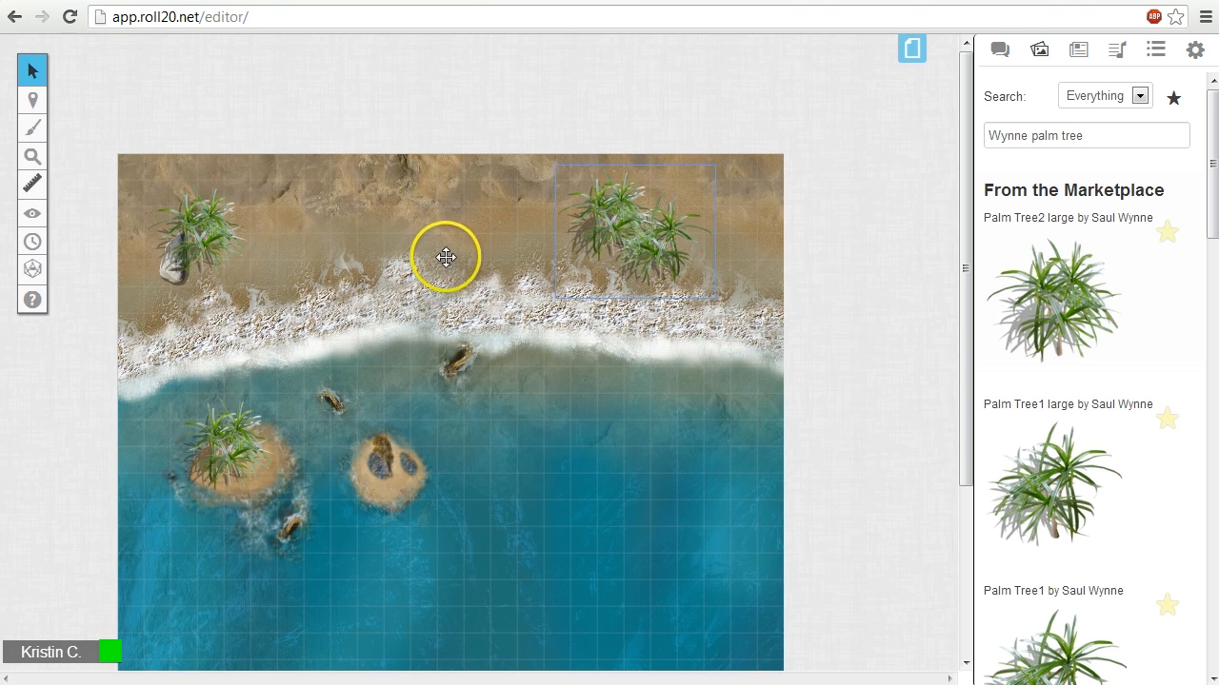
pyautogui.moveTo(632, 229); pyautogui.dragTo(445, 257)
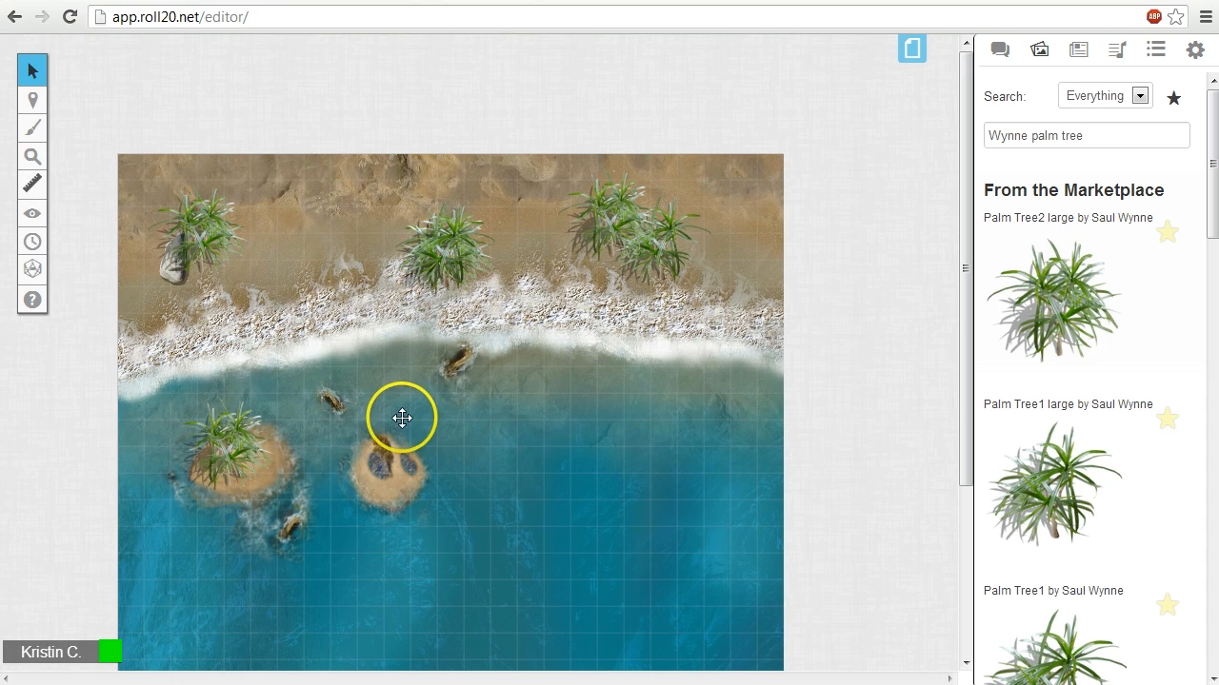
pyautogui.click(445, 252)
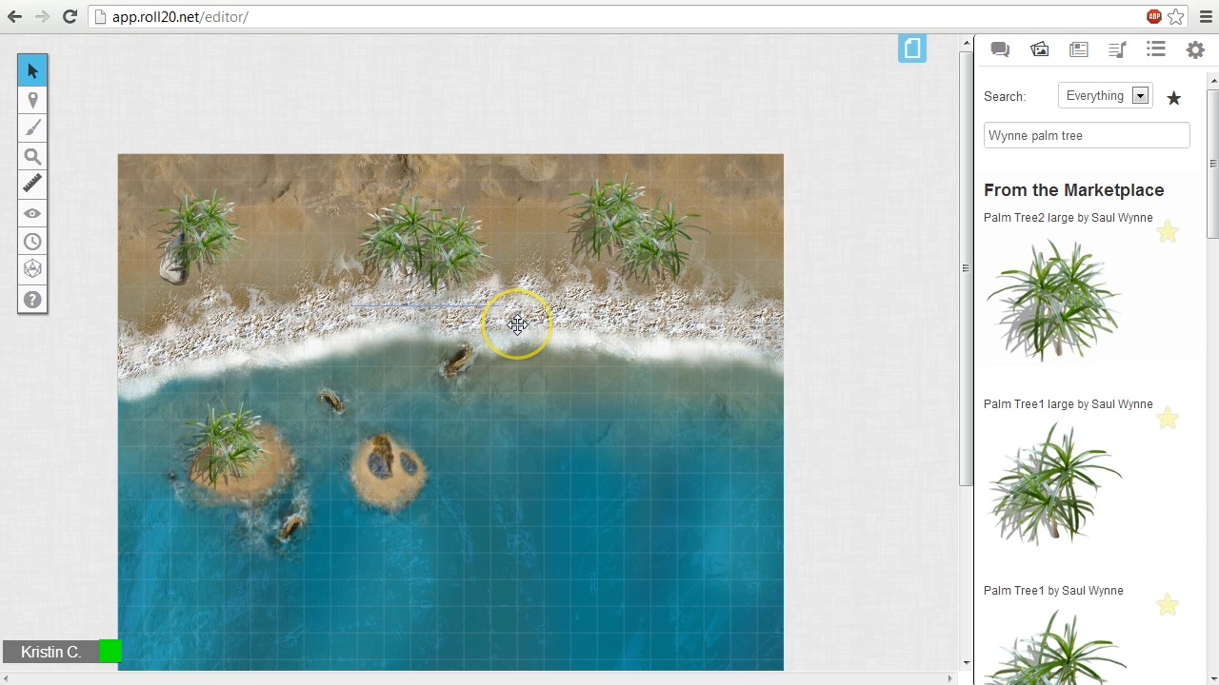
pyautogui.moveTo(400, 251)
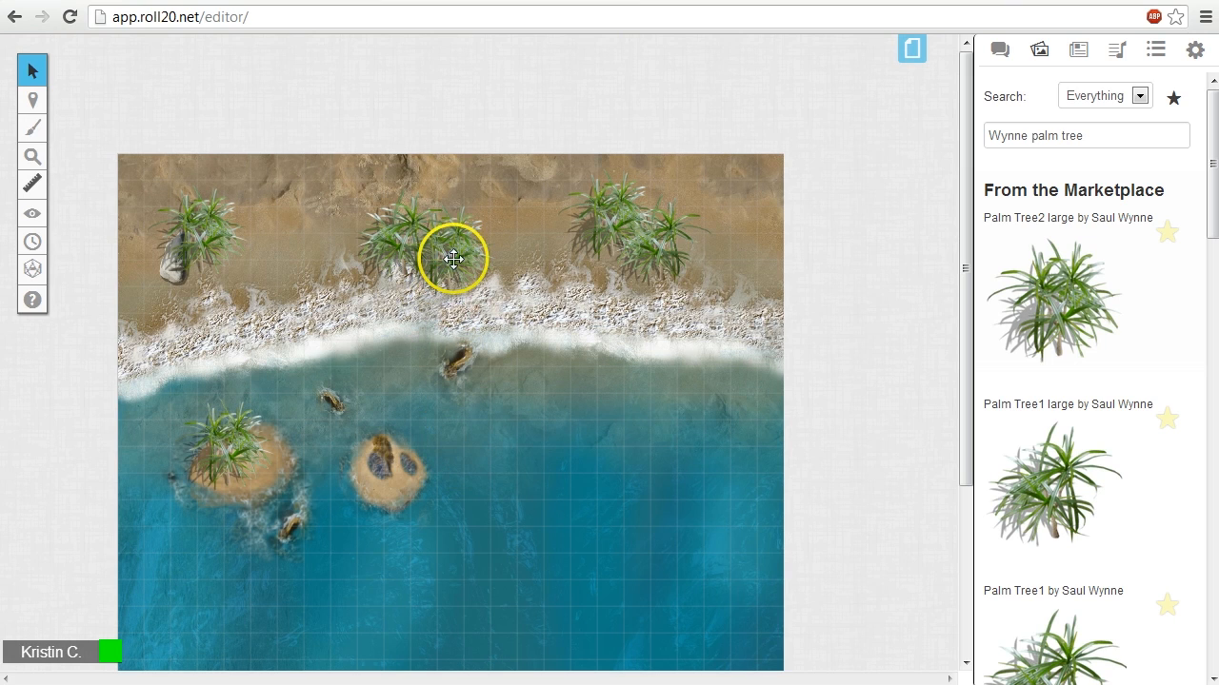
pyautogui.rightClick(453, 259)
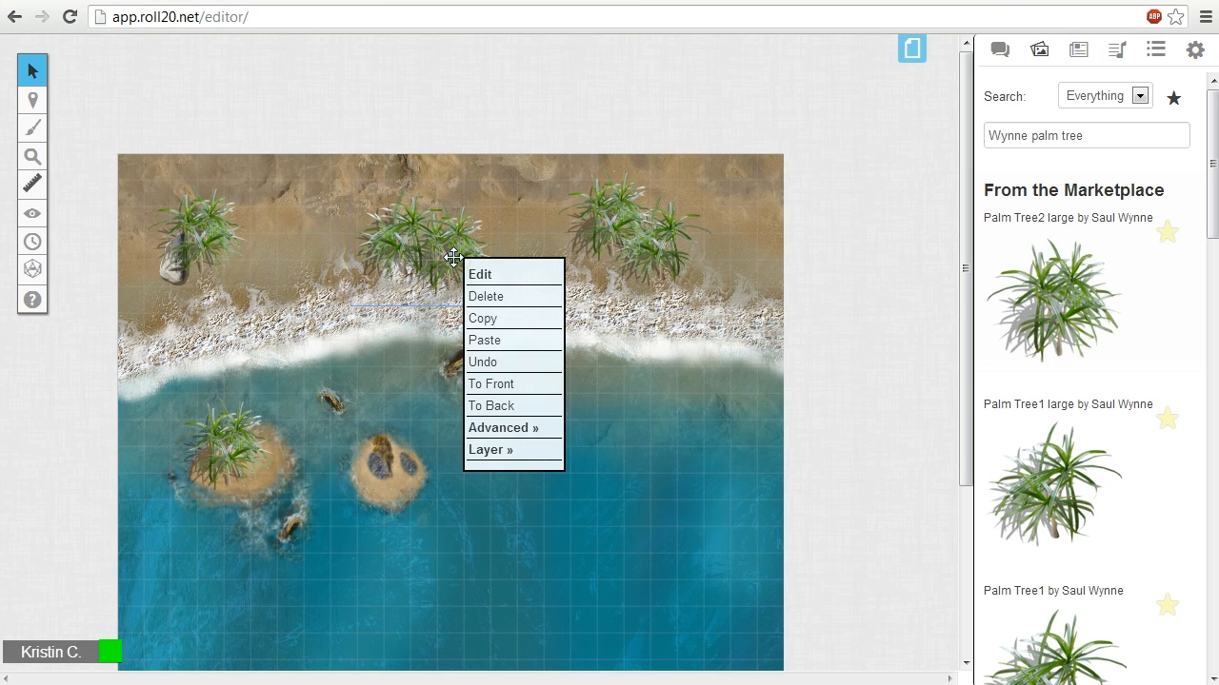
pyautogui.moveTo(503, 426)
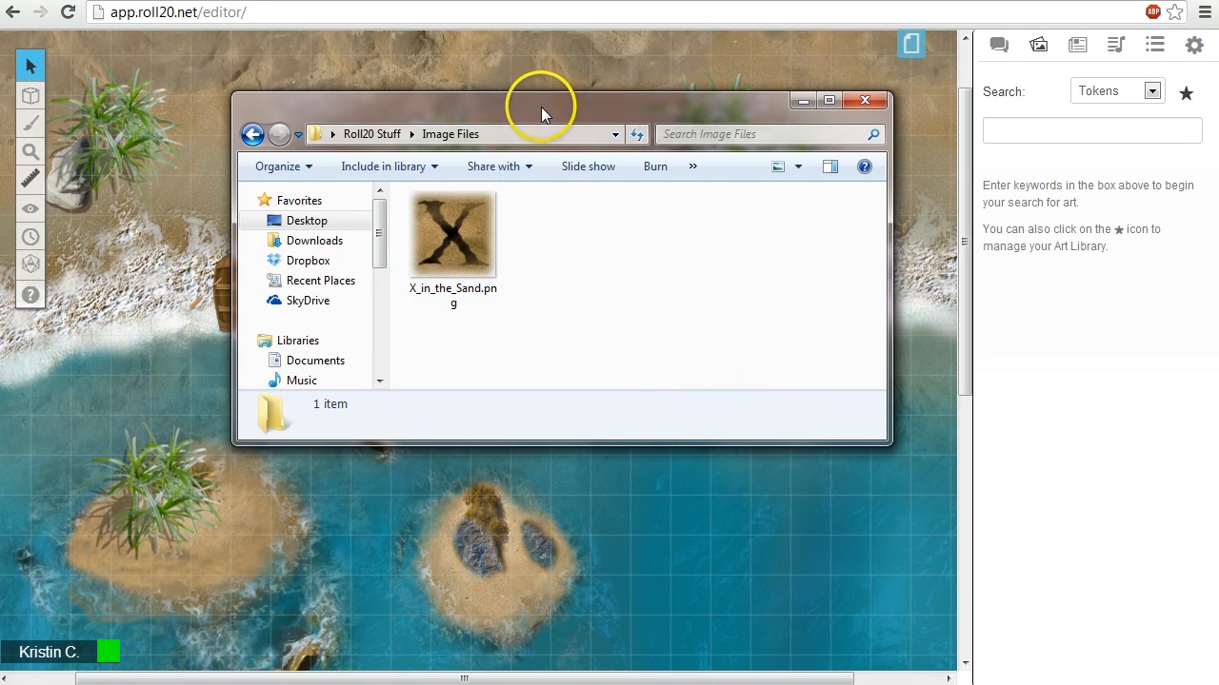
# - Drag X_in_the_Sand.png from the Image Files folder onto the upper-left beach
pyautogui.moveTo(543, 99); pyautogui.dragTo(762, 160)
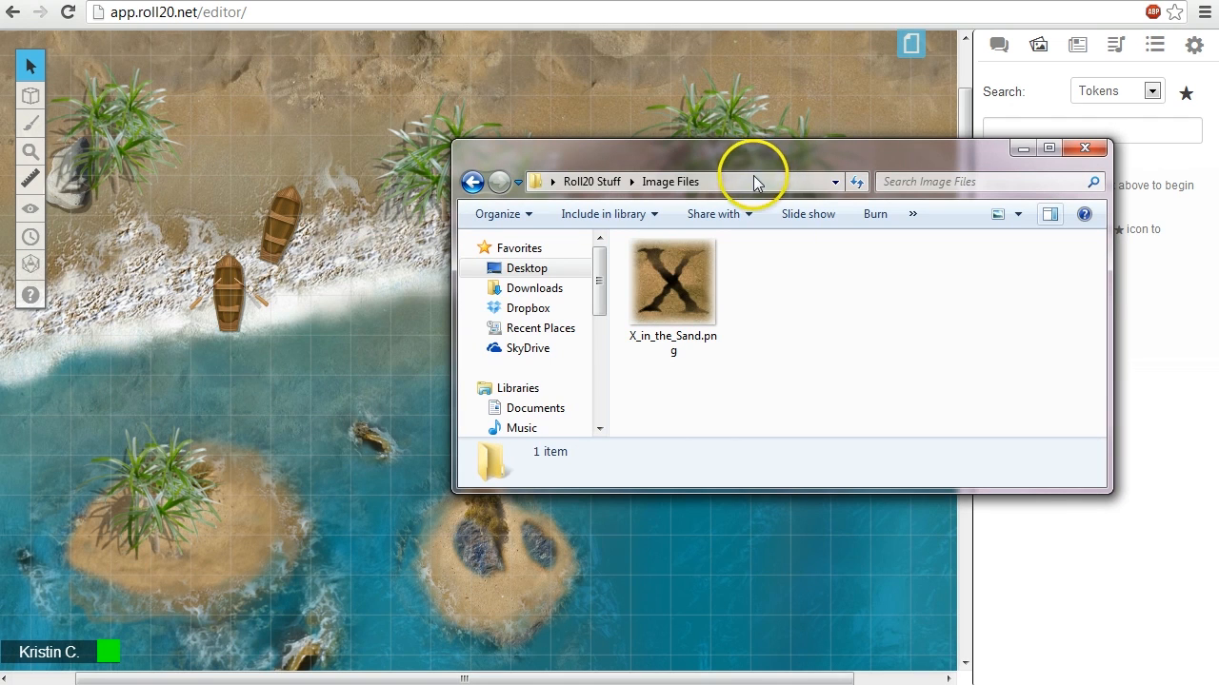
pyautogui.click(673, 278)
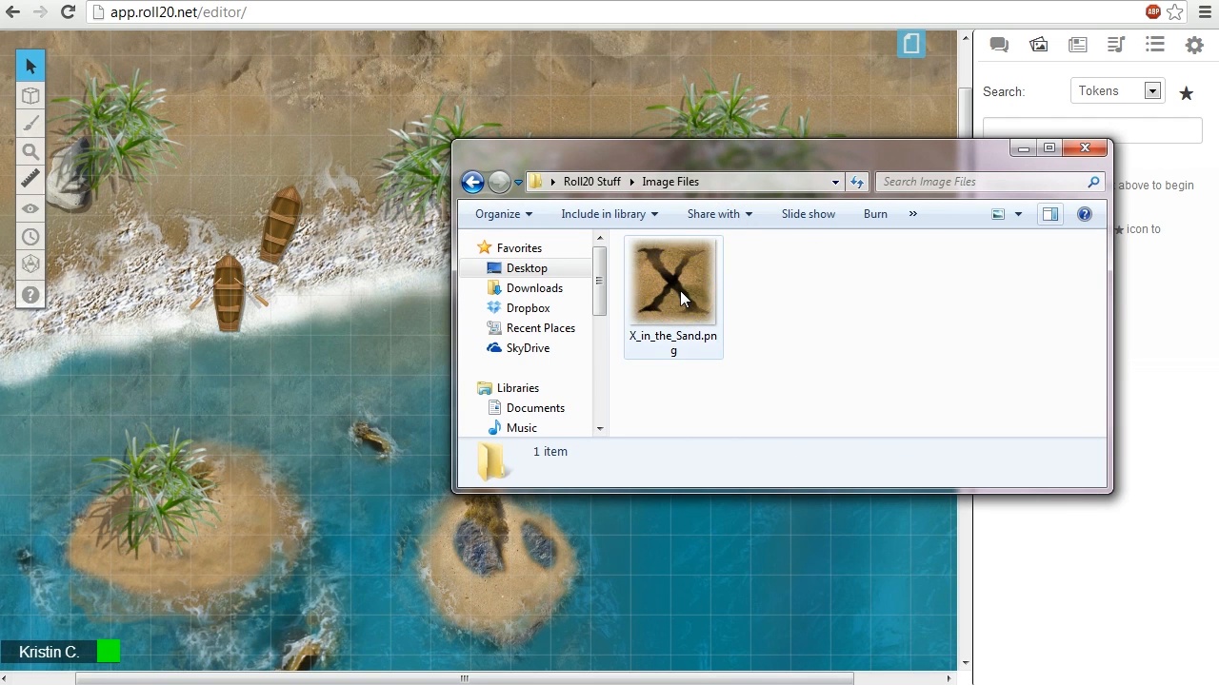
pyautogui.doubleClick(672, 278)
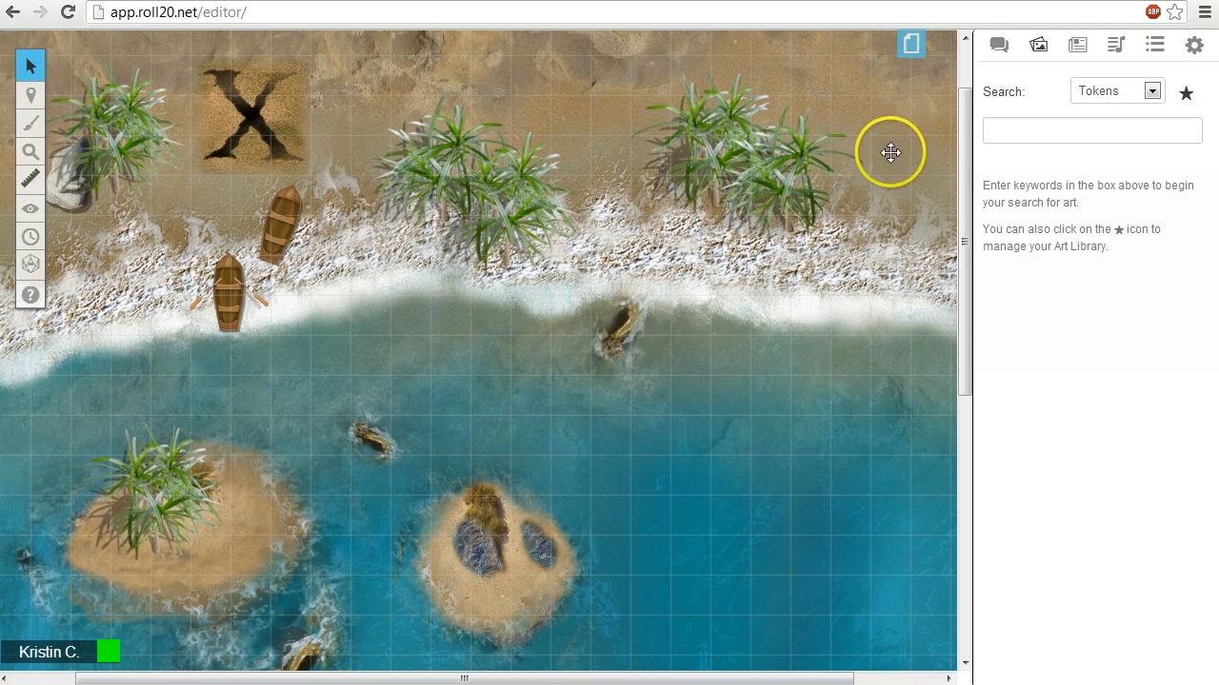
# - Show Your Library's Upload pane and cancel out of its Choose a file dialog
pyautogui.click(1038, 46)
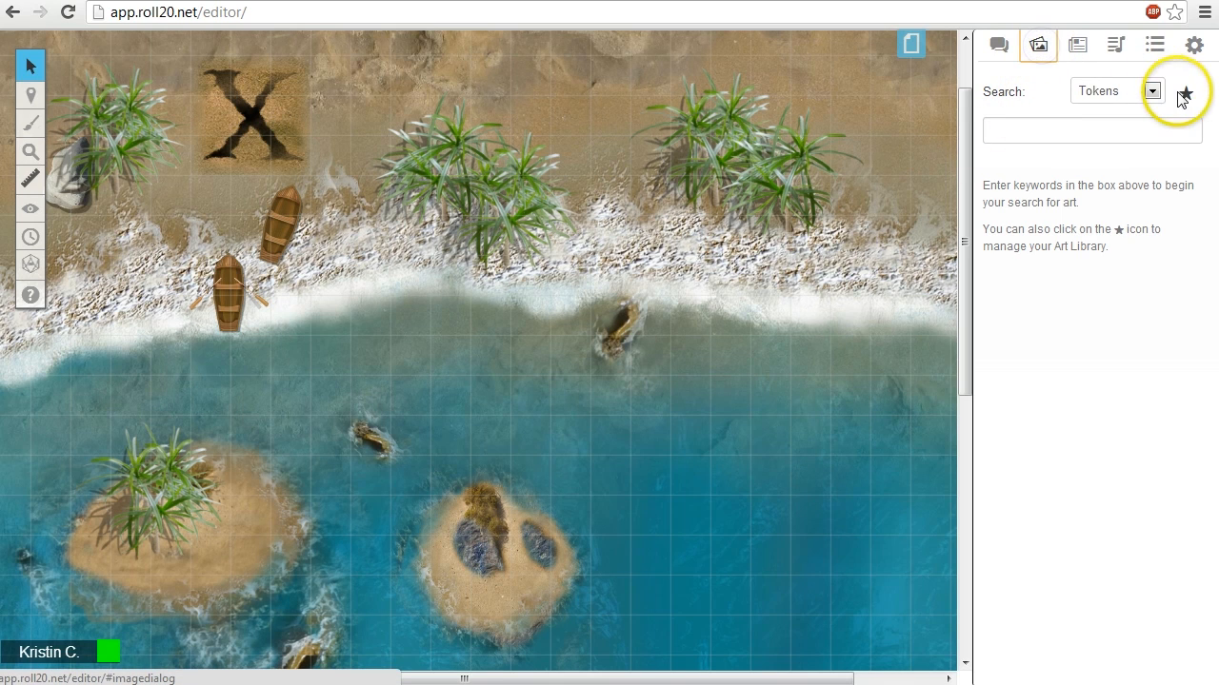
pyautogui.click(1185, 94)
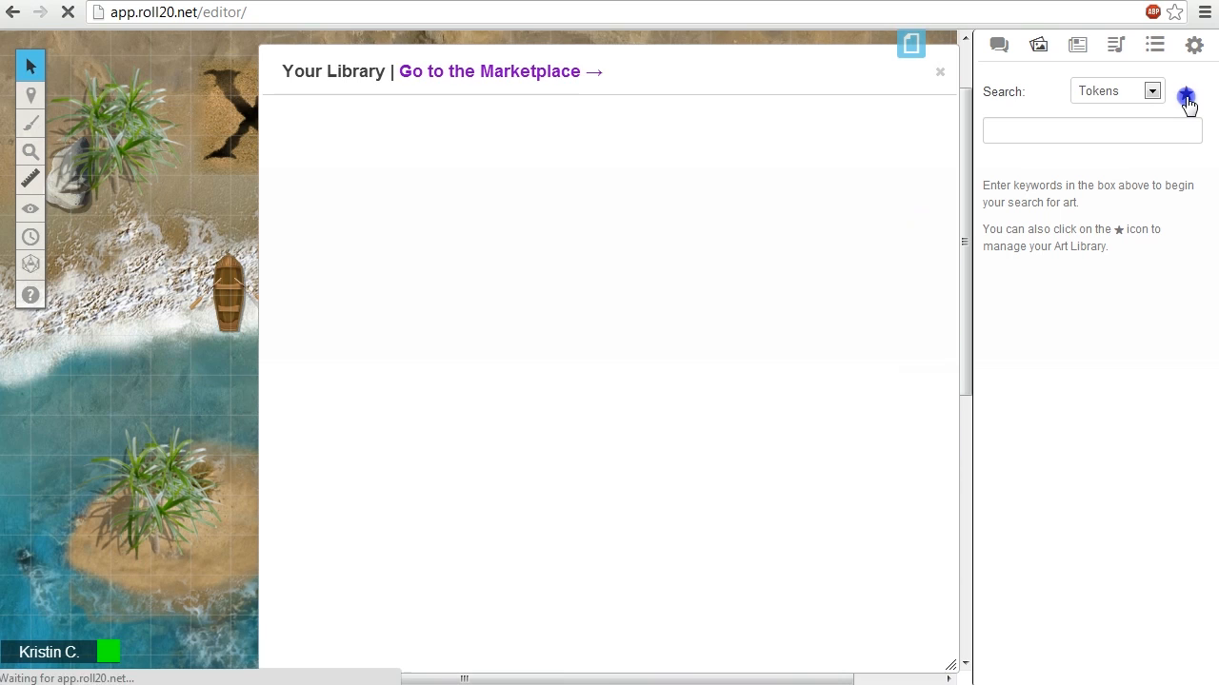
pyautogui.click(1186, 99)
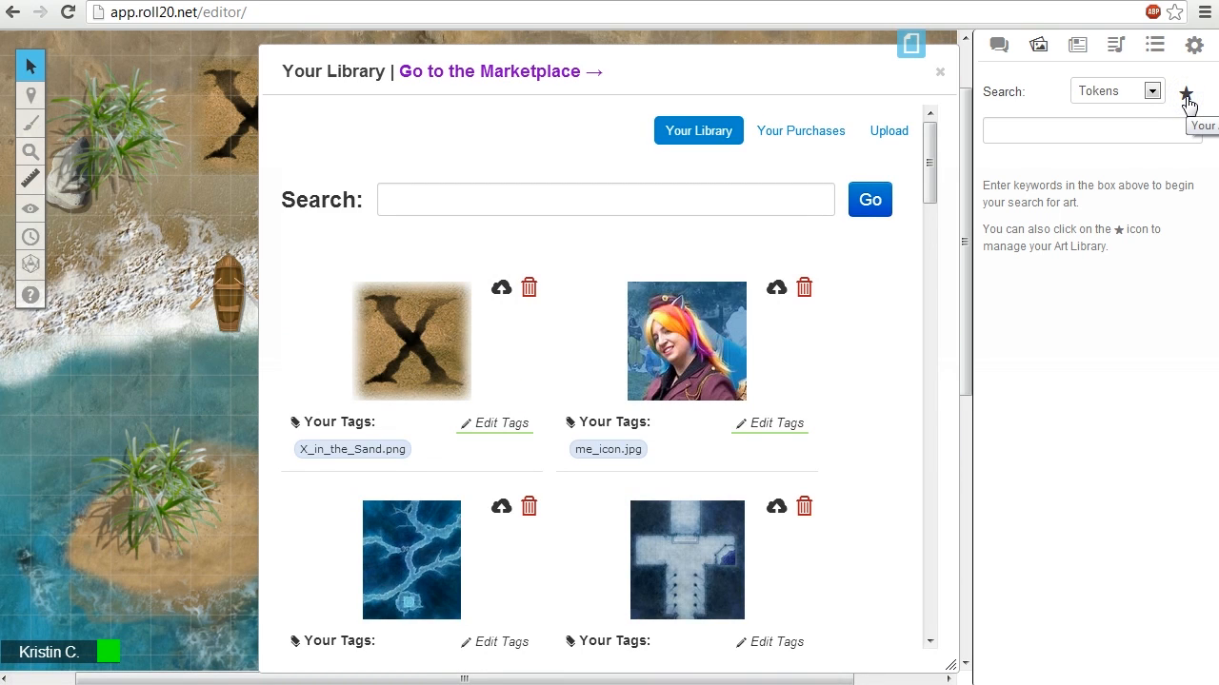
pyautogui.click(887, 129)
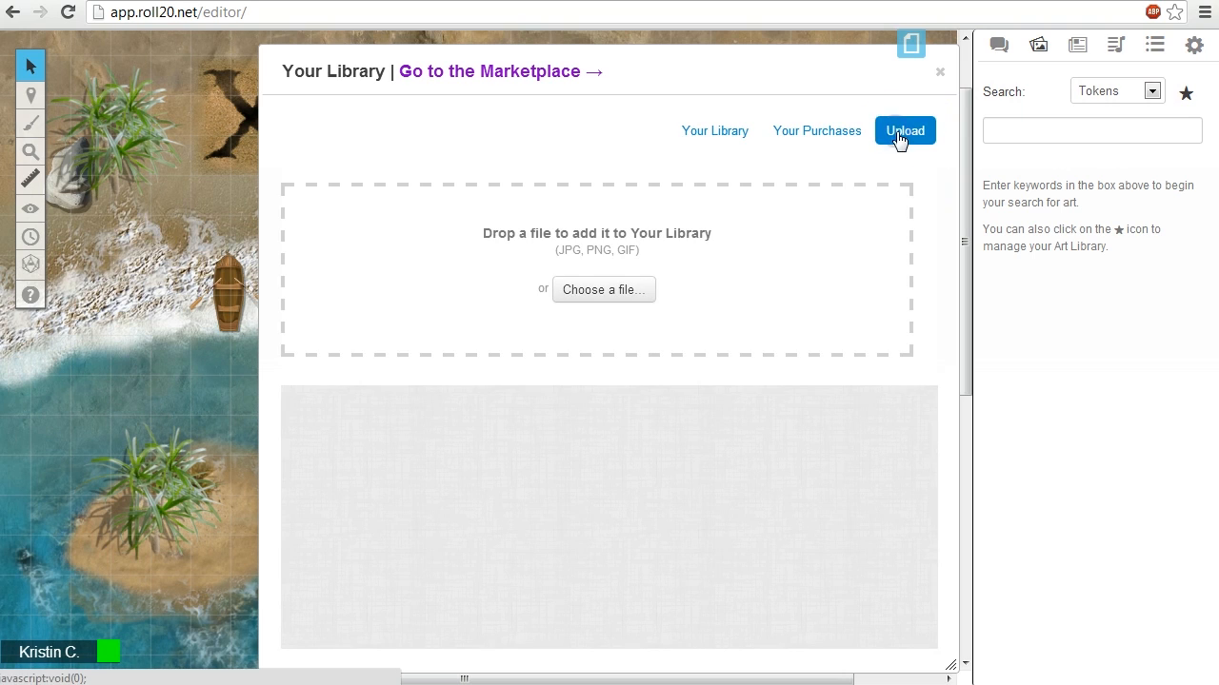
pyautogui.moveTo(807, 301)
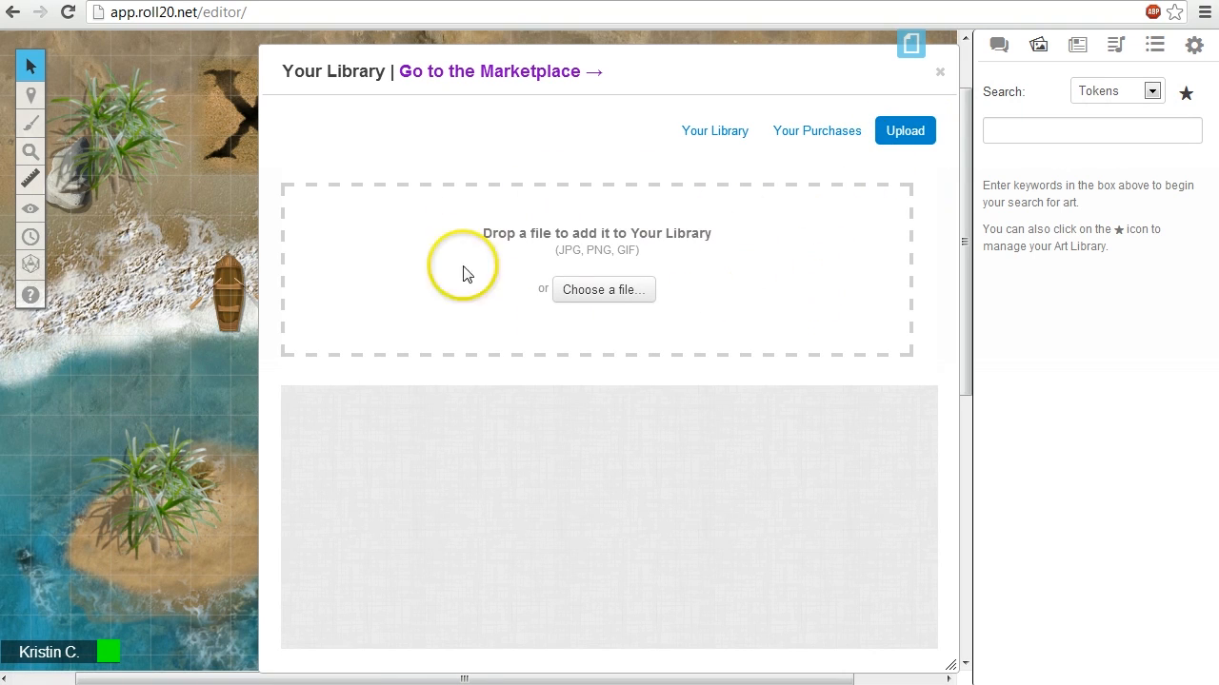
pyautogui.click(604, 290)
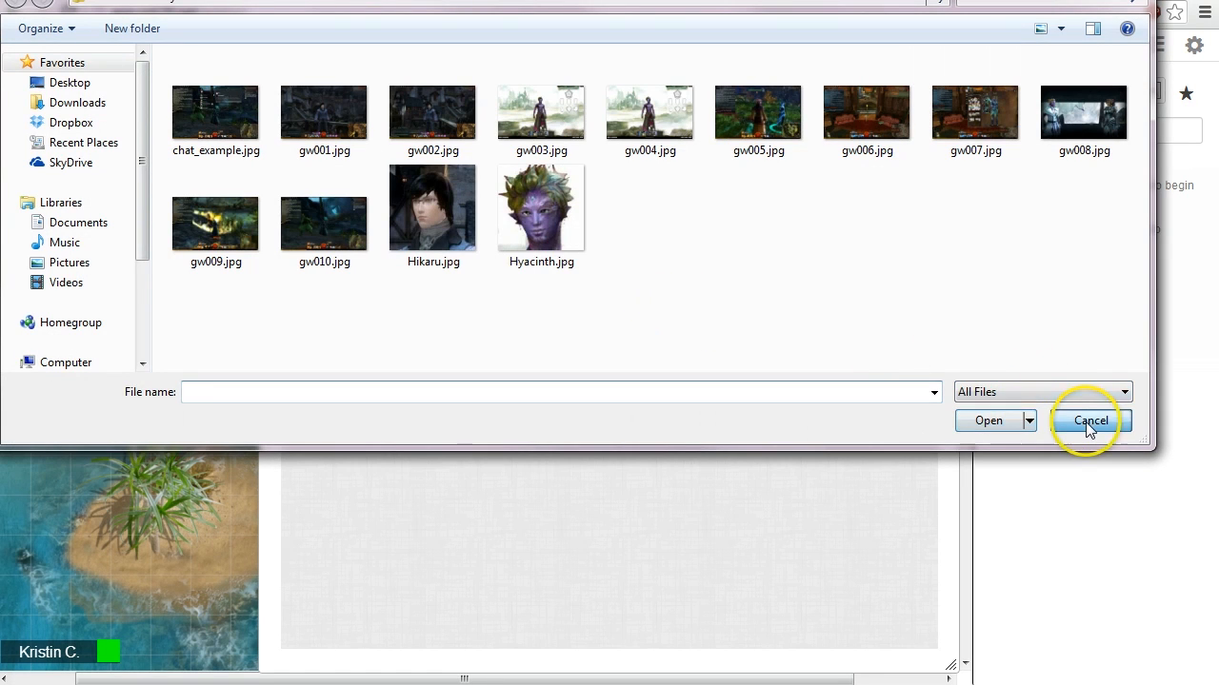
pyautogui.click(1089, 421)
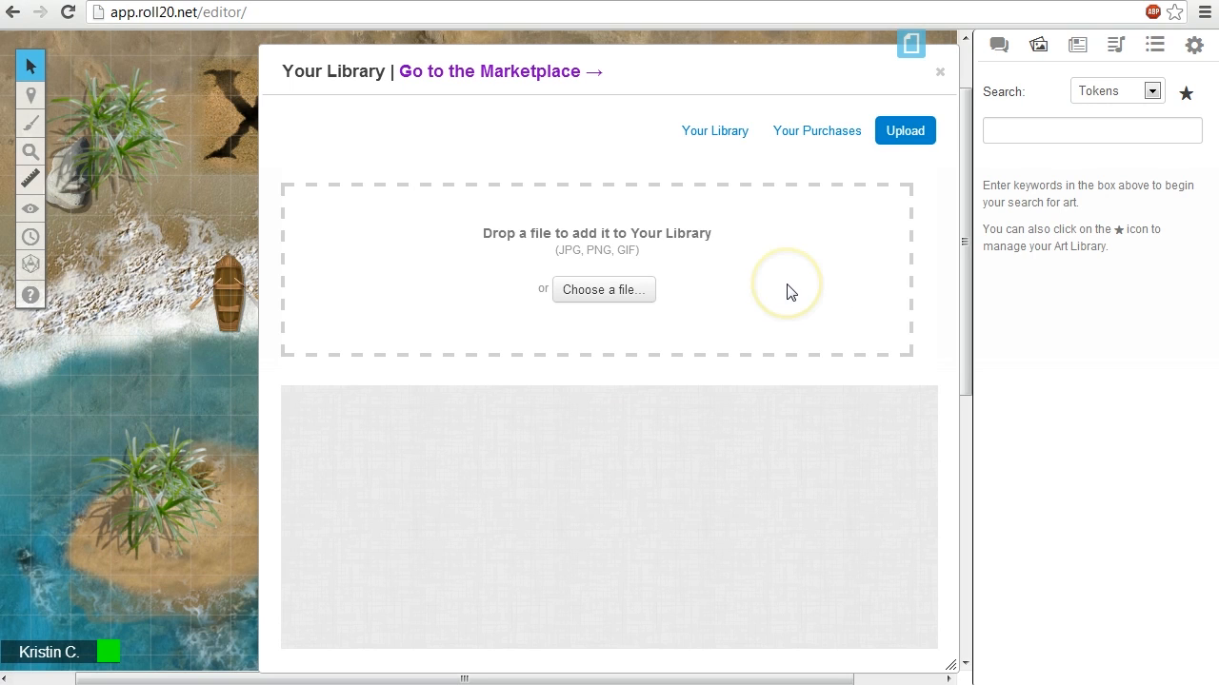
pyautogui.moveTo(714, 130)
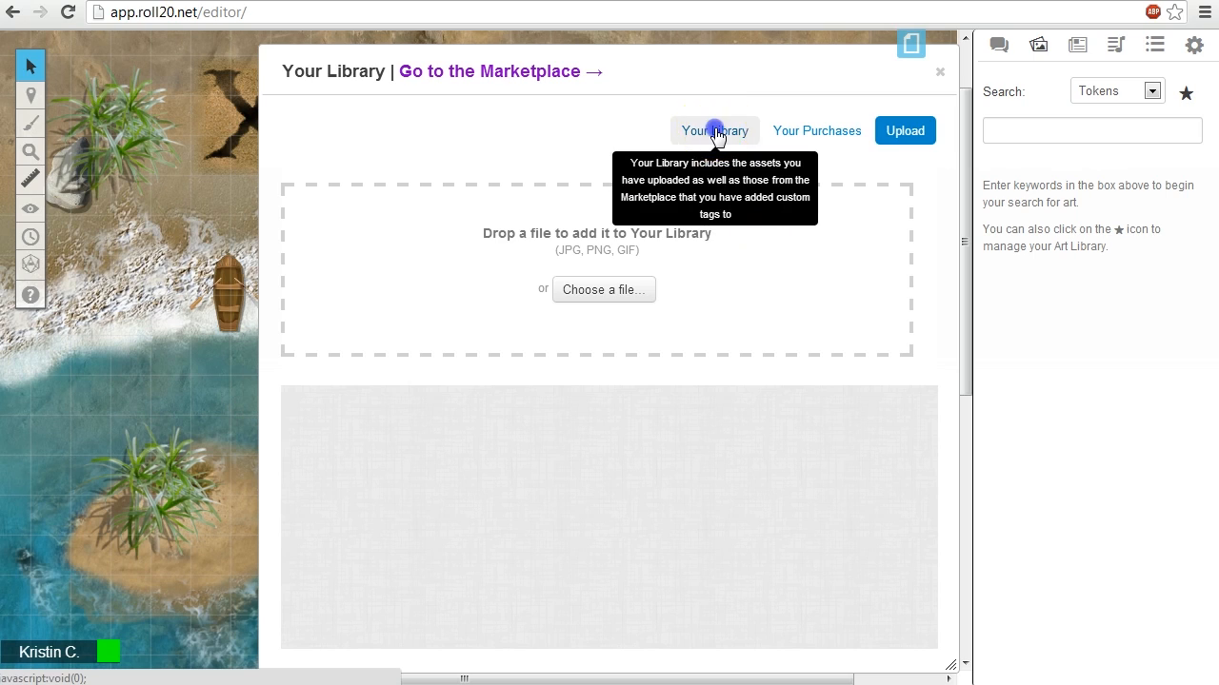
# - Return to the Your Library list showing X_in_the_Sand.png and me_icon.jpg with their tags
pyautogui.click(714, 130)
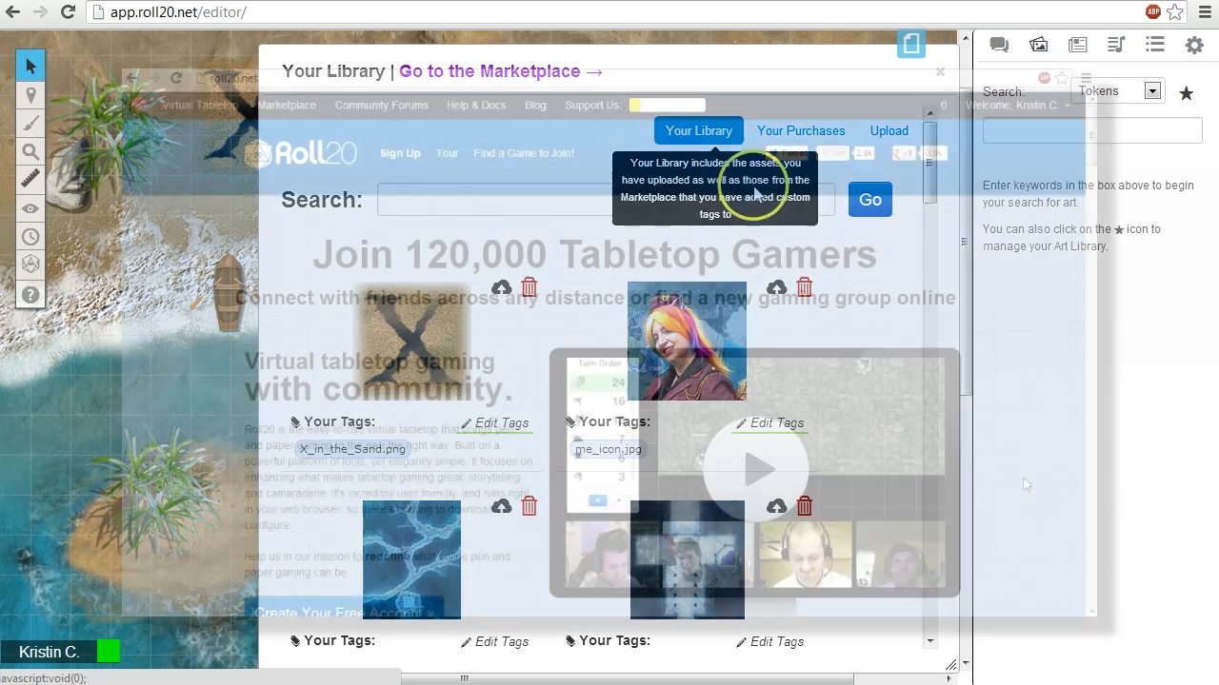
pyautogui.click(1069, 112)
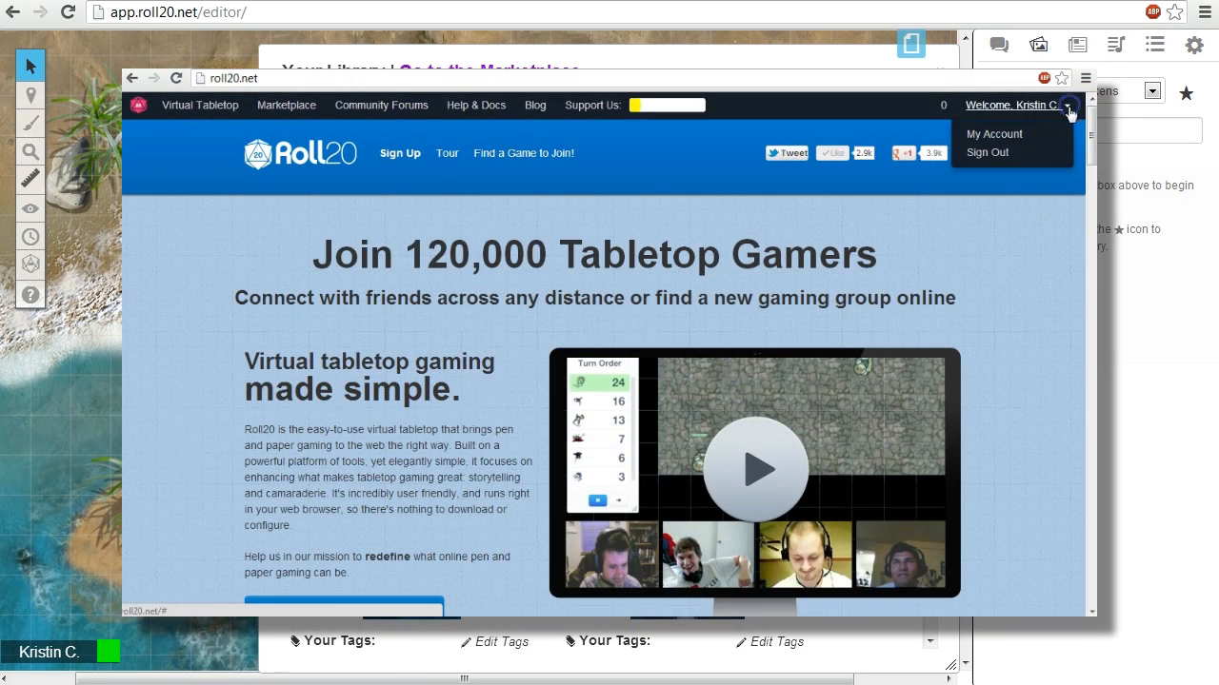
pyautogui.click(994, 133)
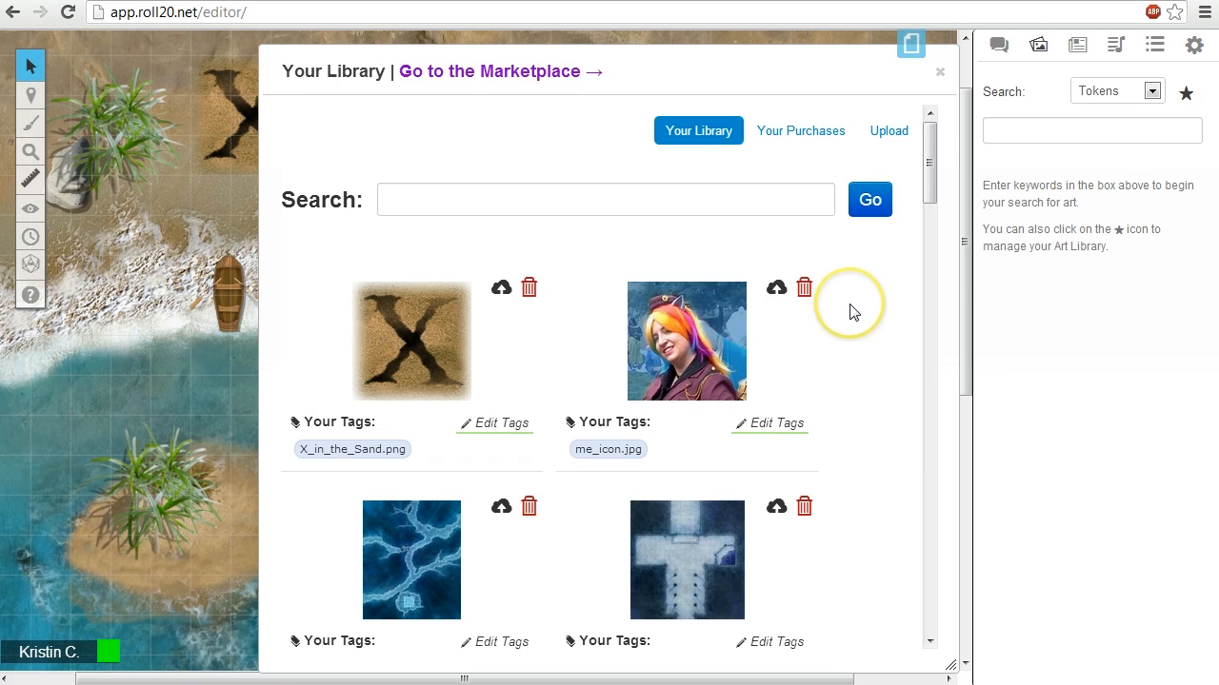
pyautogui.moveTo(529, 288)
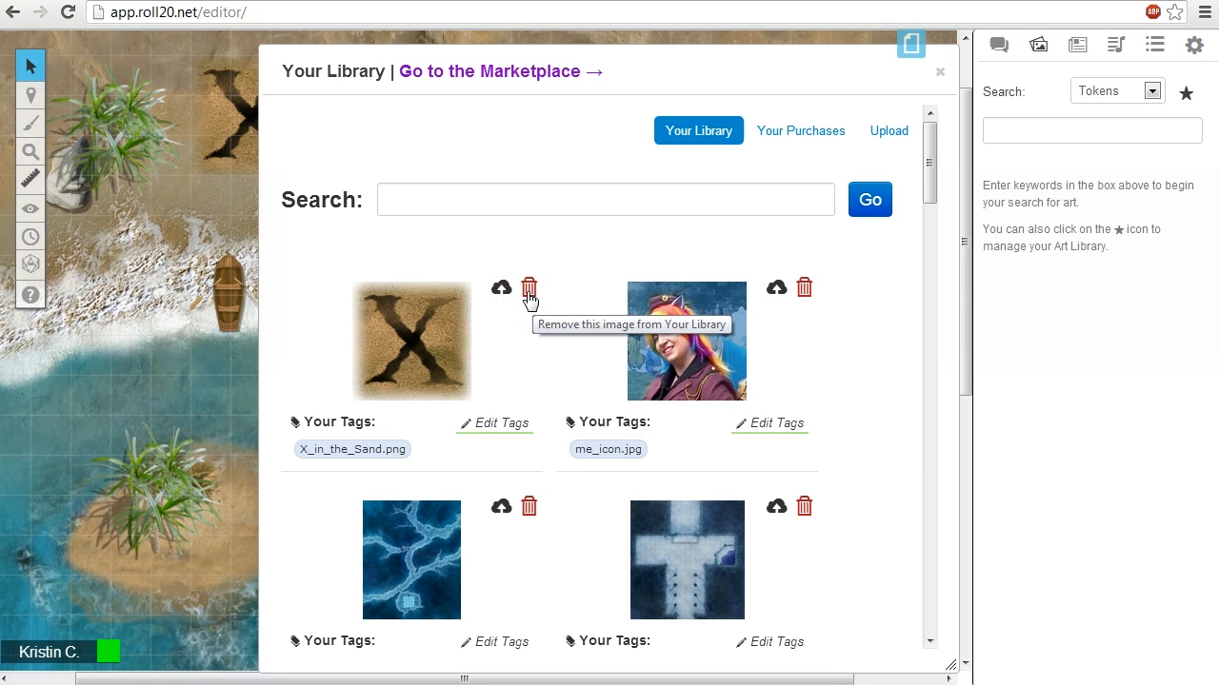
pyautogui.click(530, 288)
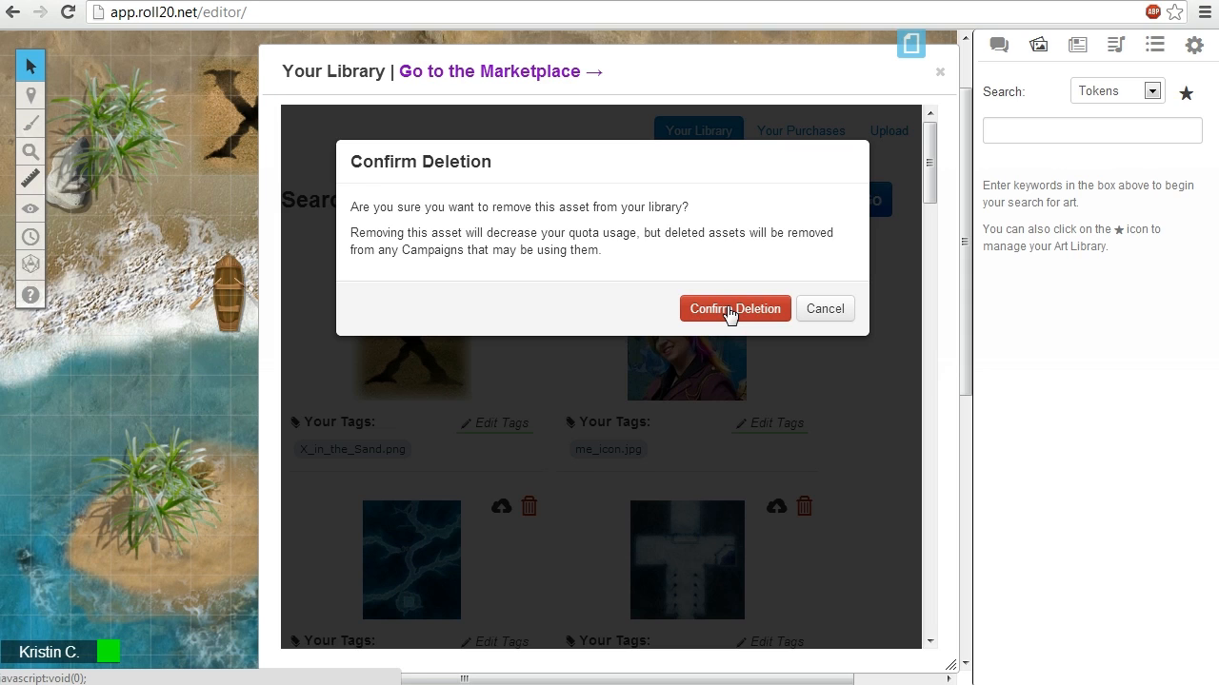
pyautogui.click(735, 308)
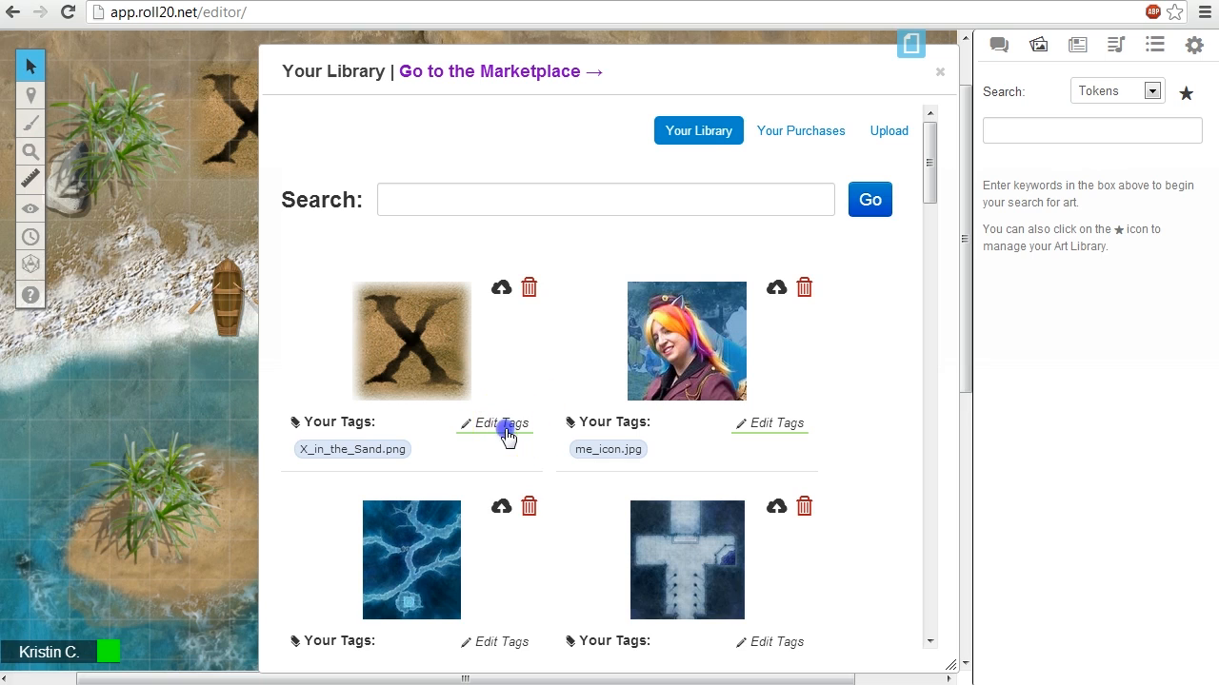
# - Tag the X image, search 'Sea X' and place a second X beside the right-hand palm trees
pyautogui.click(499, 423)
pyautogui.write(' Beach X')
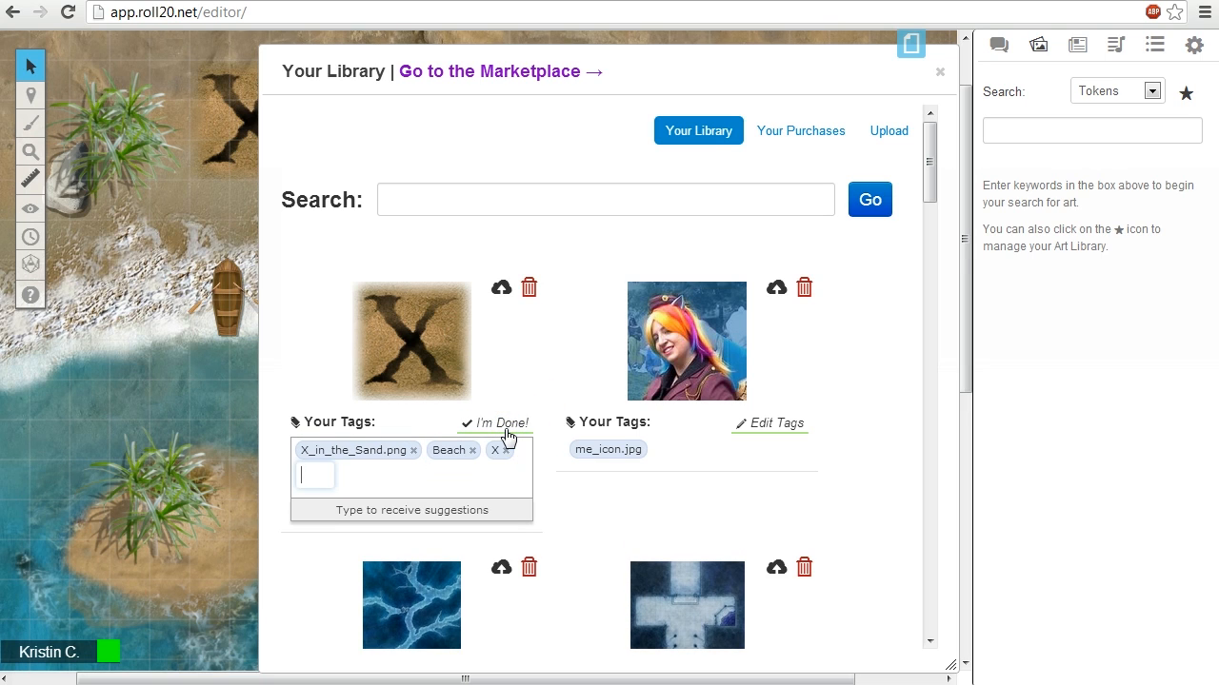
pyautogui.write('Sea')
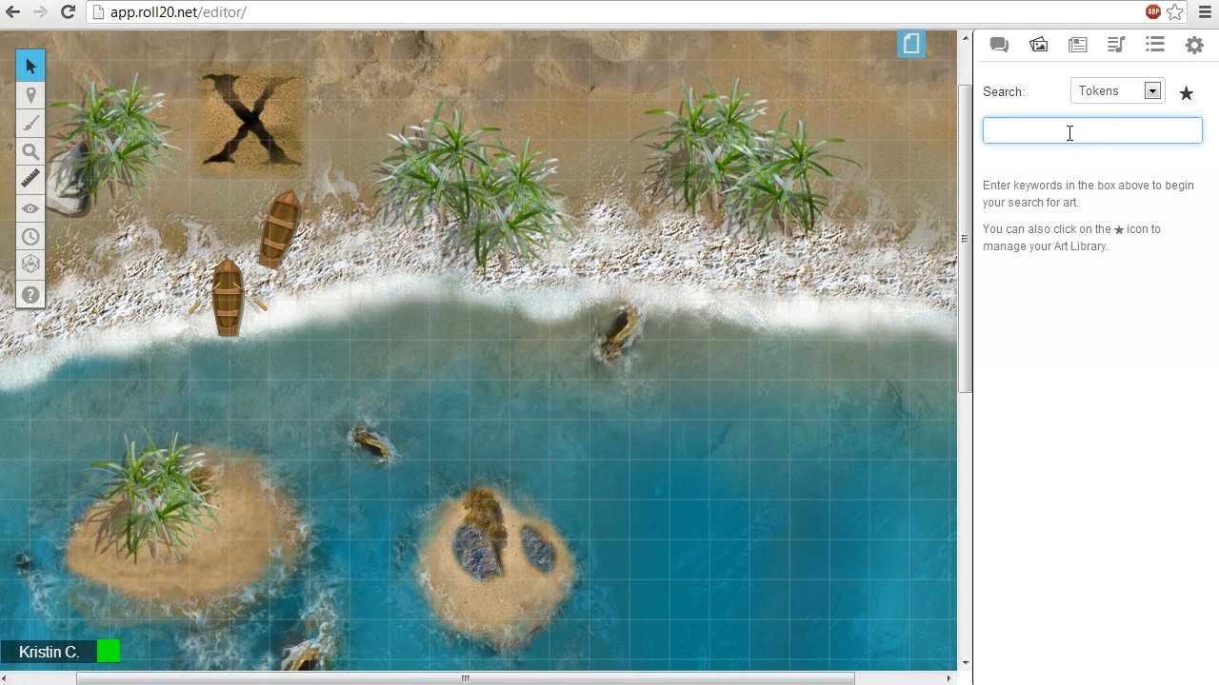
pyautogui.write('Sea X')
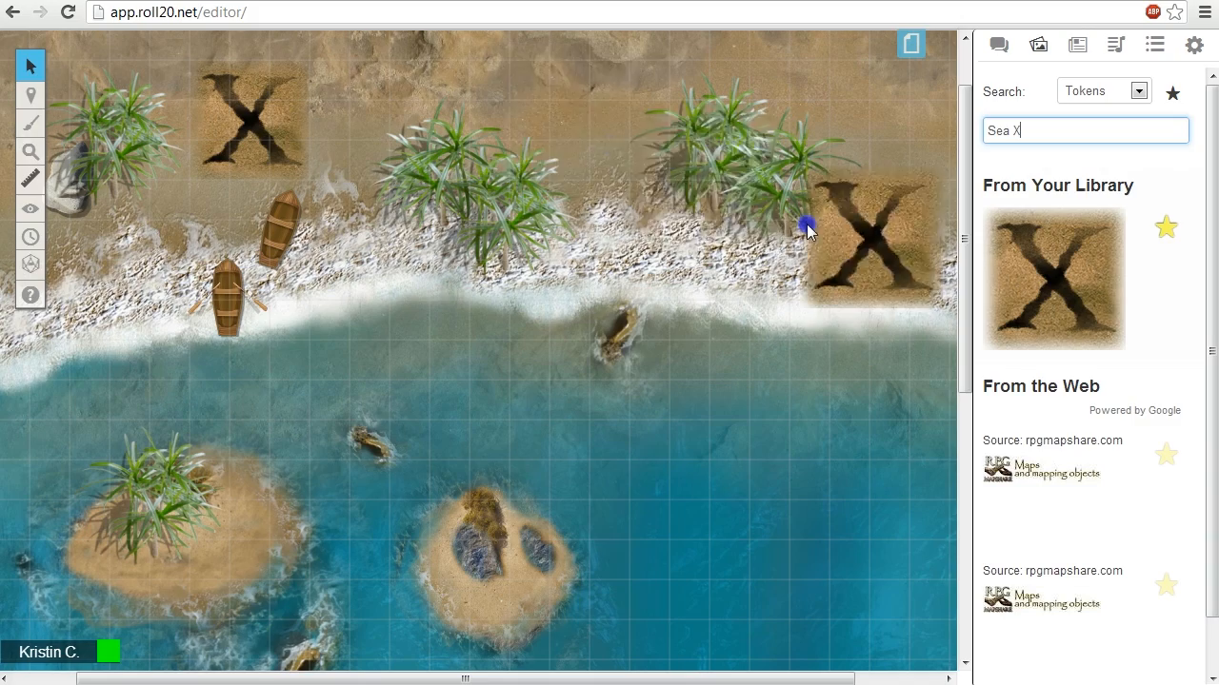
pyautogui.moveTo(848, 238); pyautogui.dragTo(647, 206)
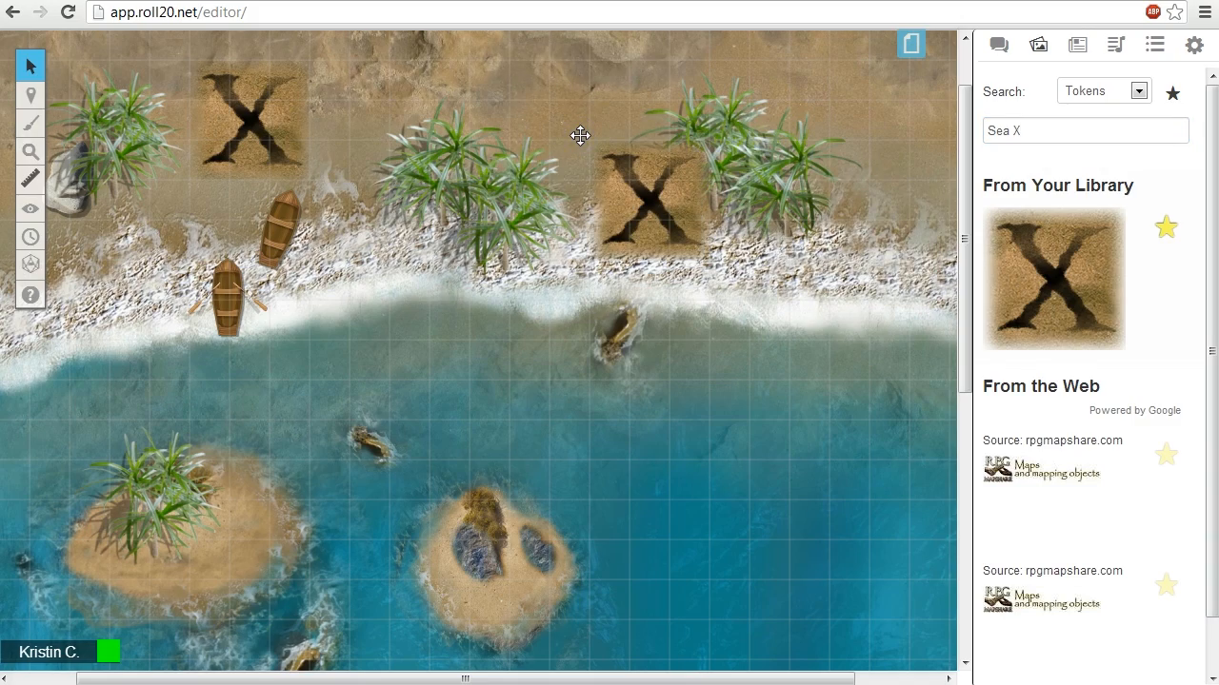